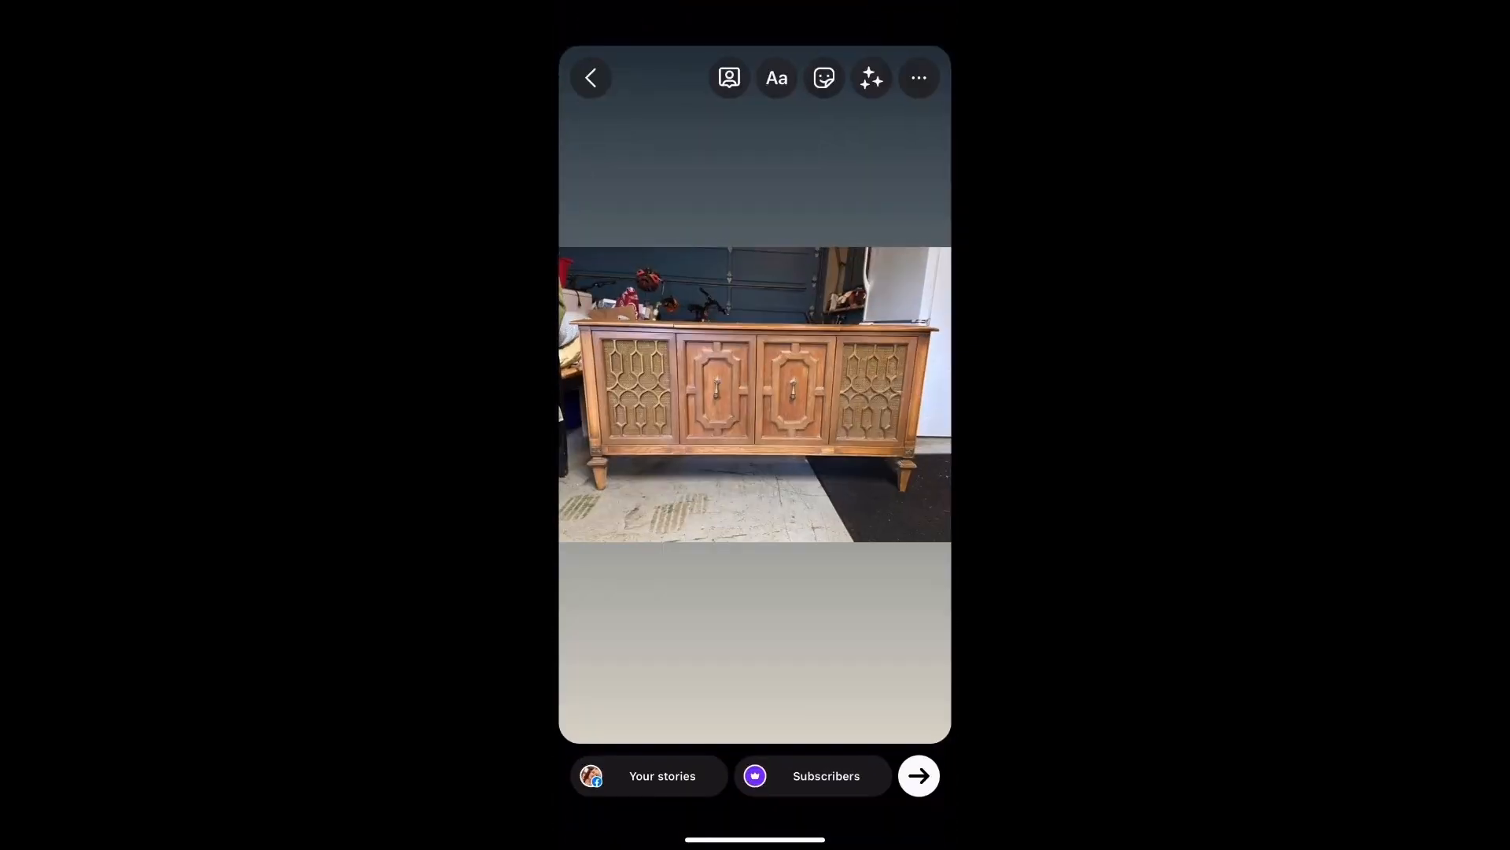
Use Instagram's Draw tool to paint the cabinet frame and legs dark green.
click(917, 78)
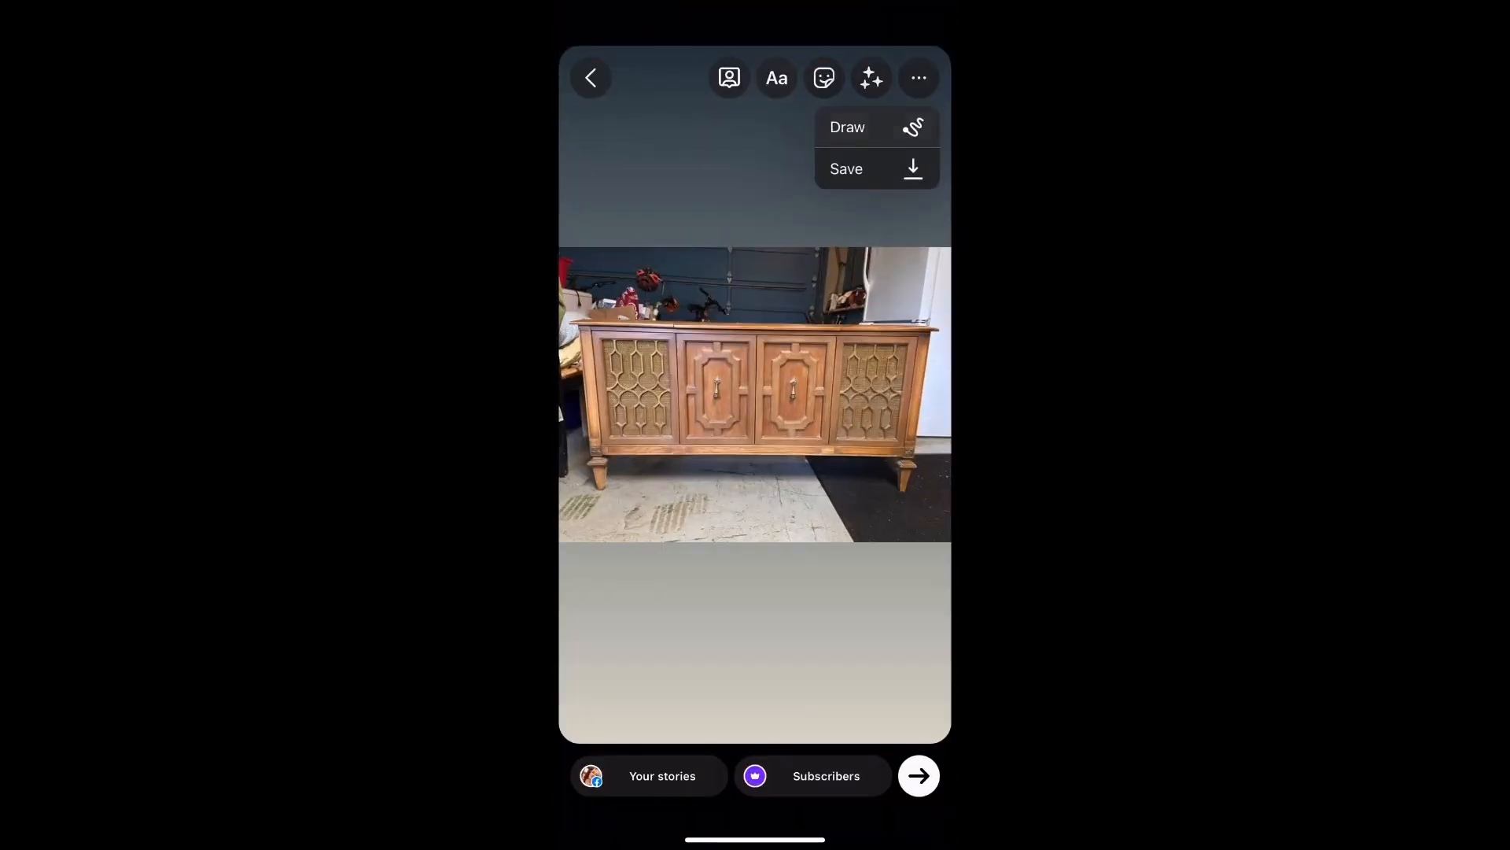
click(846, 126)
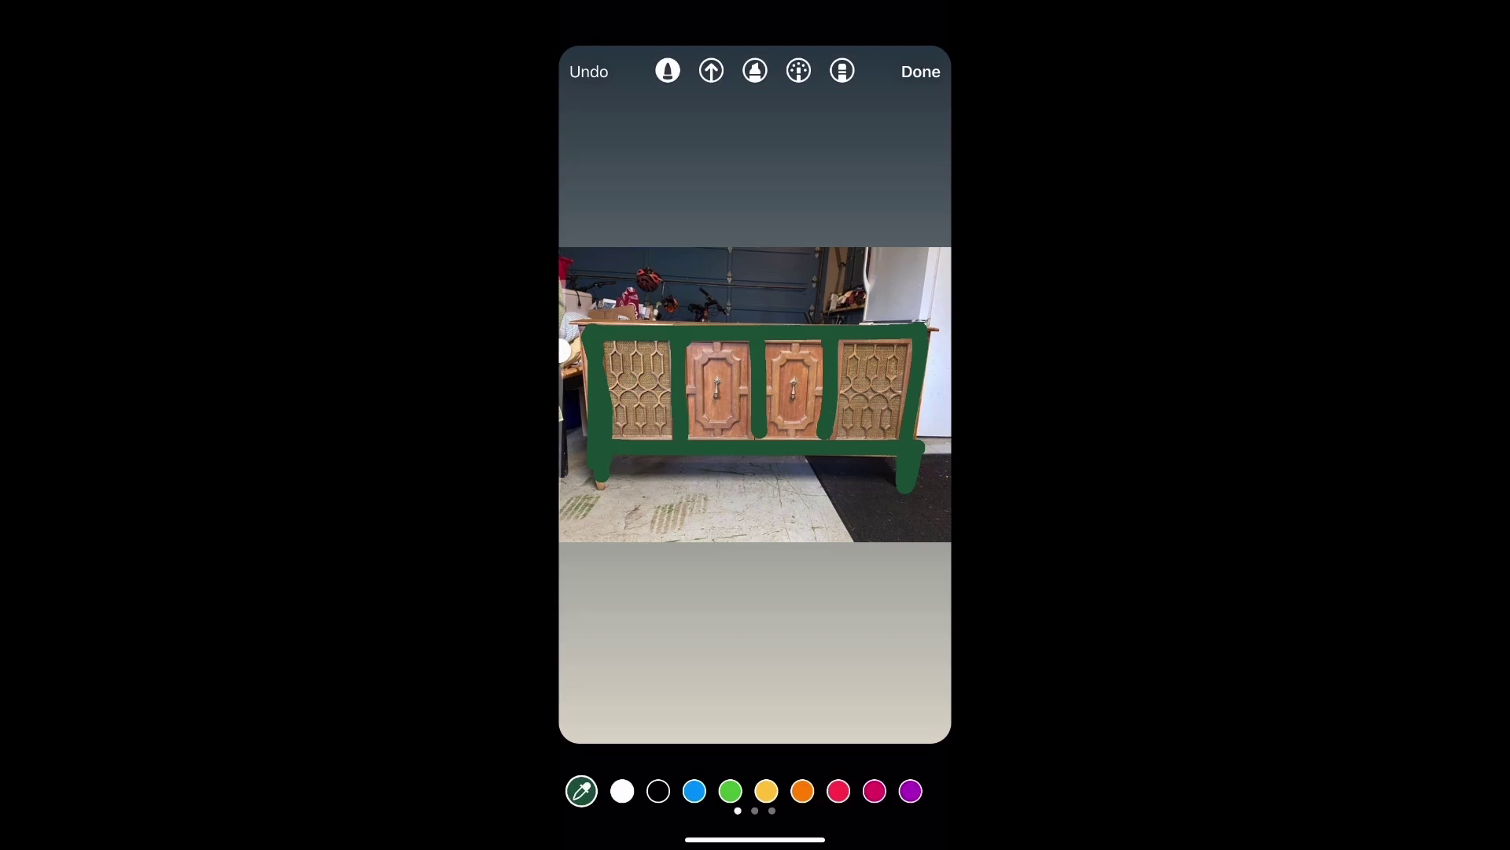
Finish the Instagram drawing and open photopea.com in the browser.
click(803, 790)
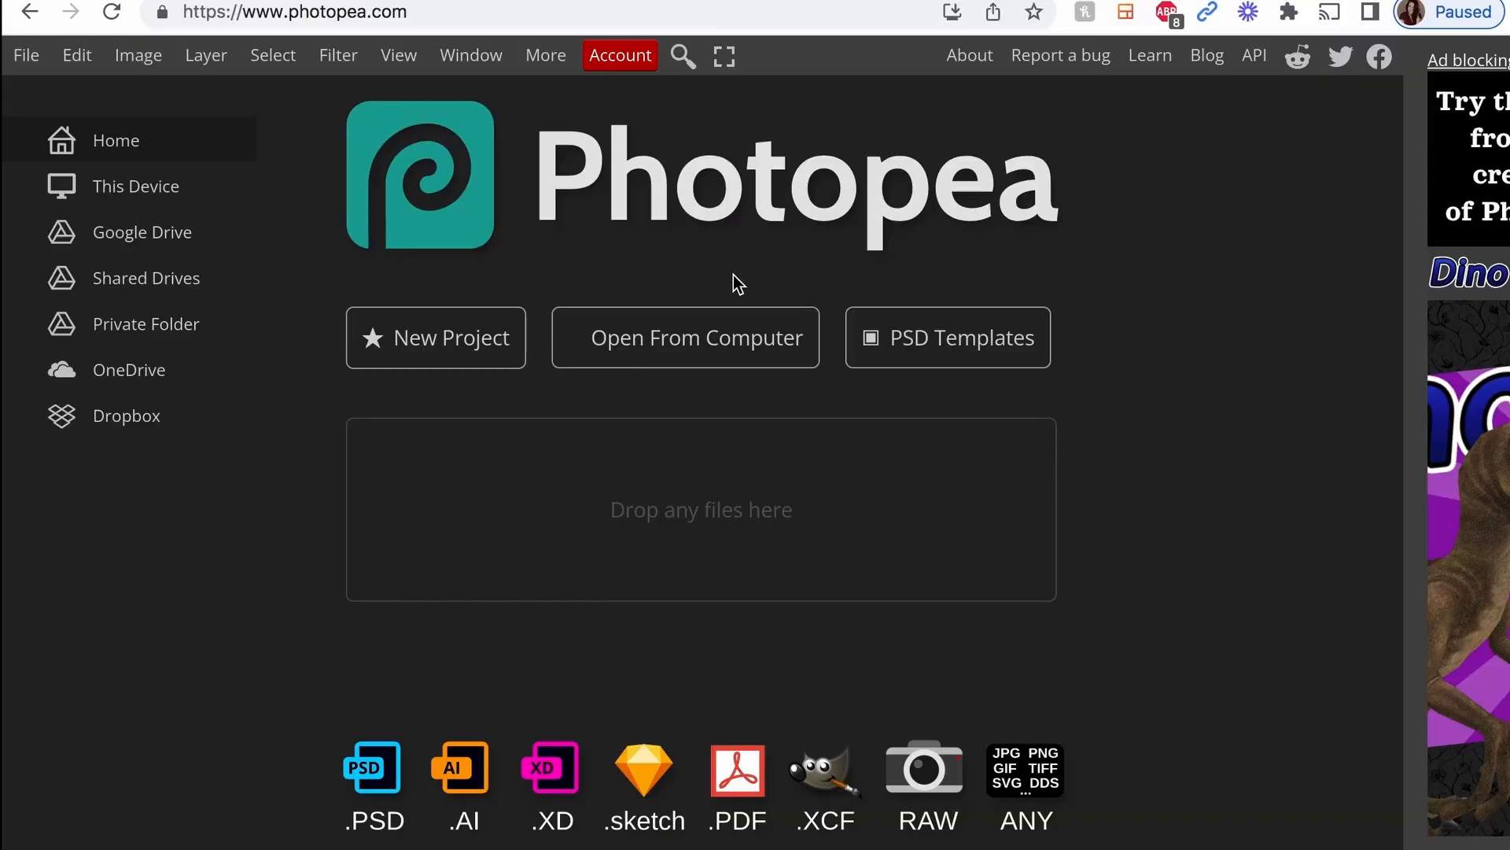
mouse_move(408, 833)
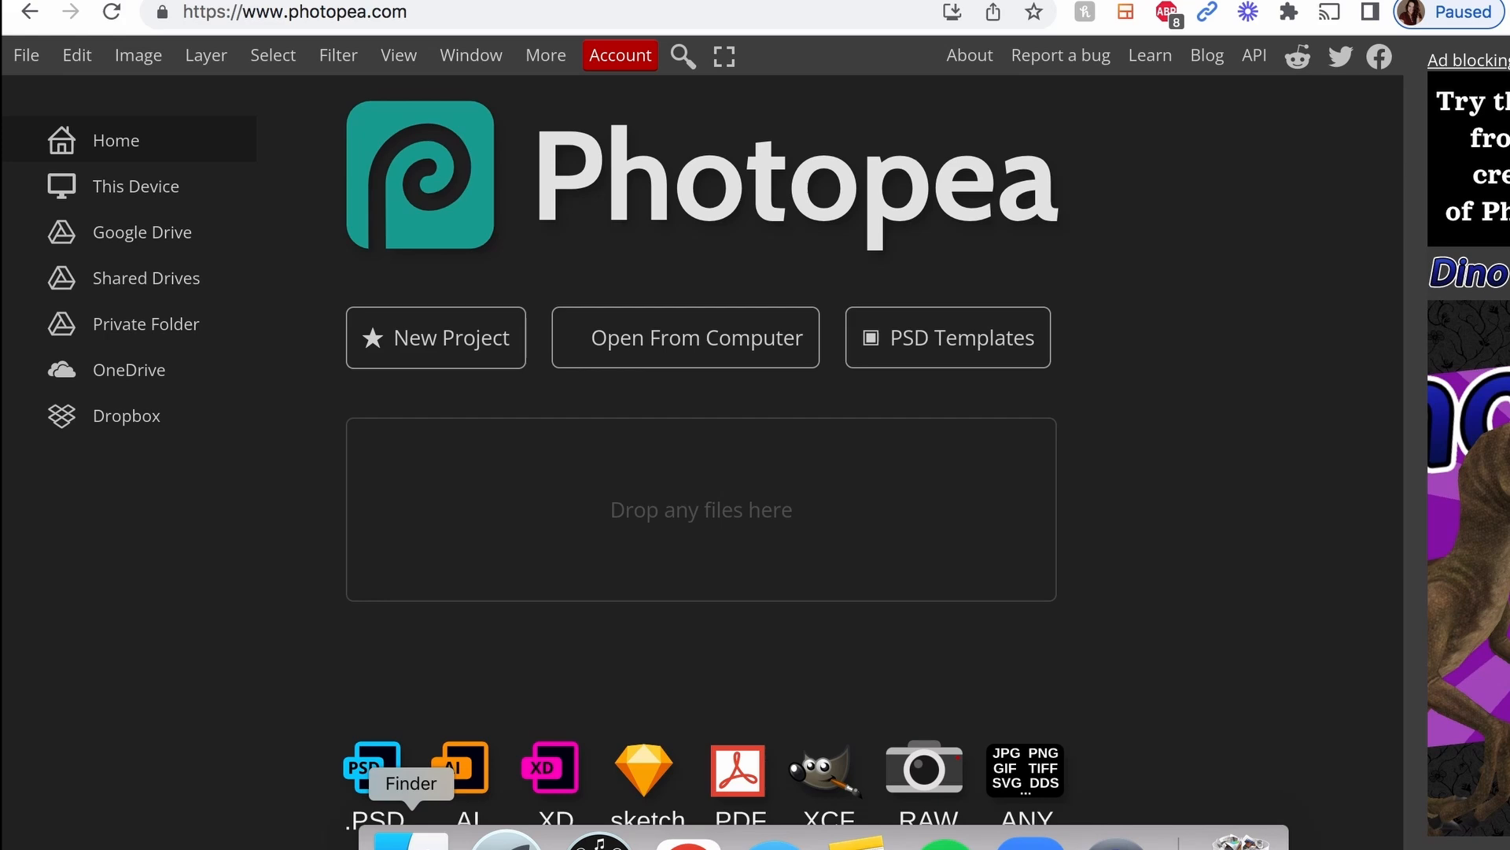
Open IMG_3092.PNG from Finder's Downloads folder in Photopea.
click(685, 338)
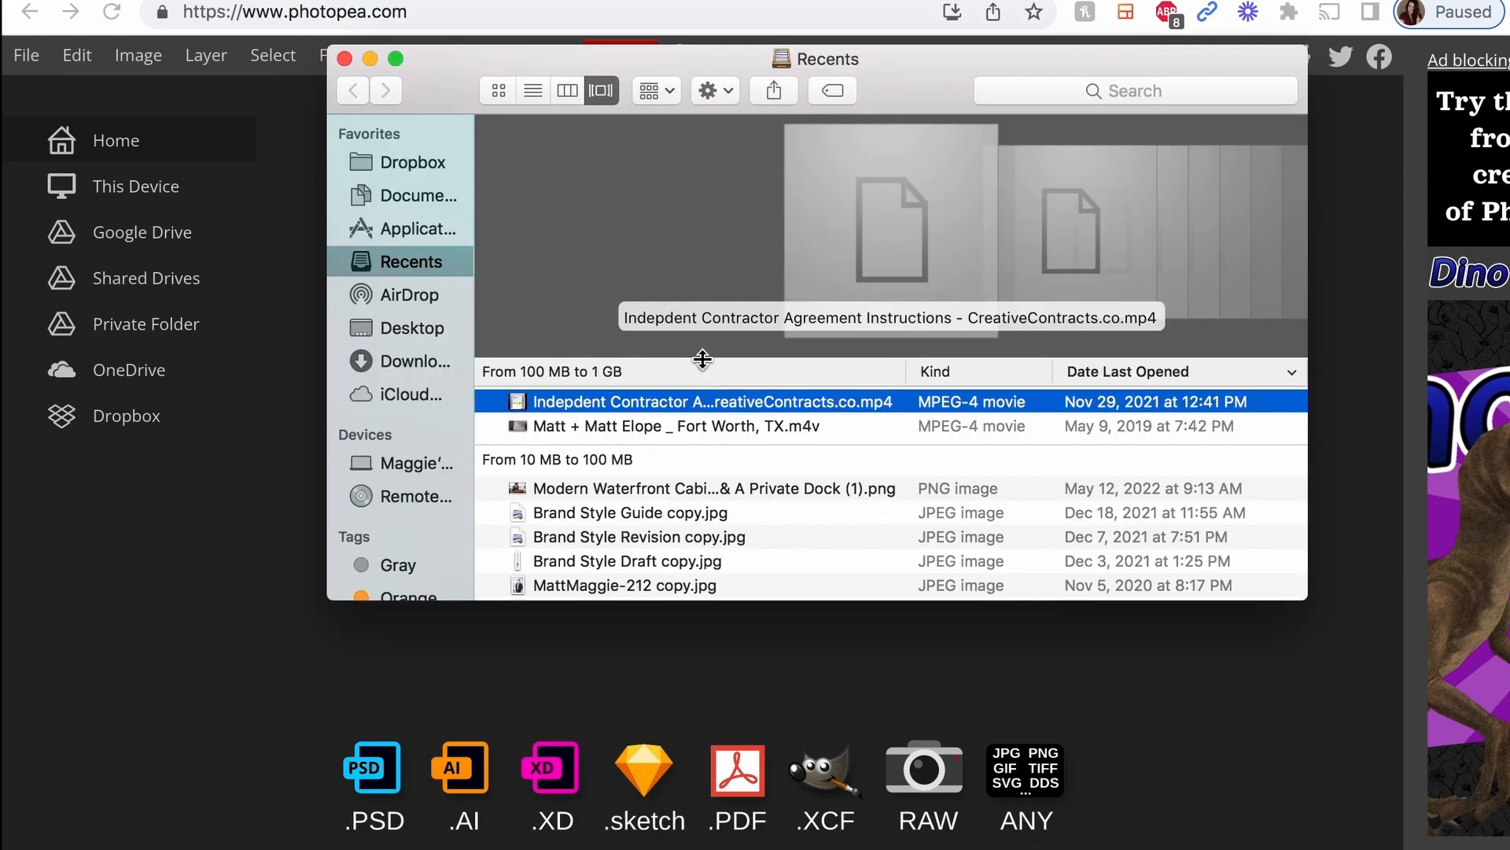
click(416, 361)
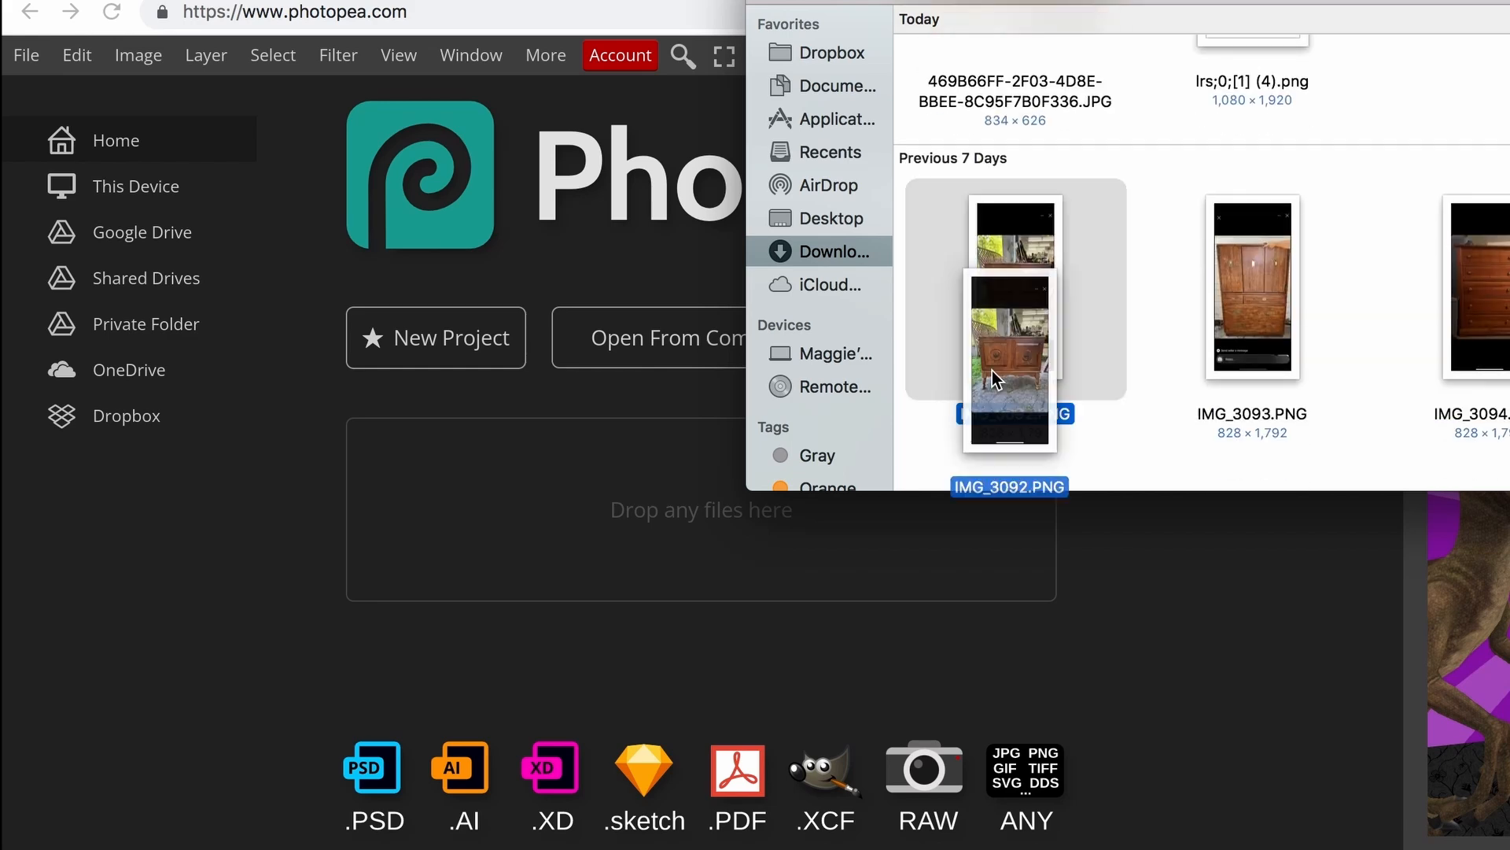
double_click(1008, 356)
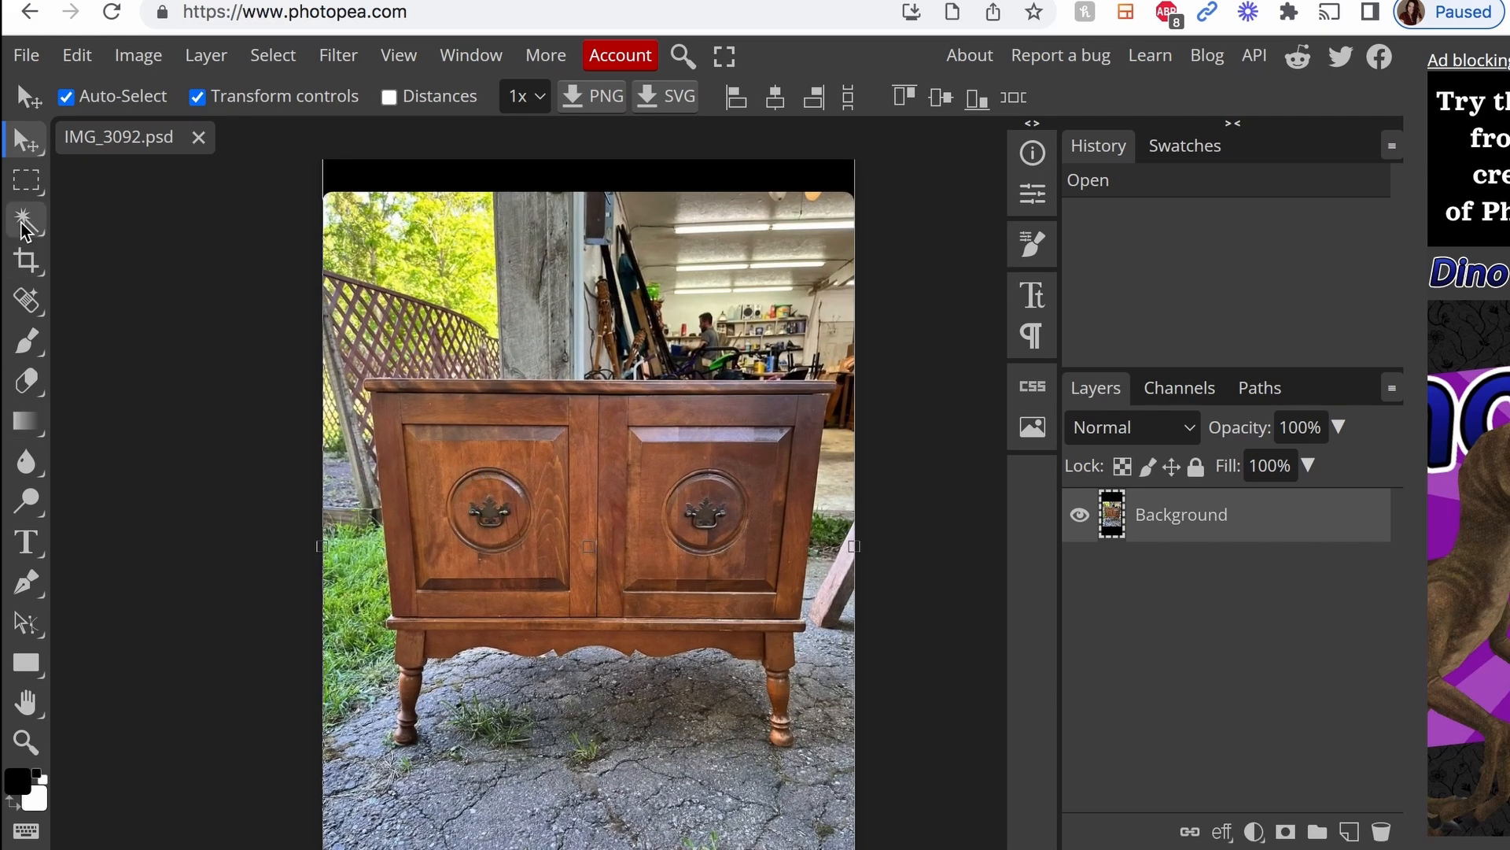
Draw a rectangle selection around the cabinet and set the foreground colour to a93636.
click(27, 180)
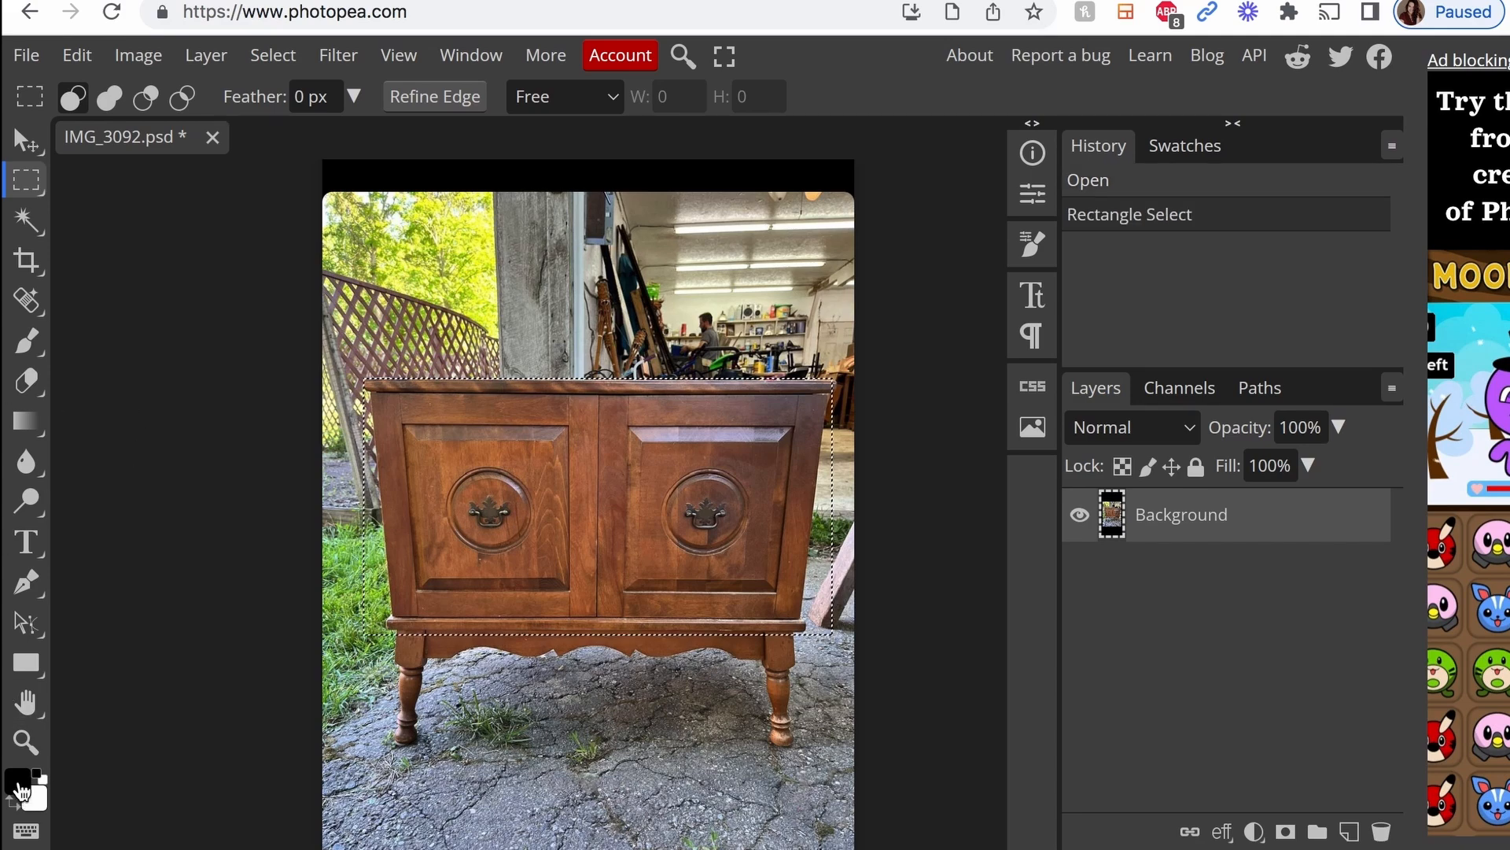
click(19, 783)
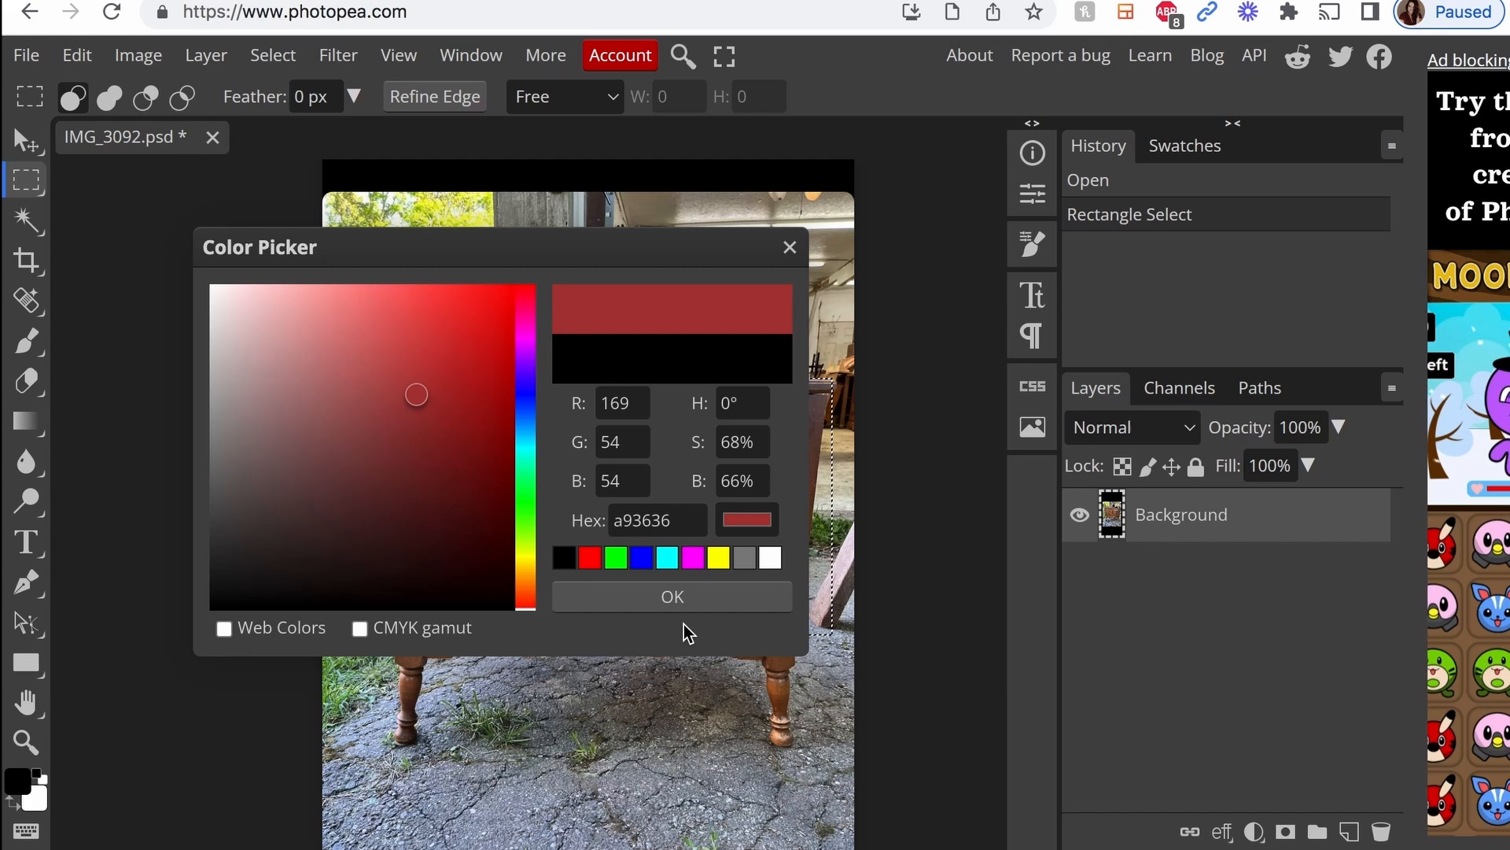
click(671, 596)
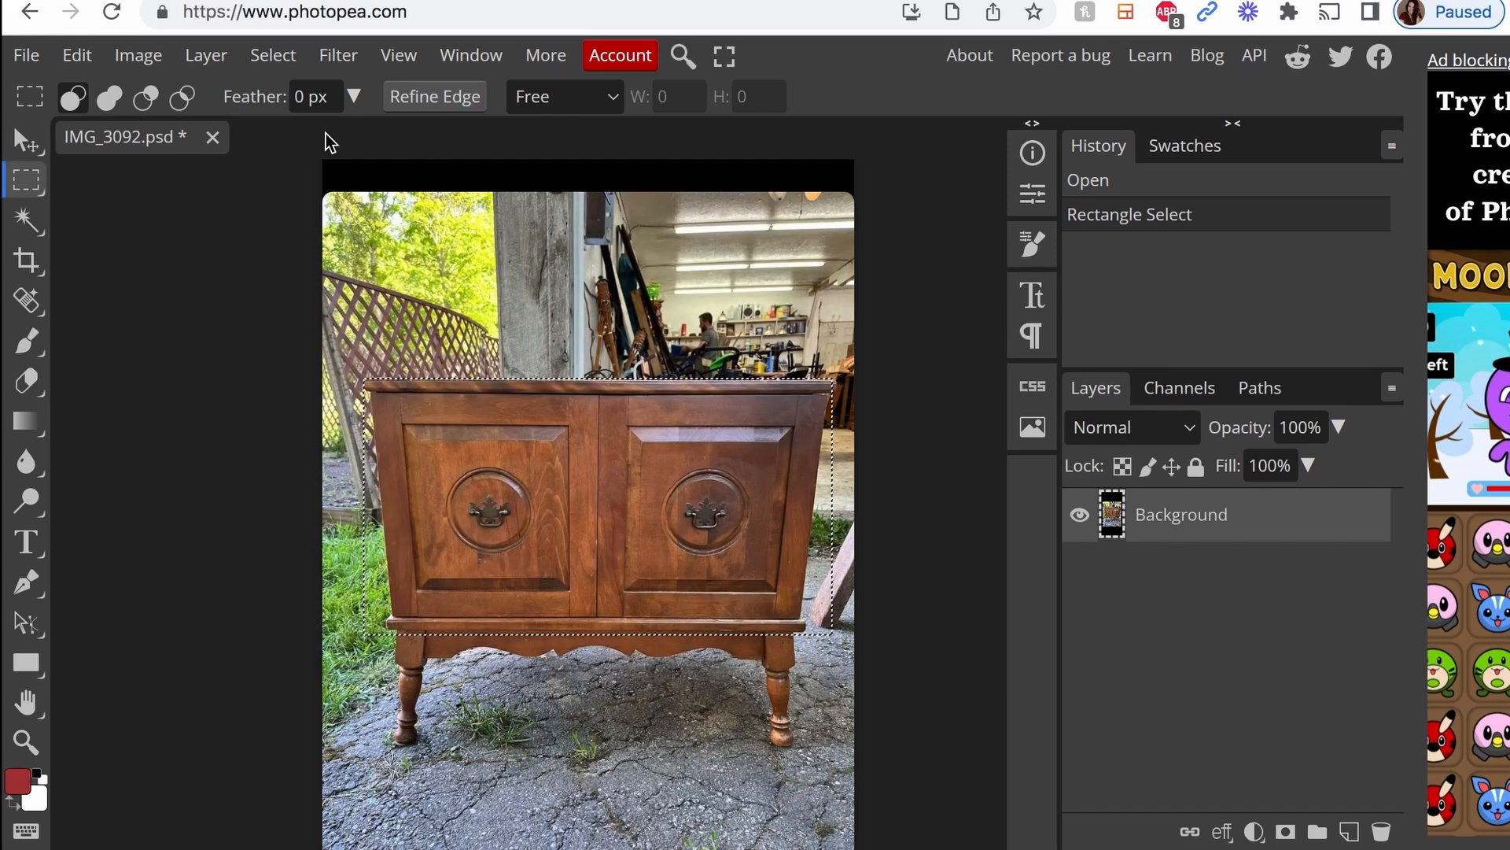
mouse_move(25, 340)
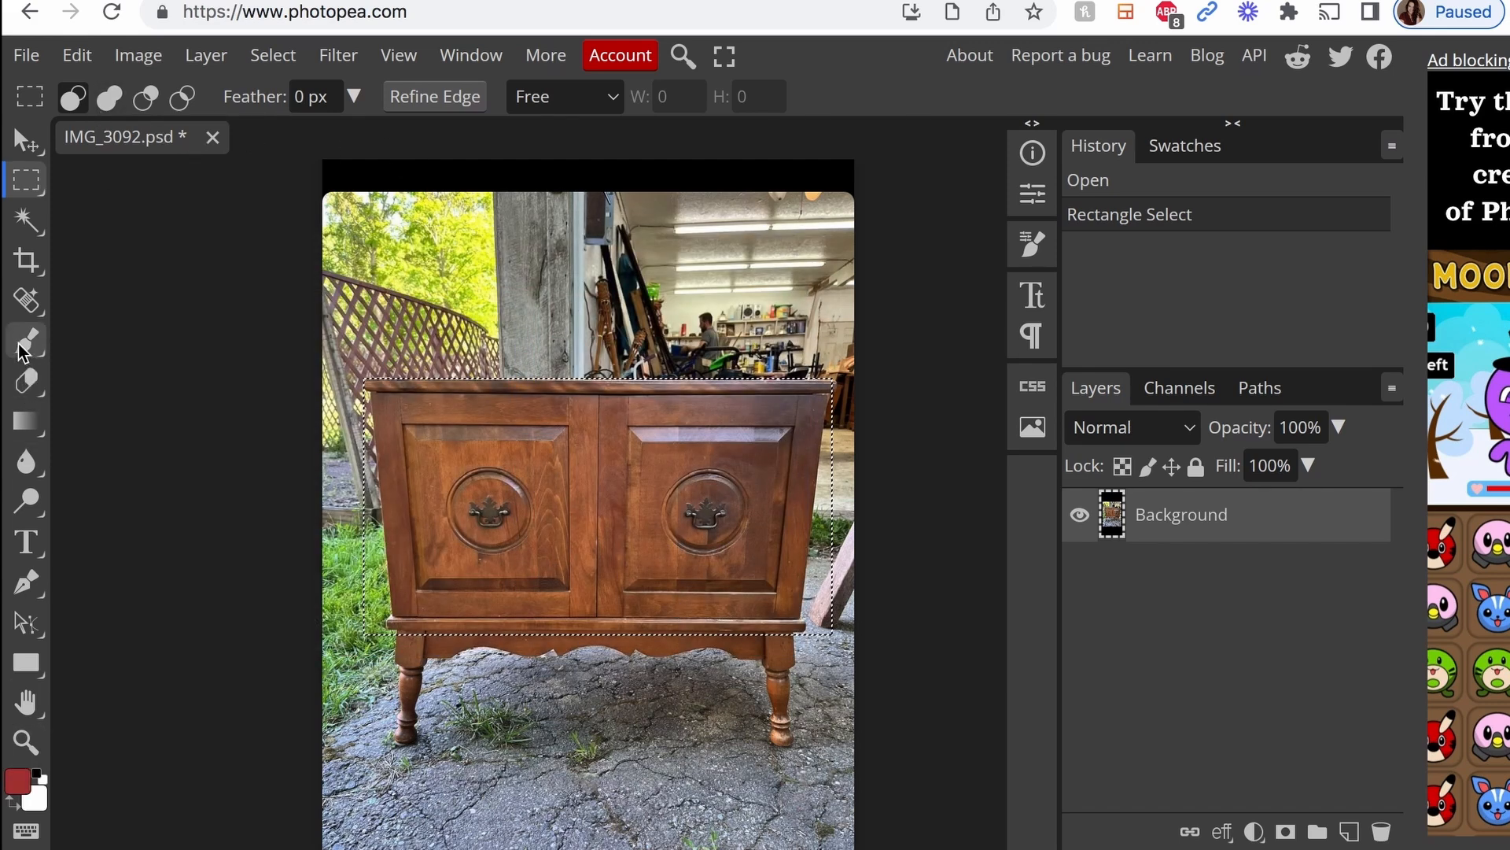
Switch to the Brush tool with a 217 px hard brush.
click(26, 342)
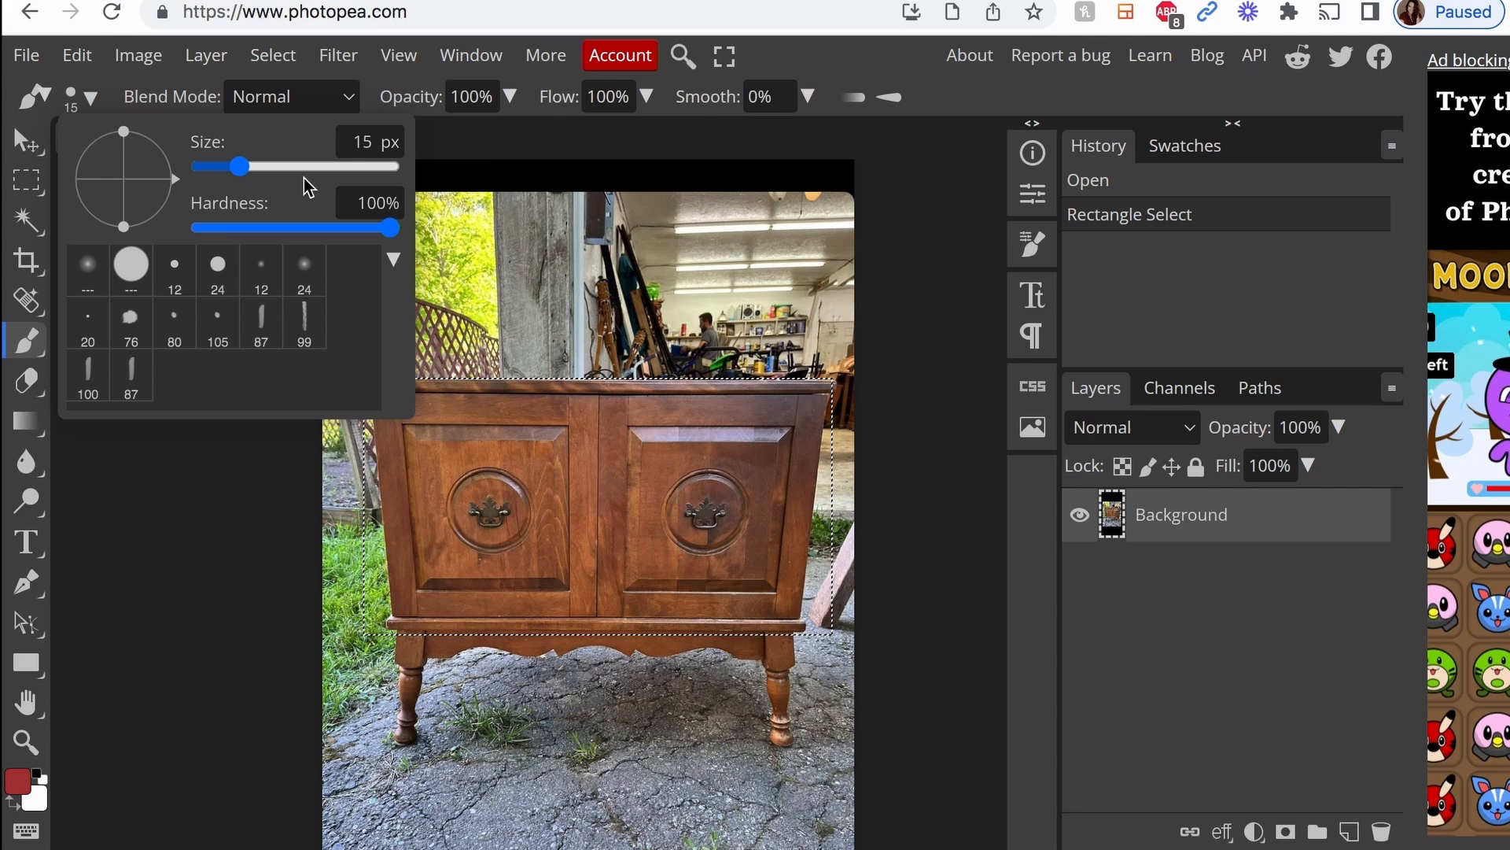
drag(229, 166, 306, 166)
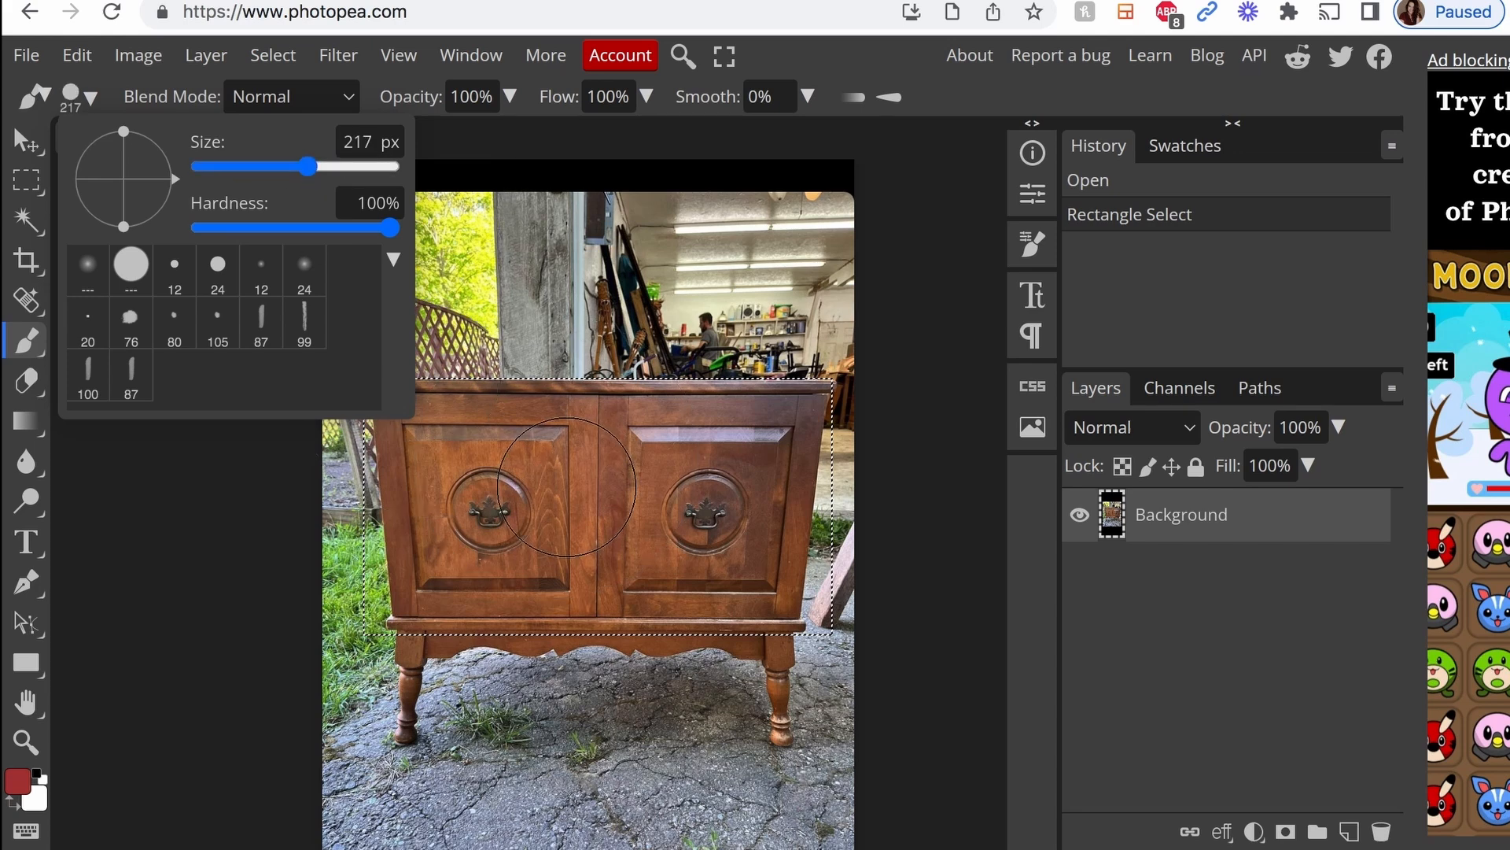
mouse_move(506, 539)
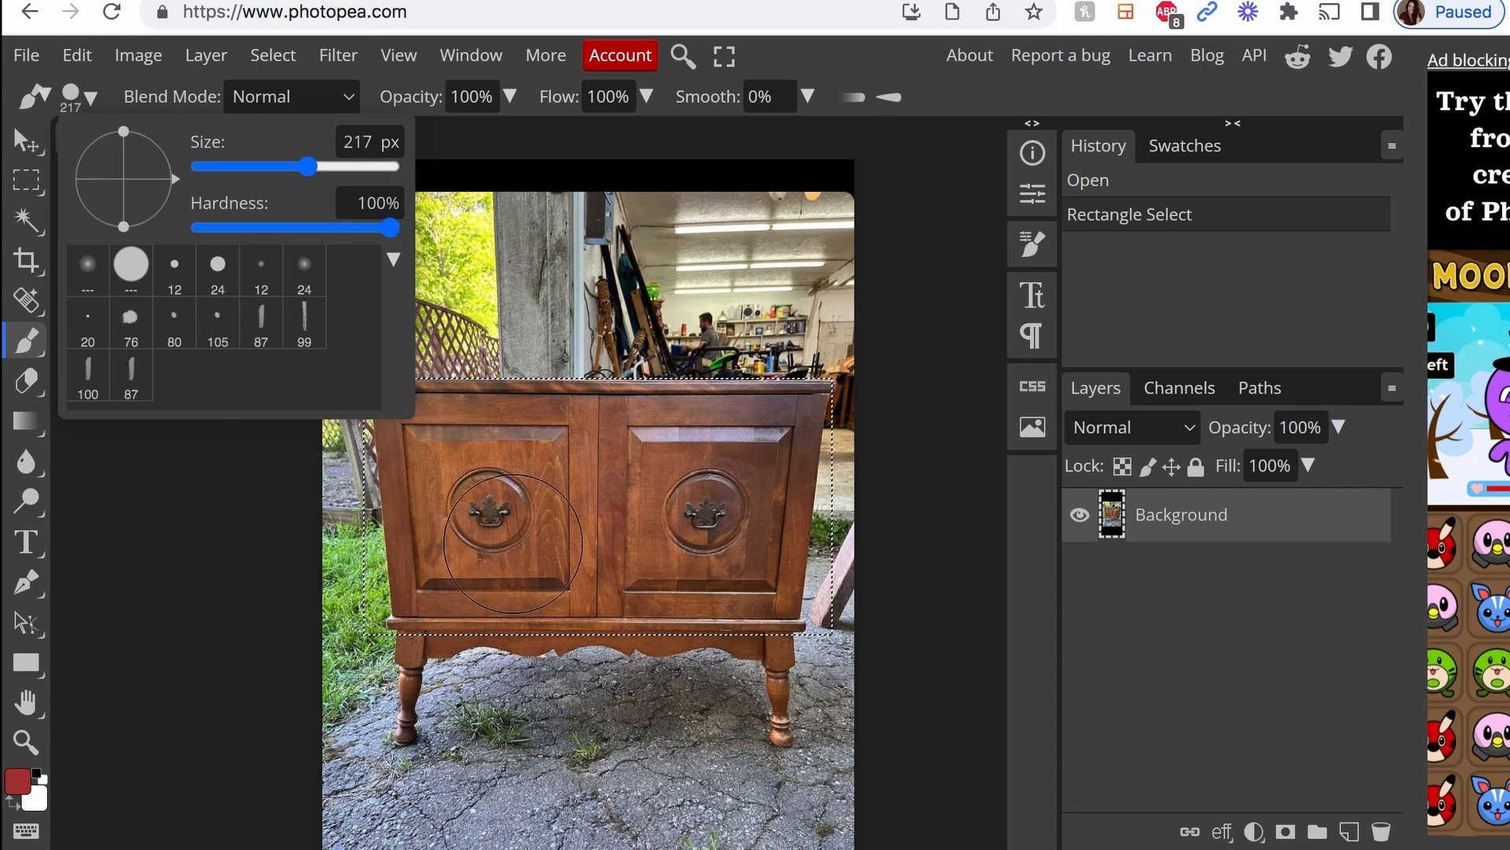
click(506, 517)
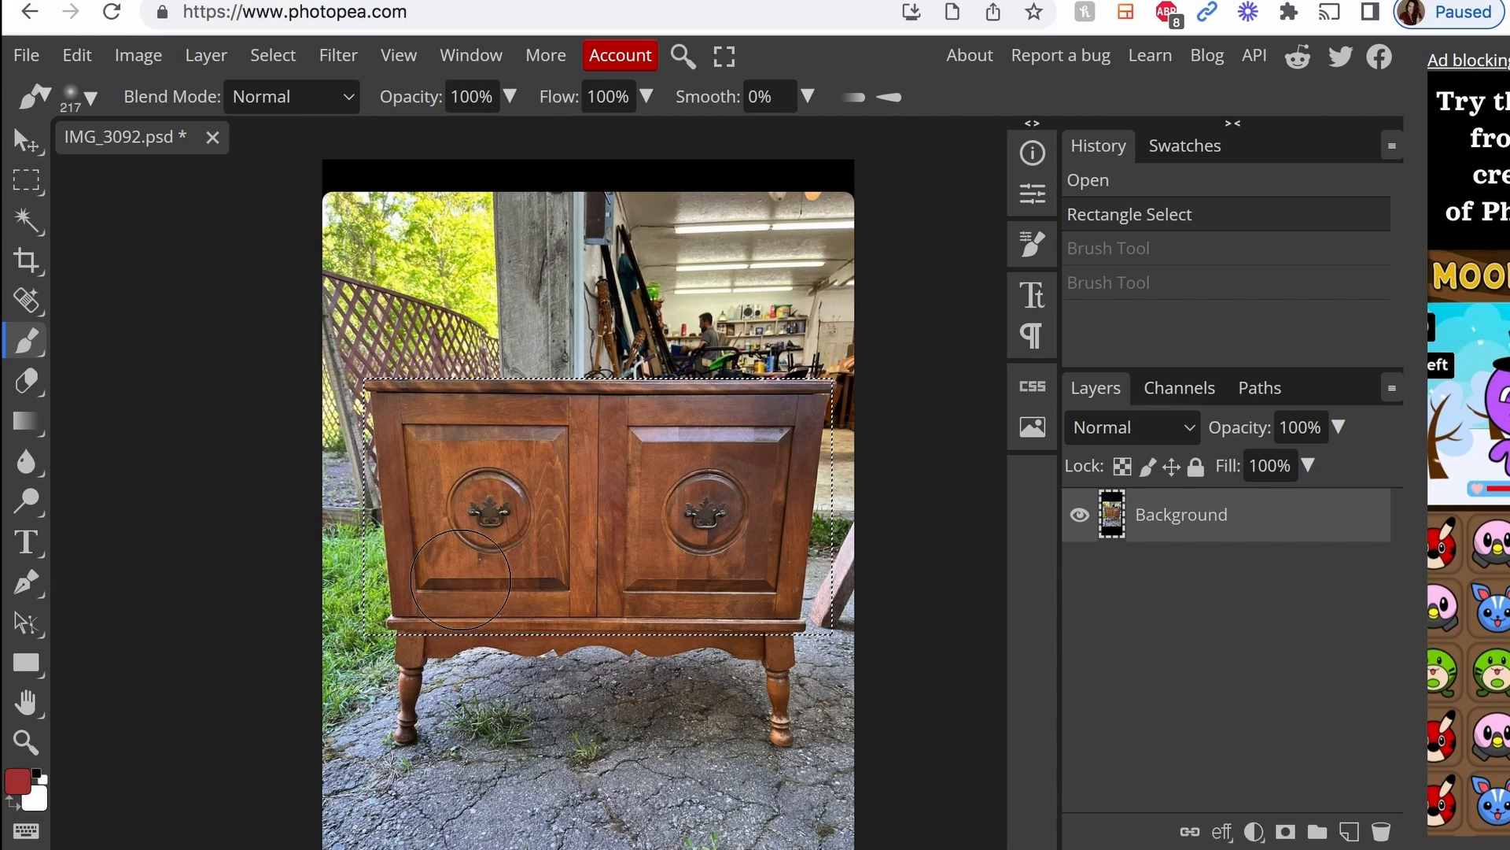
Test a red dab on the left door, revert it in History, and set opacity to 76%.
click(88, 96)
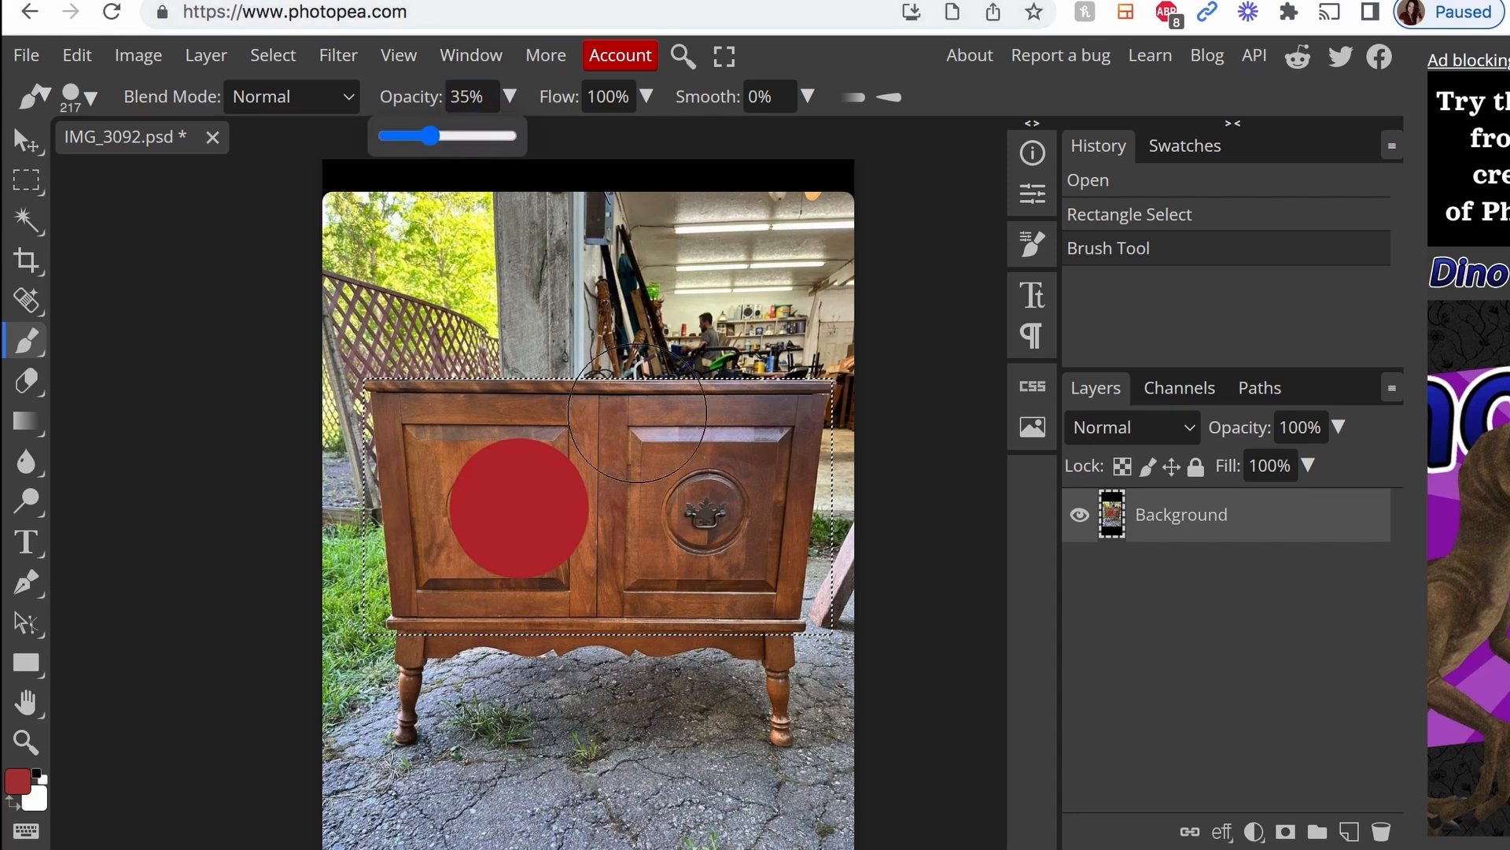
click(383, 316)
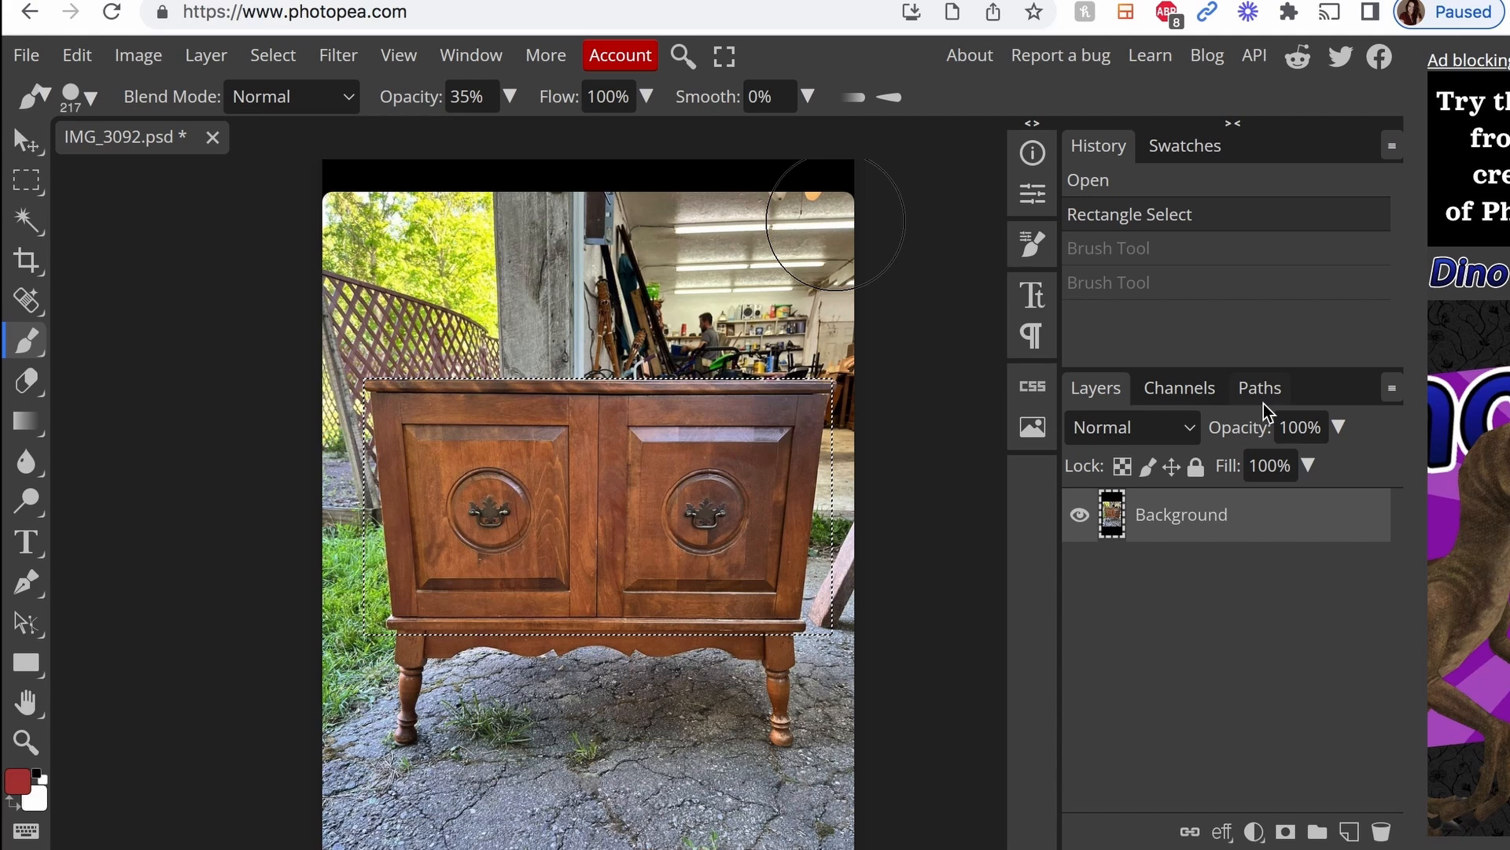
mouse_move(1119, 260)
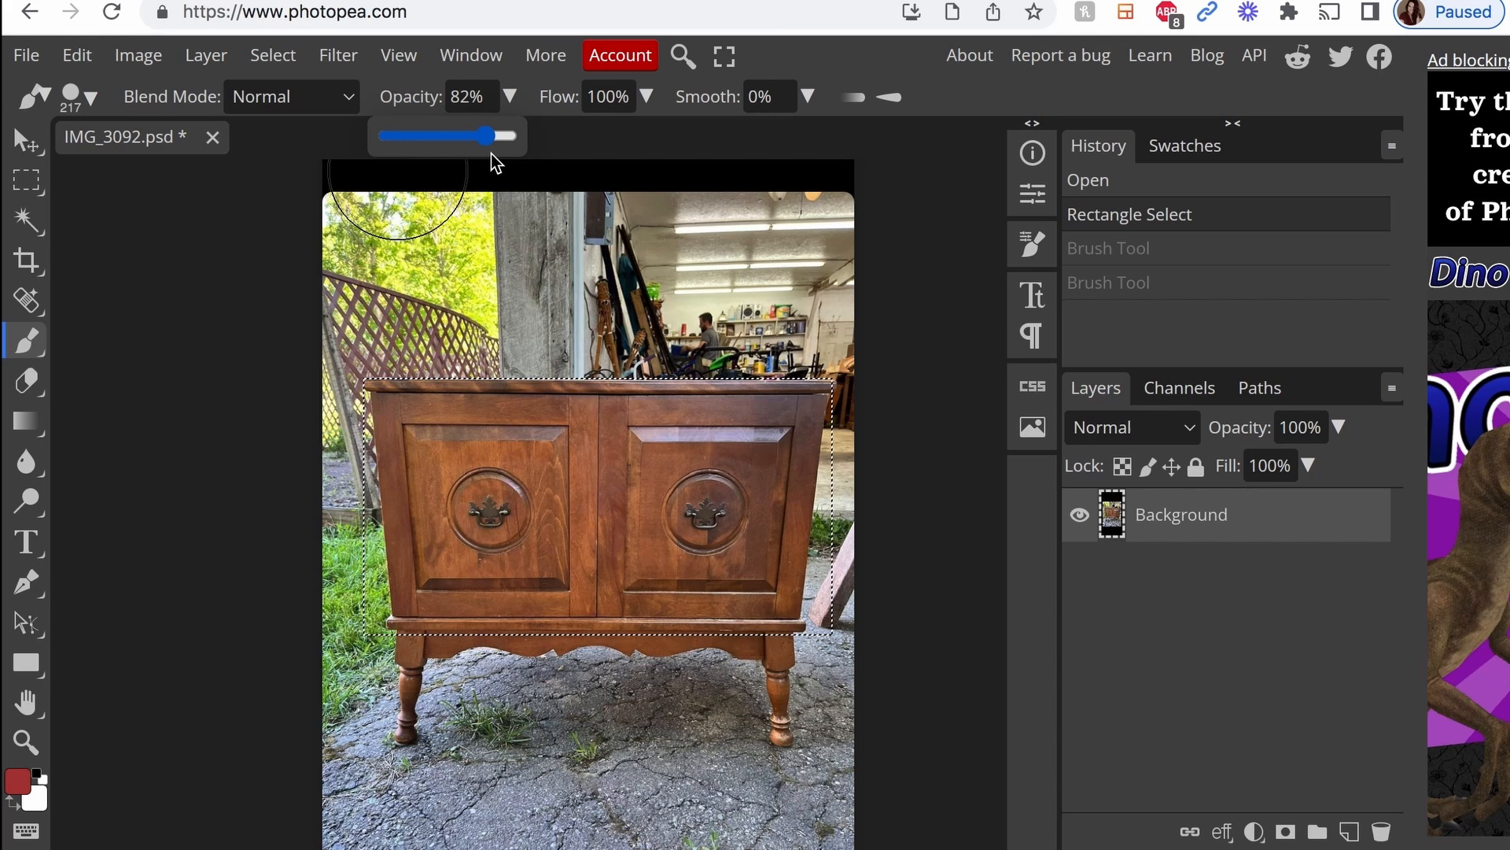
drag(481, 136, 498, 136)
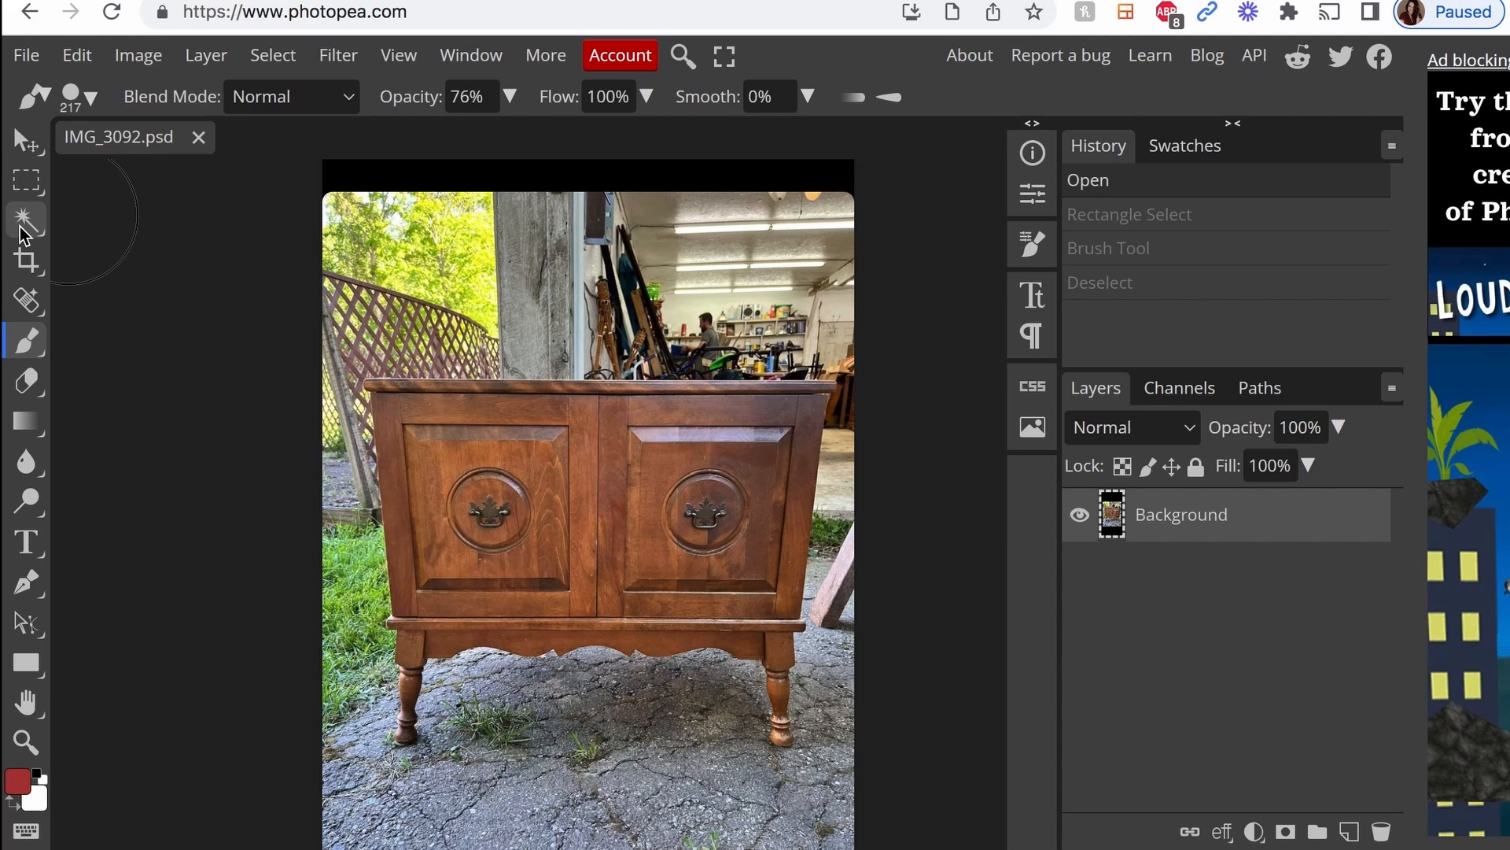
Quick-select the cabinet down to its legs, subtracting the excess areas.
click(26, 220)
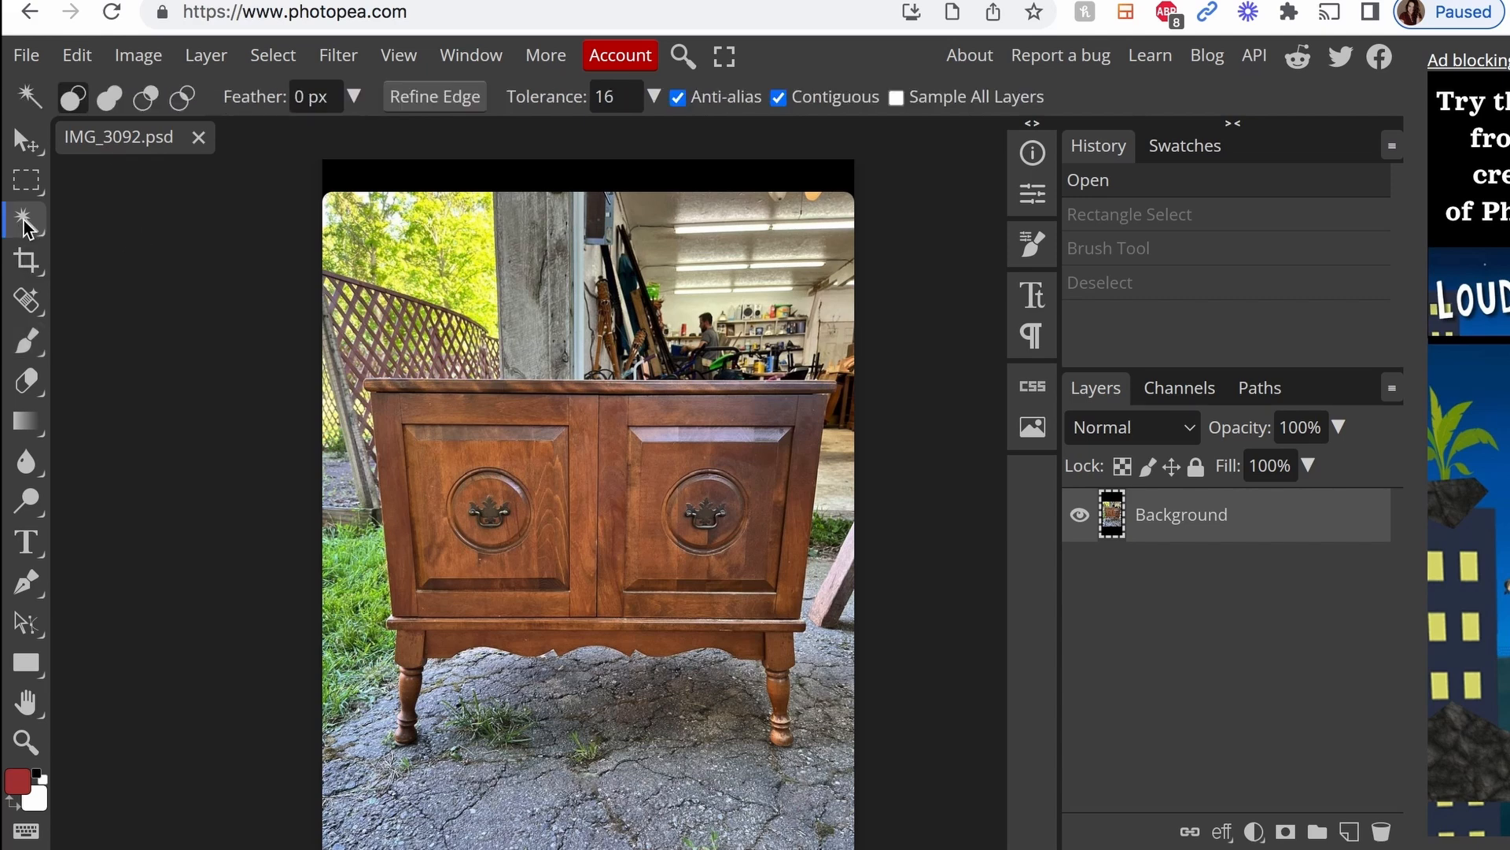
click(29, 220)
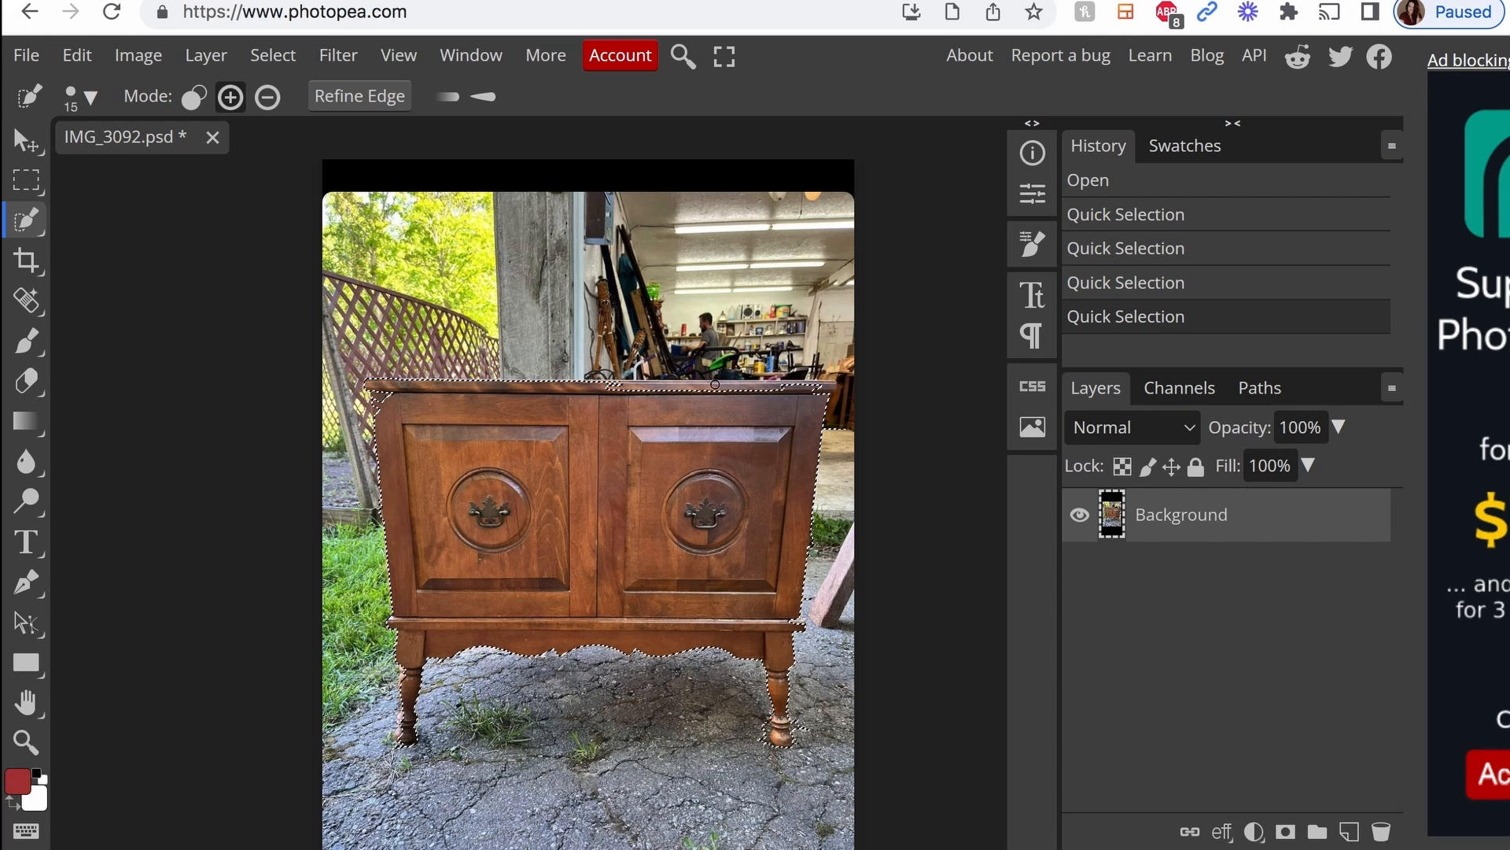
click(480, 313)
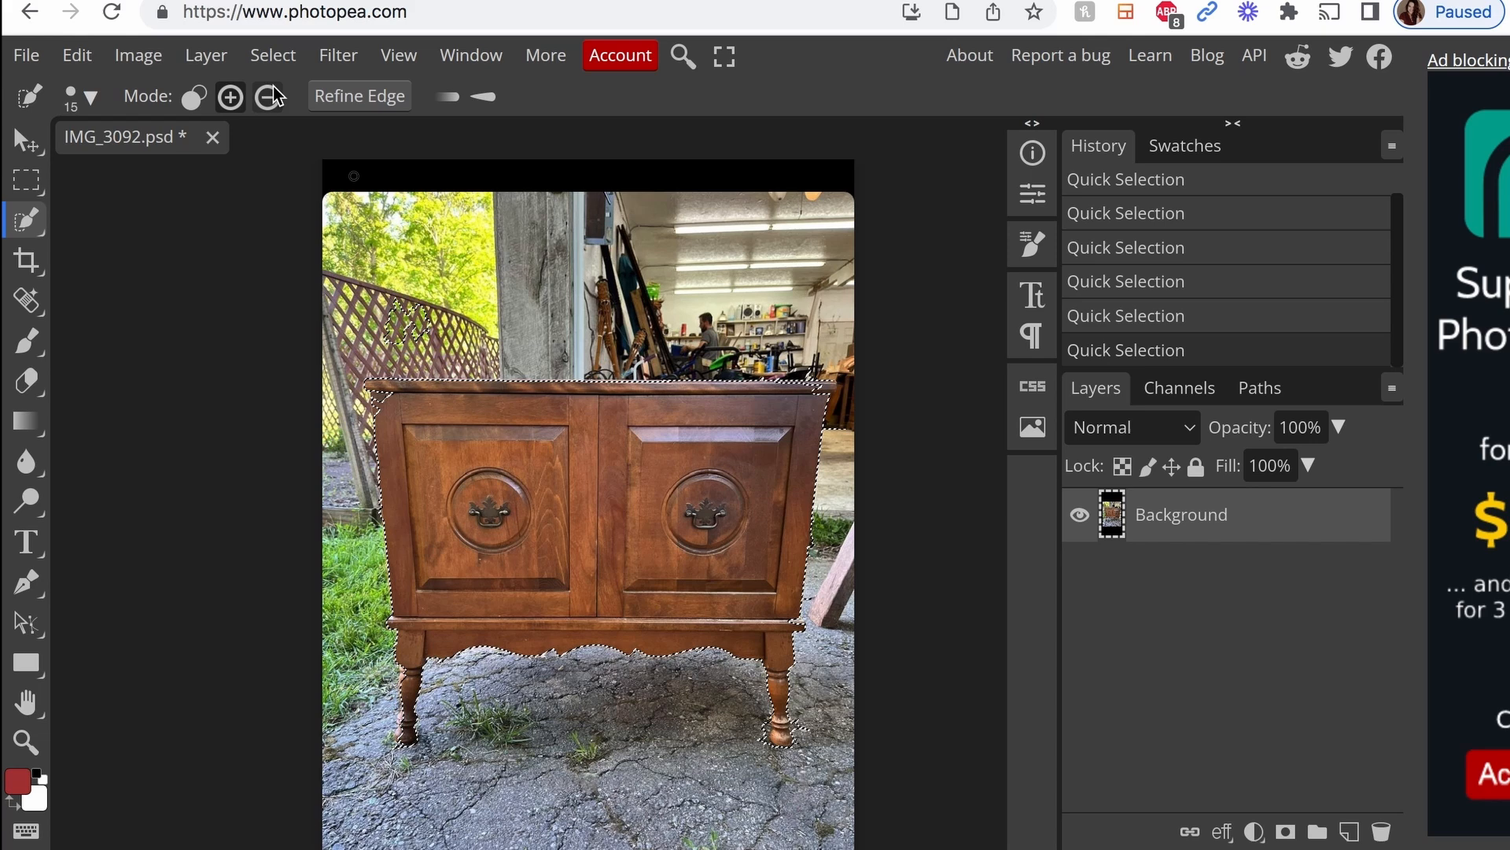
click(267, 96)
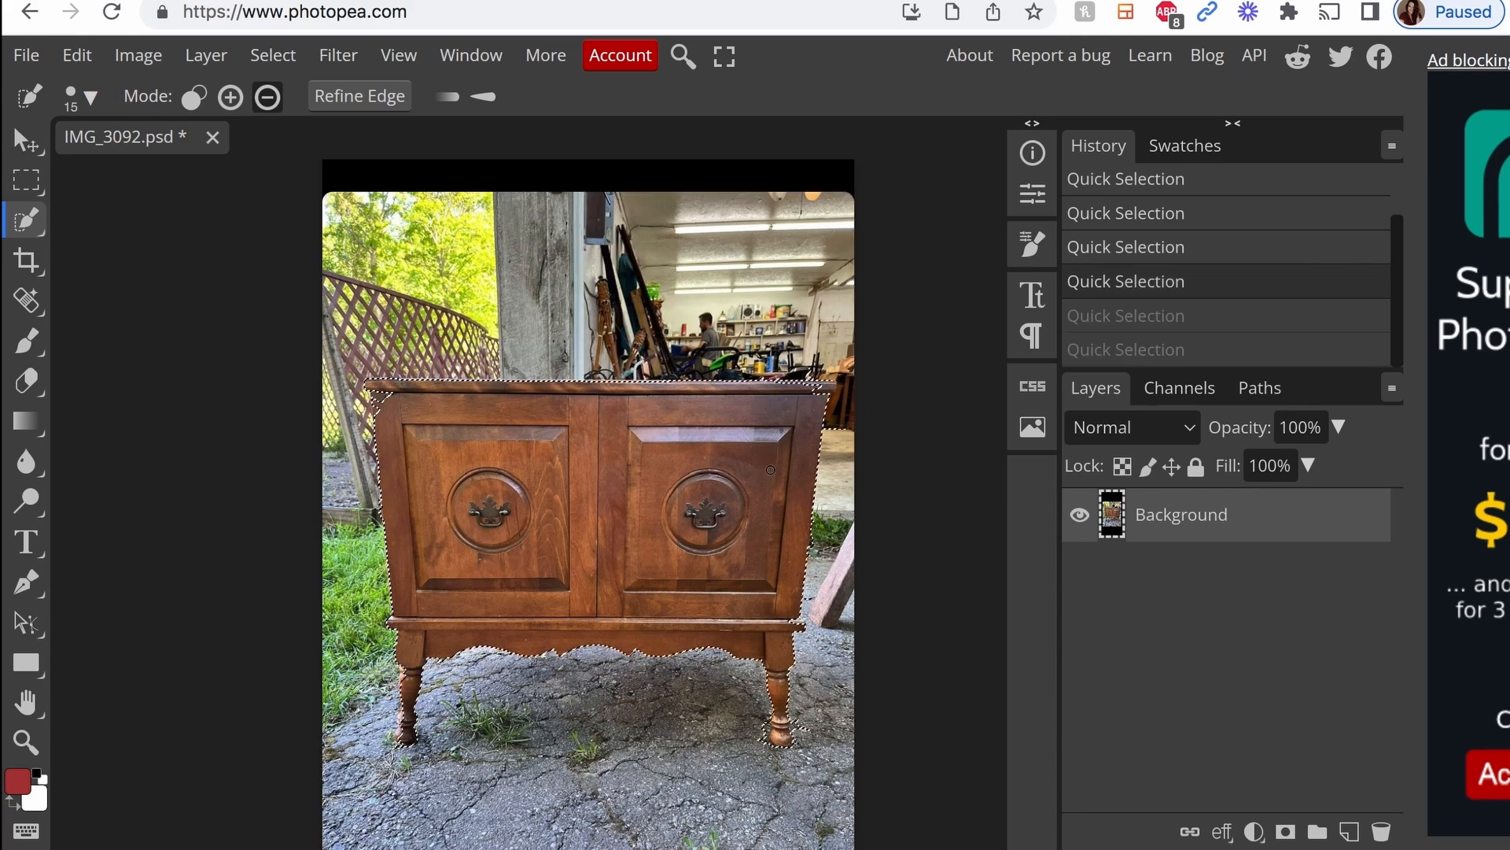
mouse_move(448, 433)
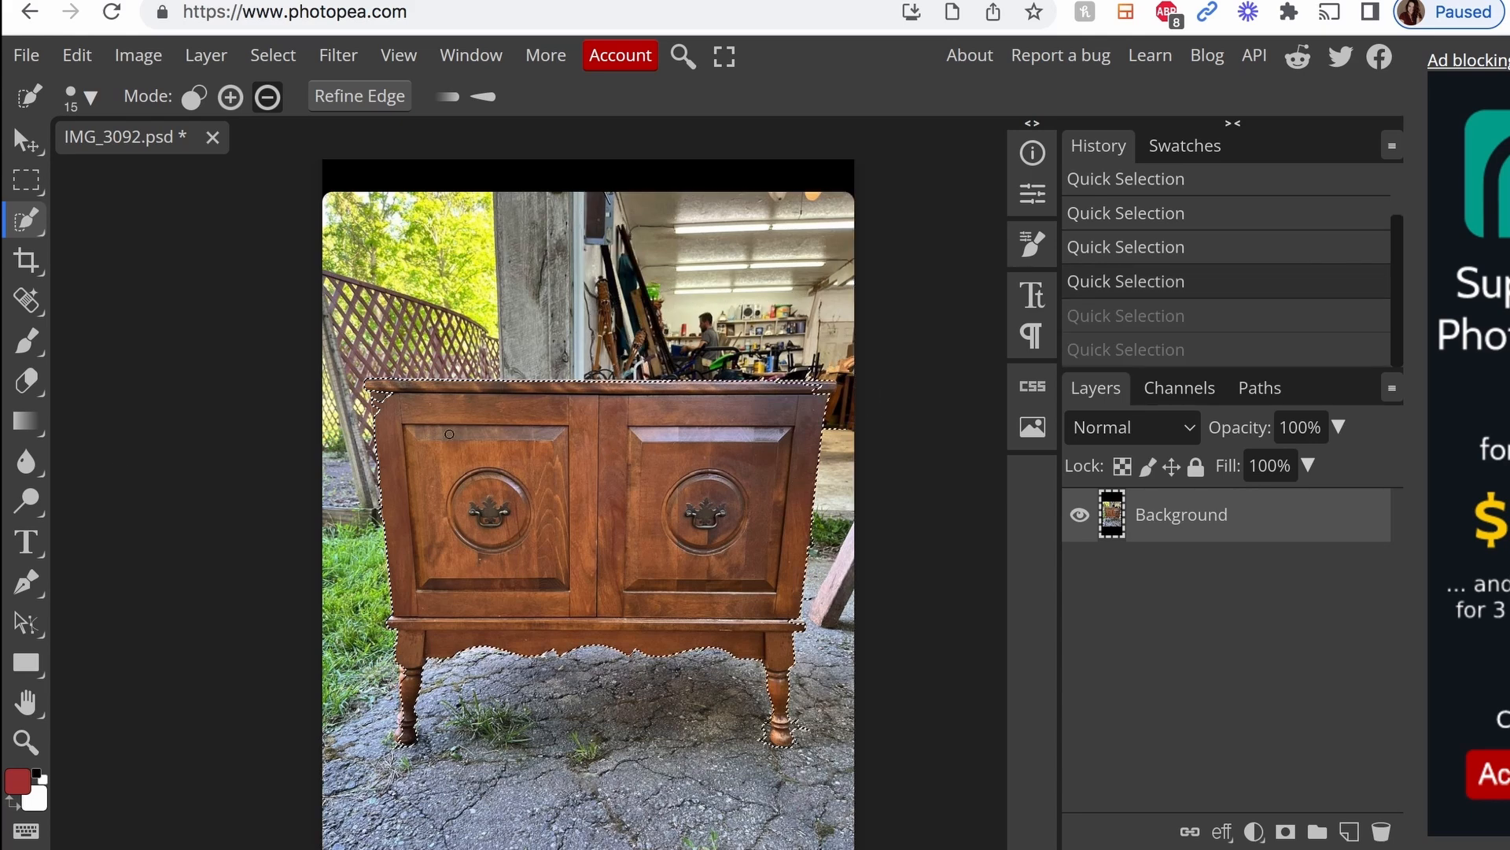
click(28, 340)
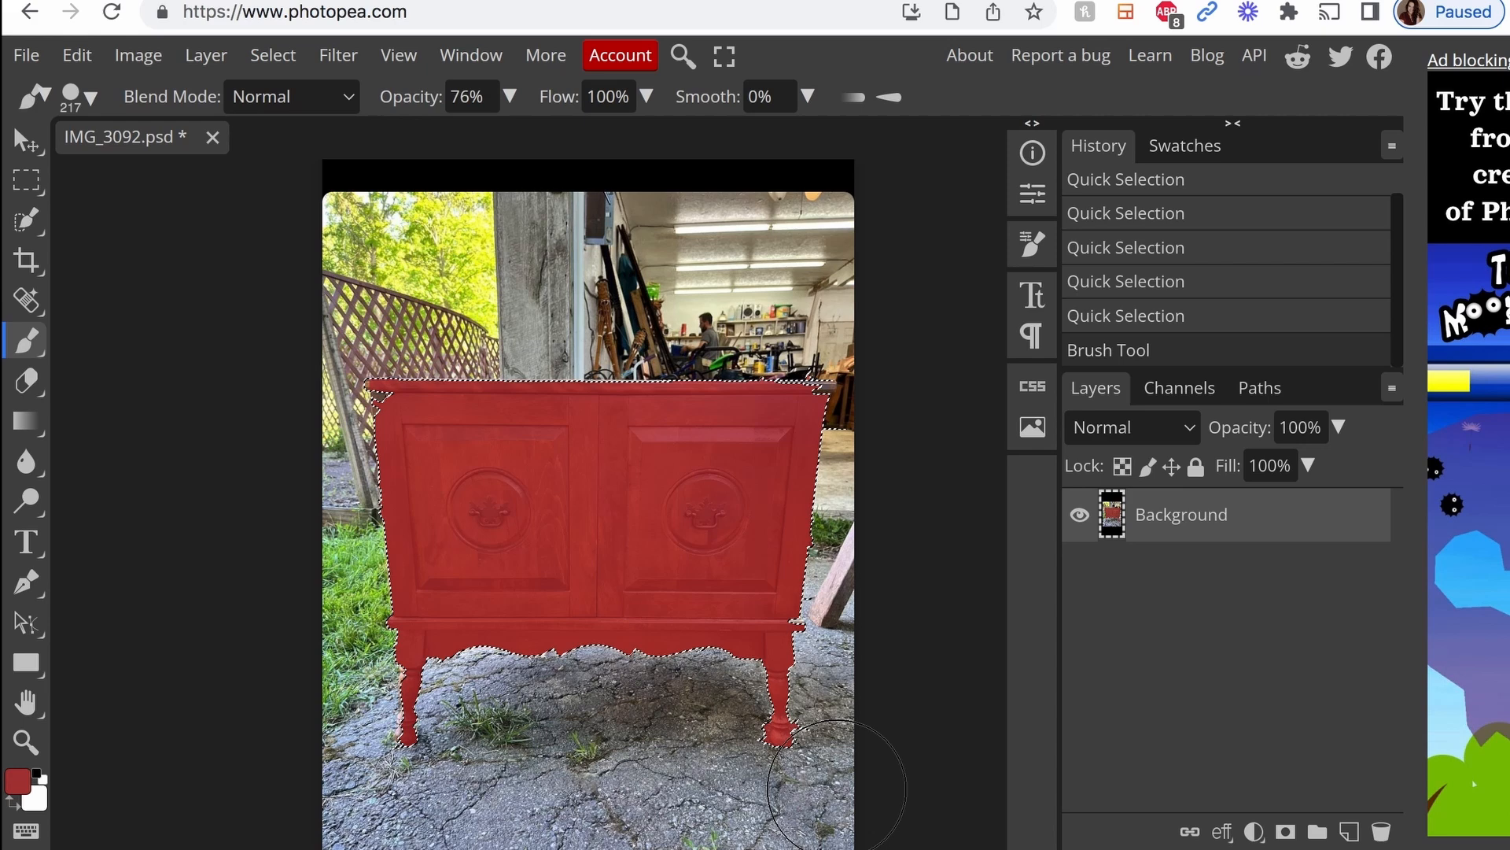
Pick a very dark colour and a 29 px brush, and dab the left door handle.
click(18, 777)
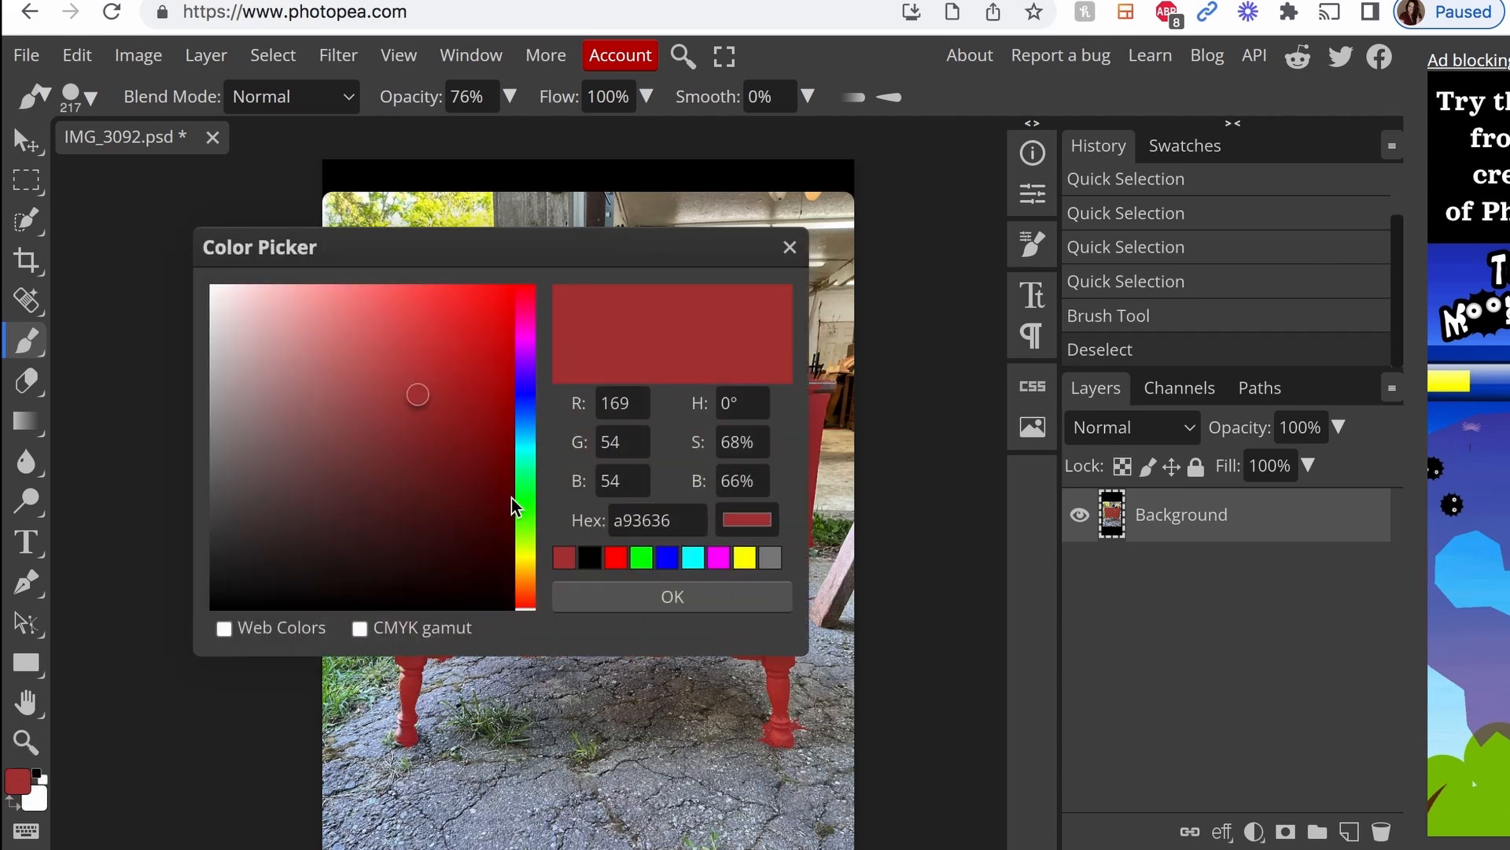
click(671, 596)
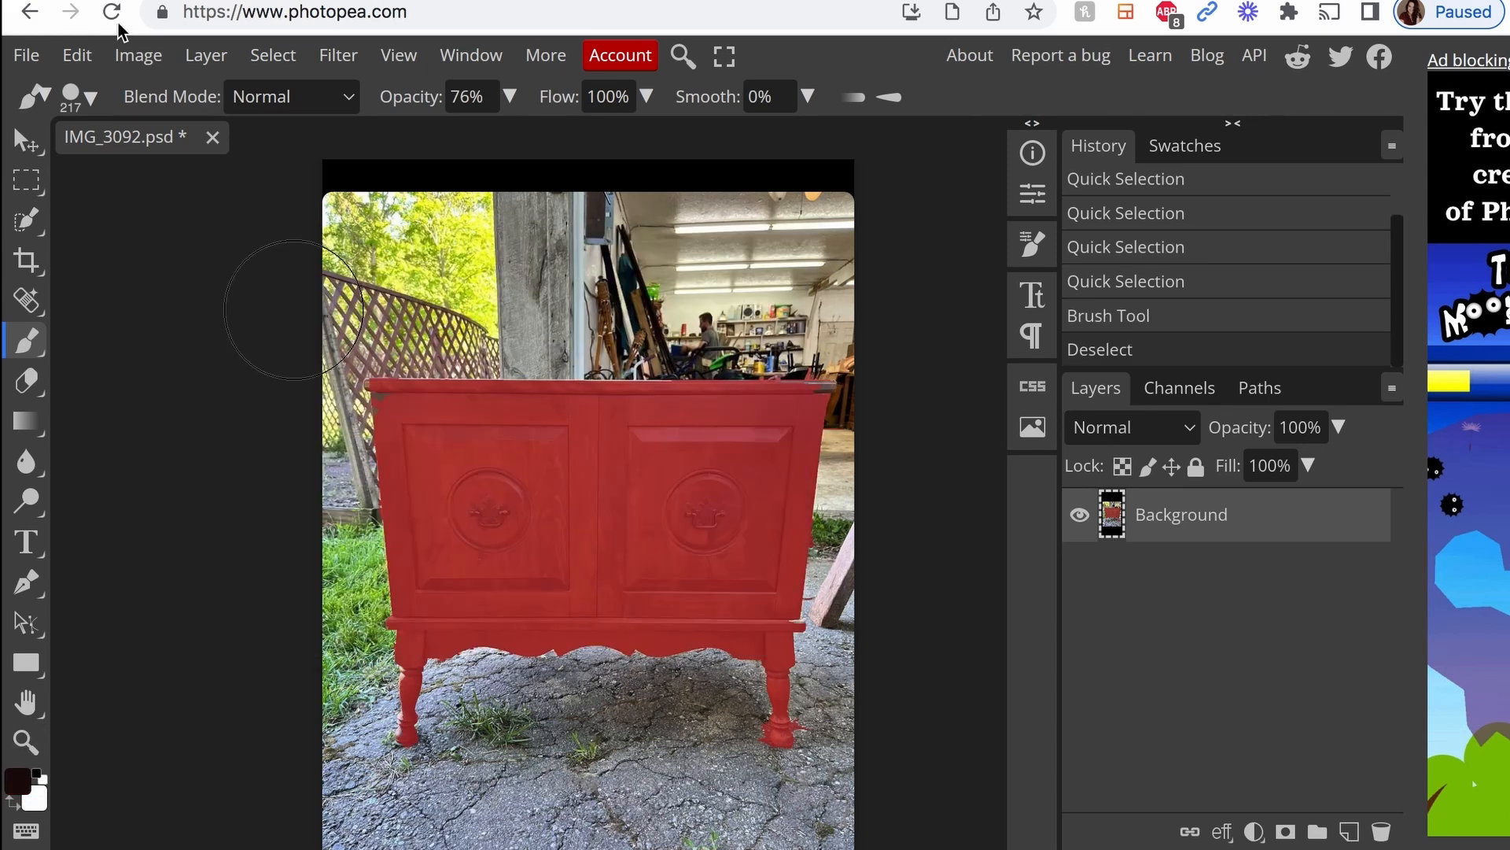
click(82, 96)
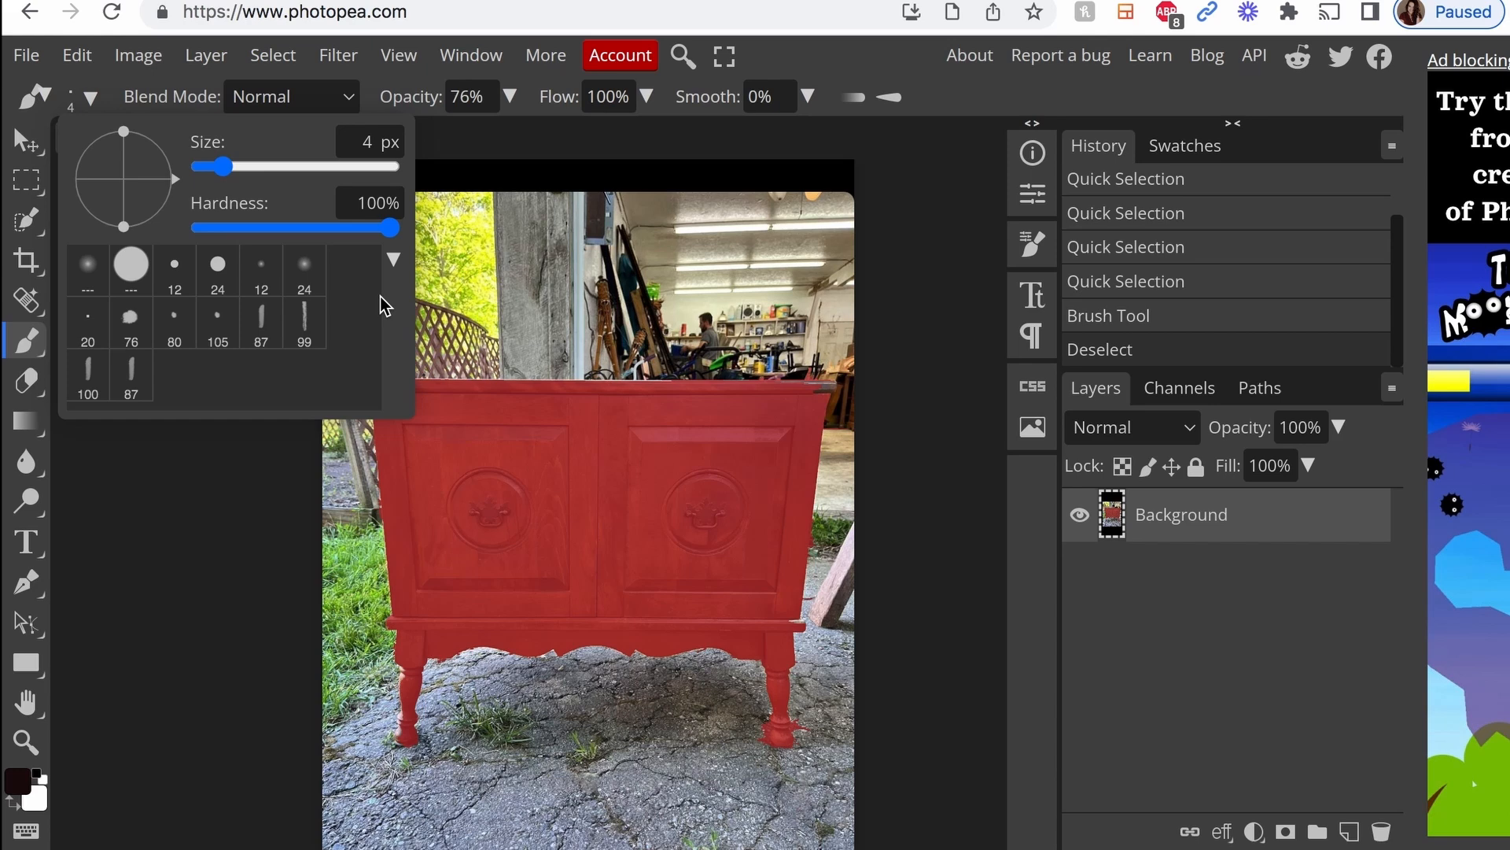
drag(214, 166, 253, 166)
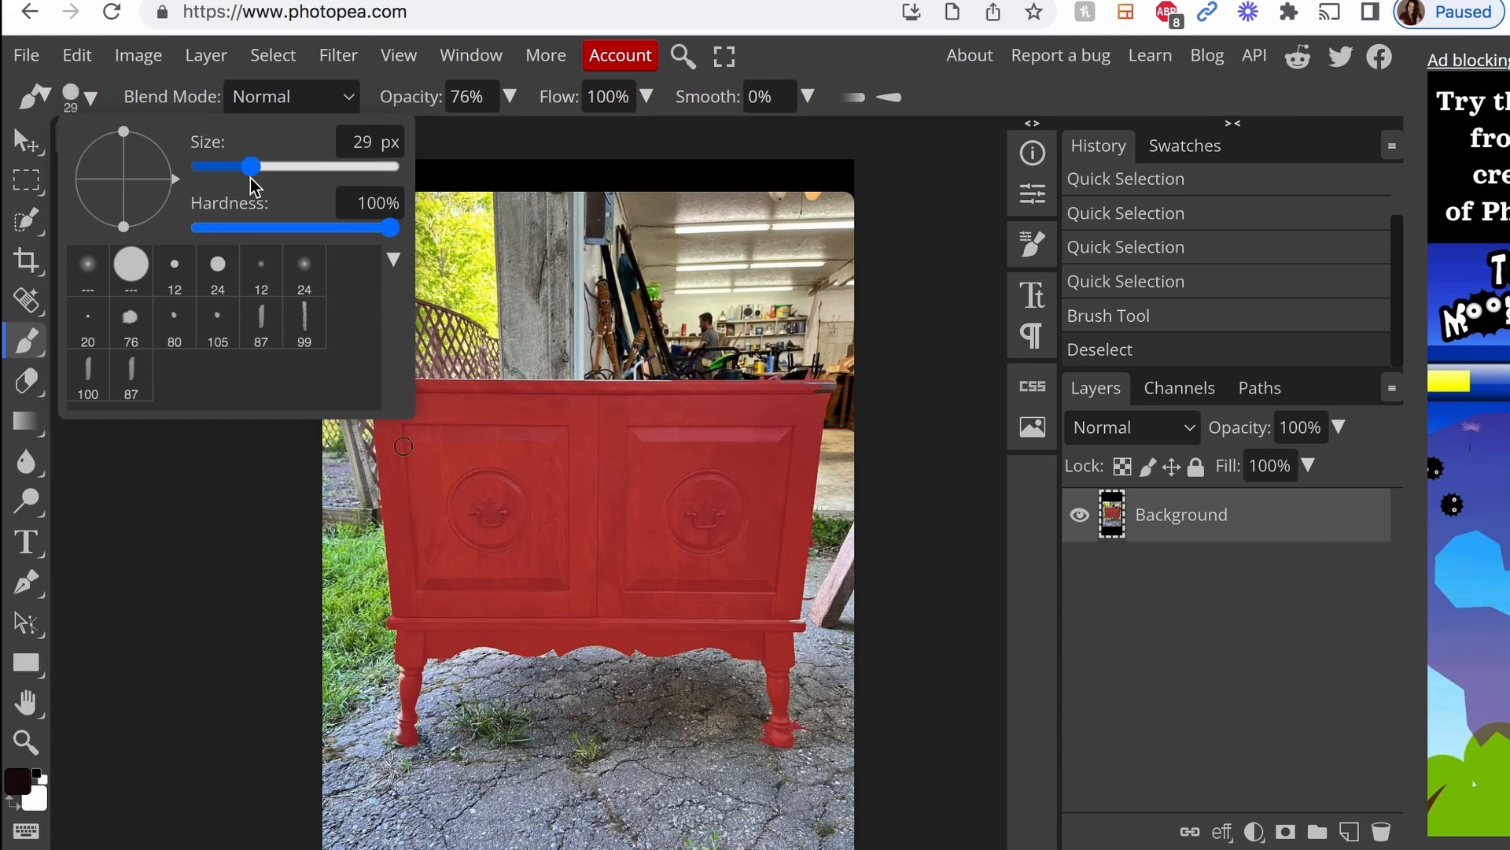
click(490, 516)
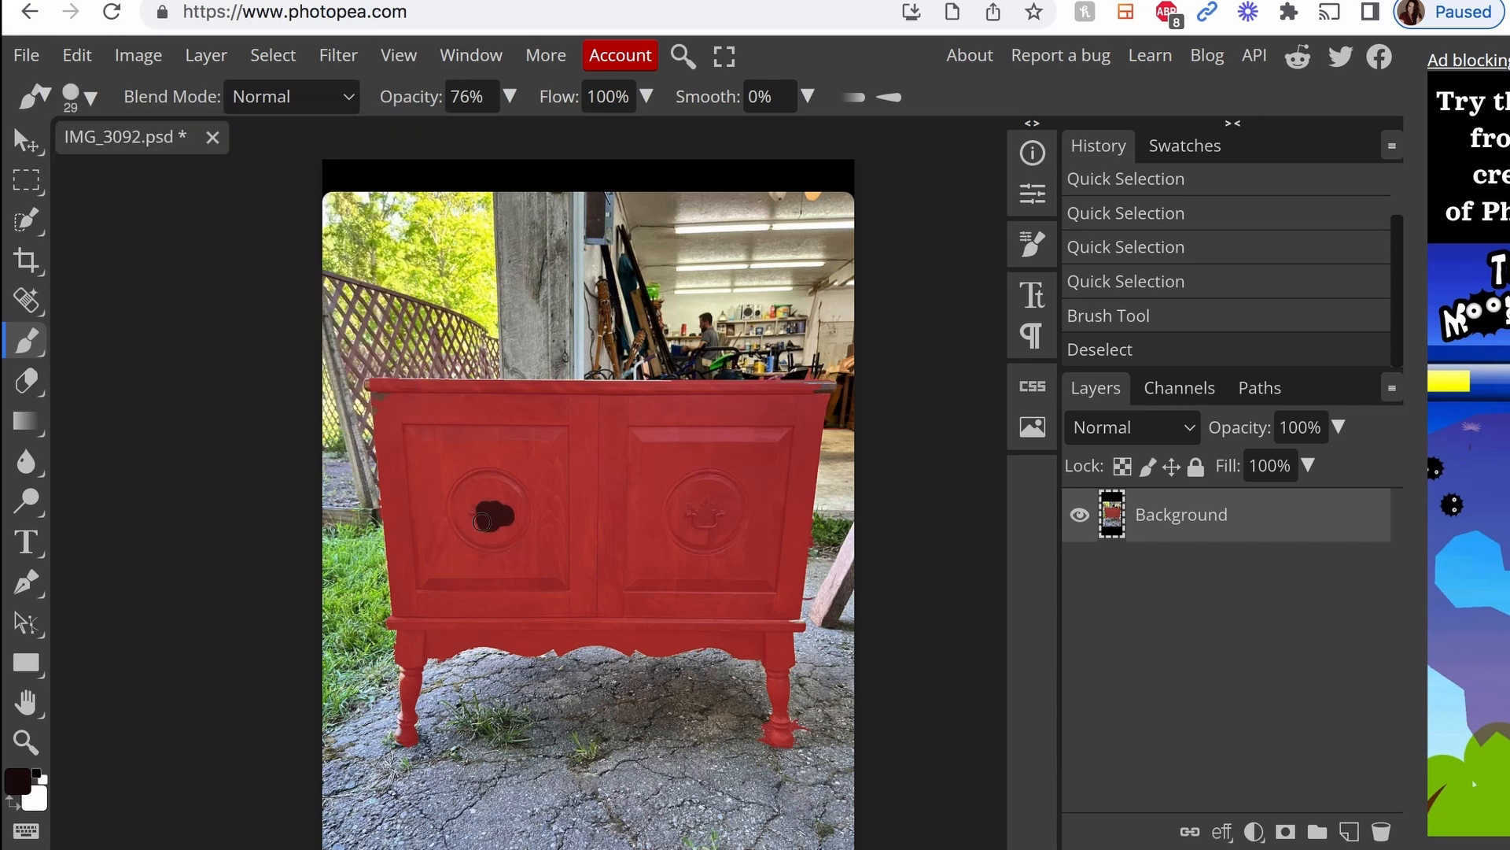
click(491, 515)
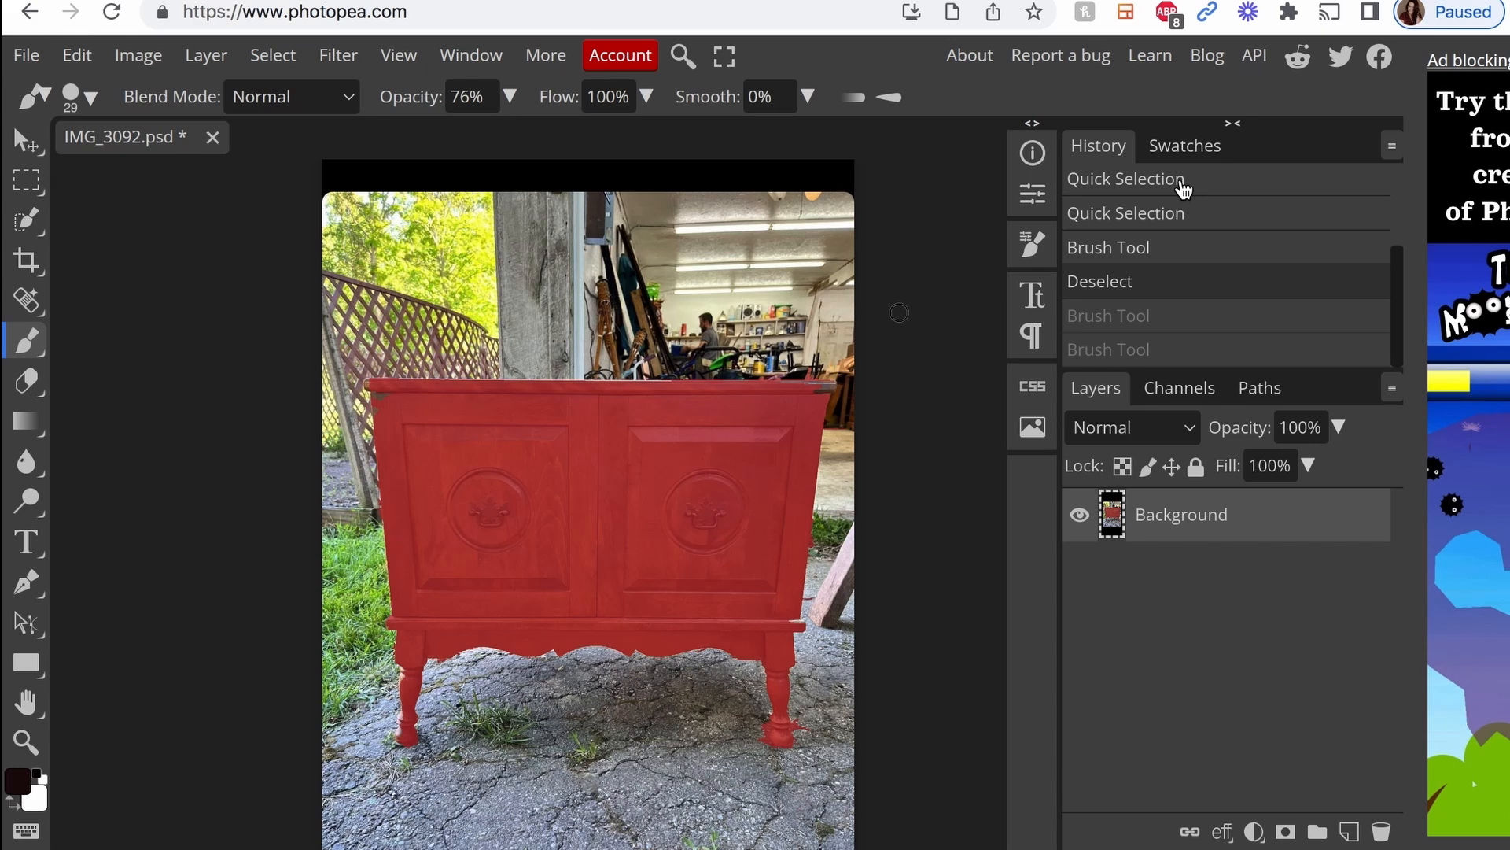
Revert to the original photo in History and spot-heal the ground by the left leg.
click(1087, 180)
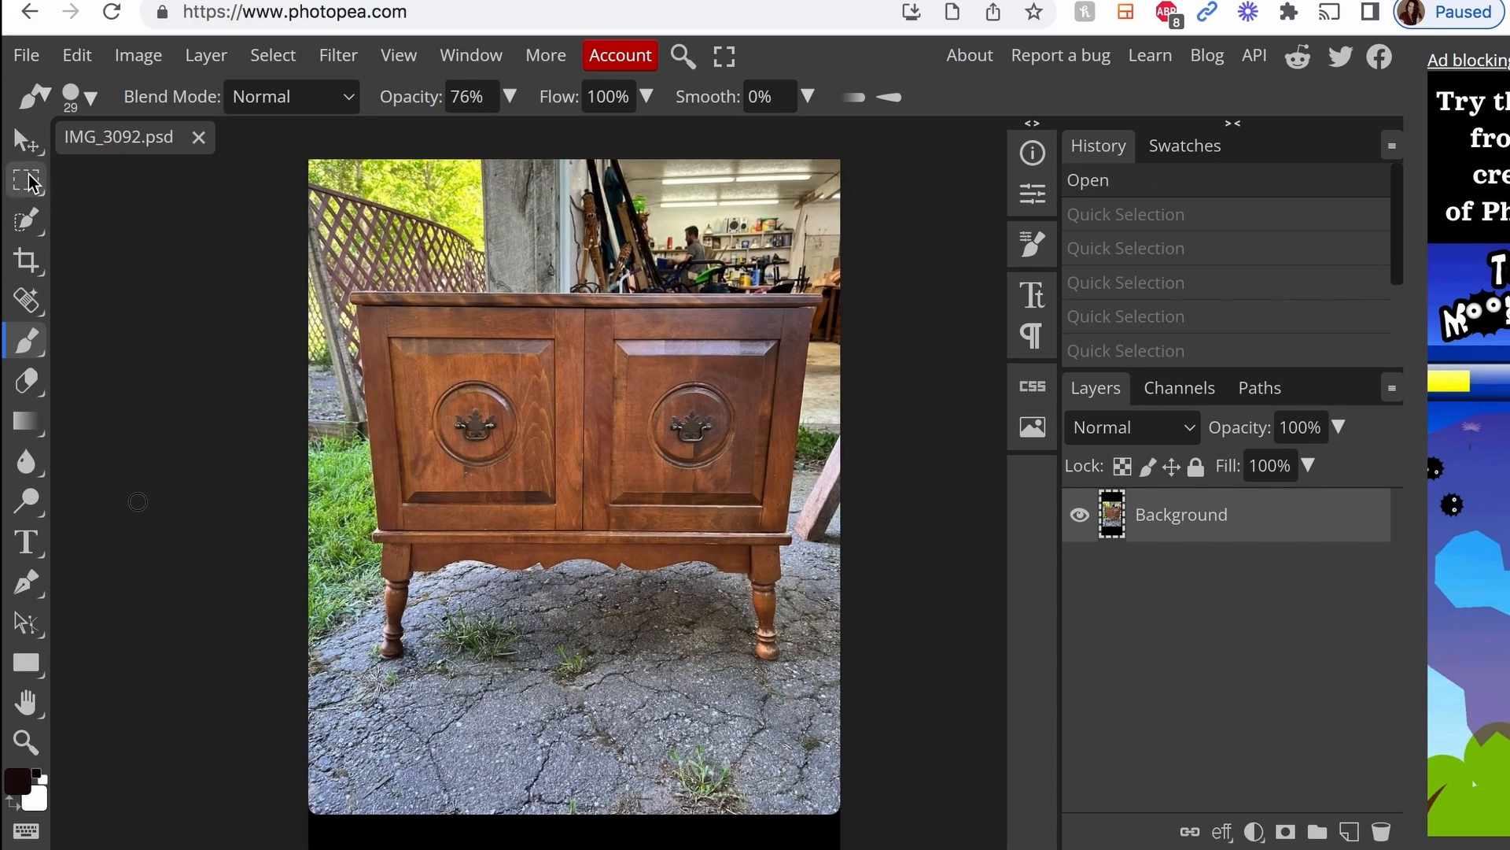
mouse_move(27, 219)
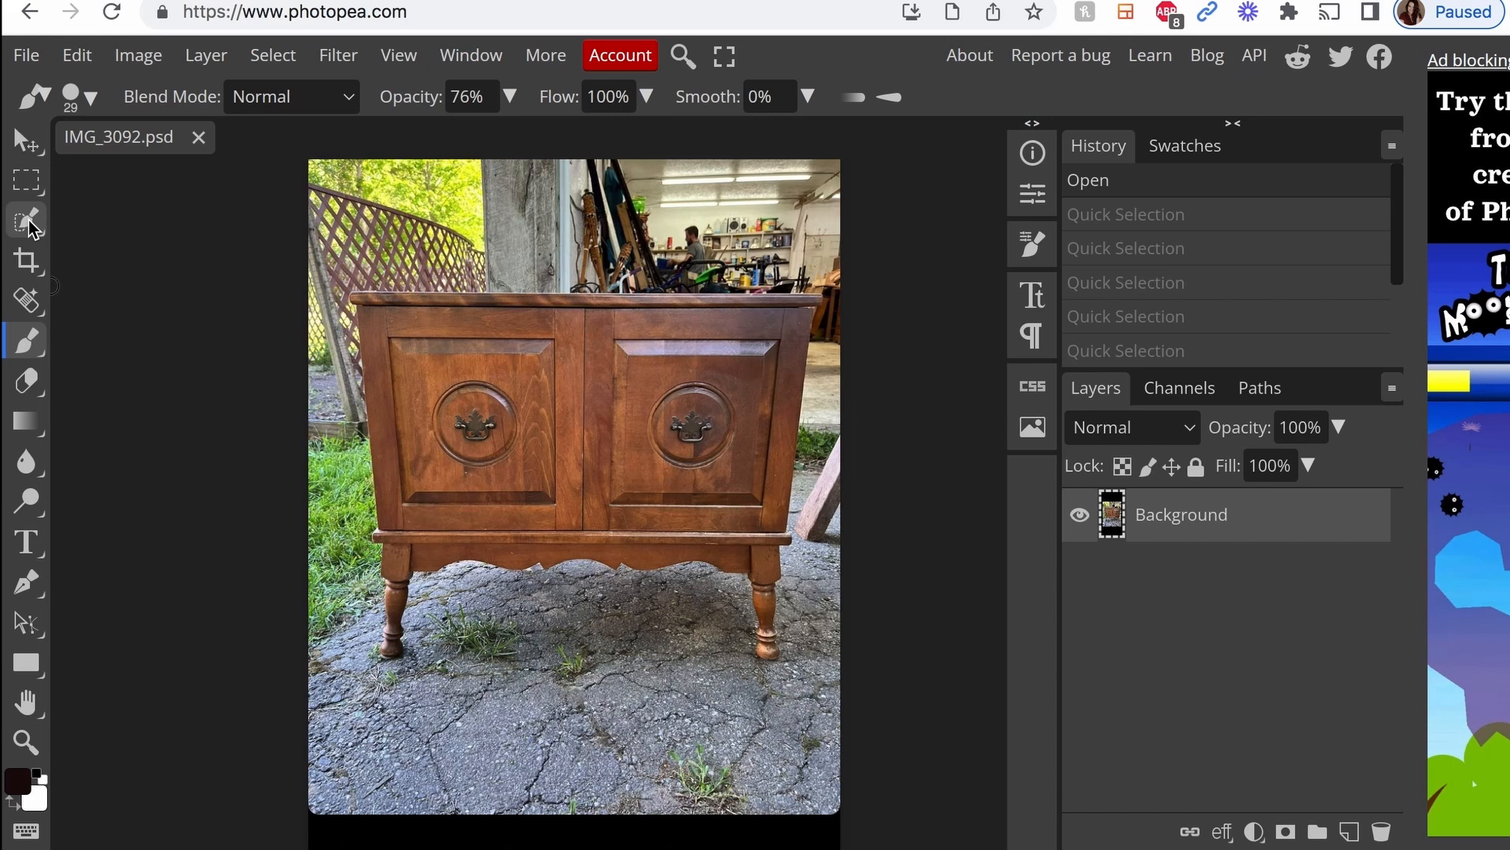
click(27, 219)
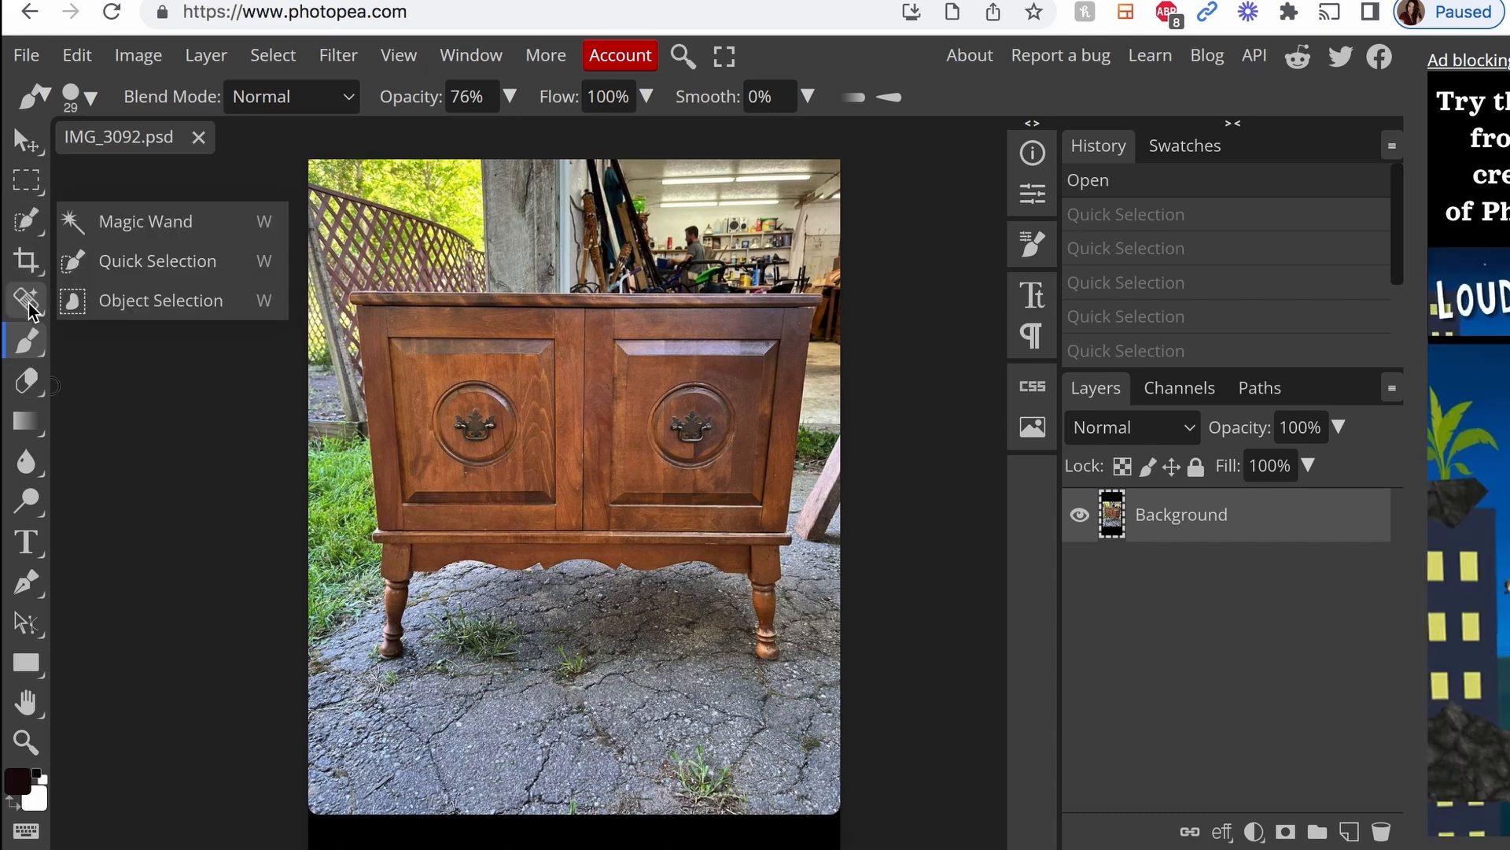
click(24, 341)
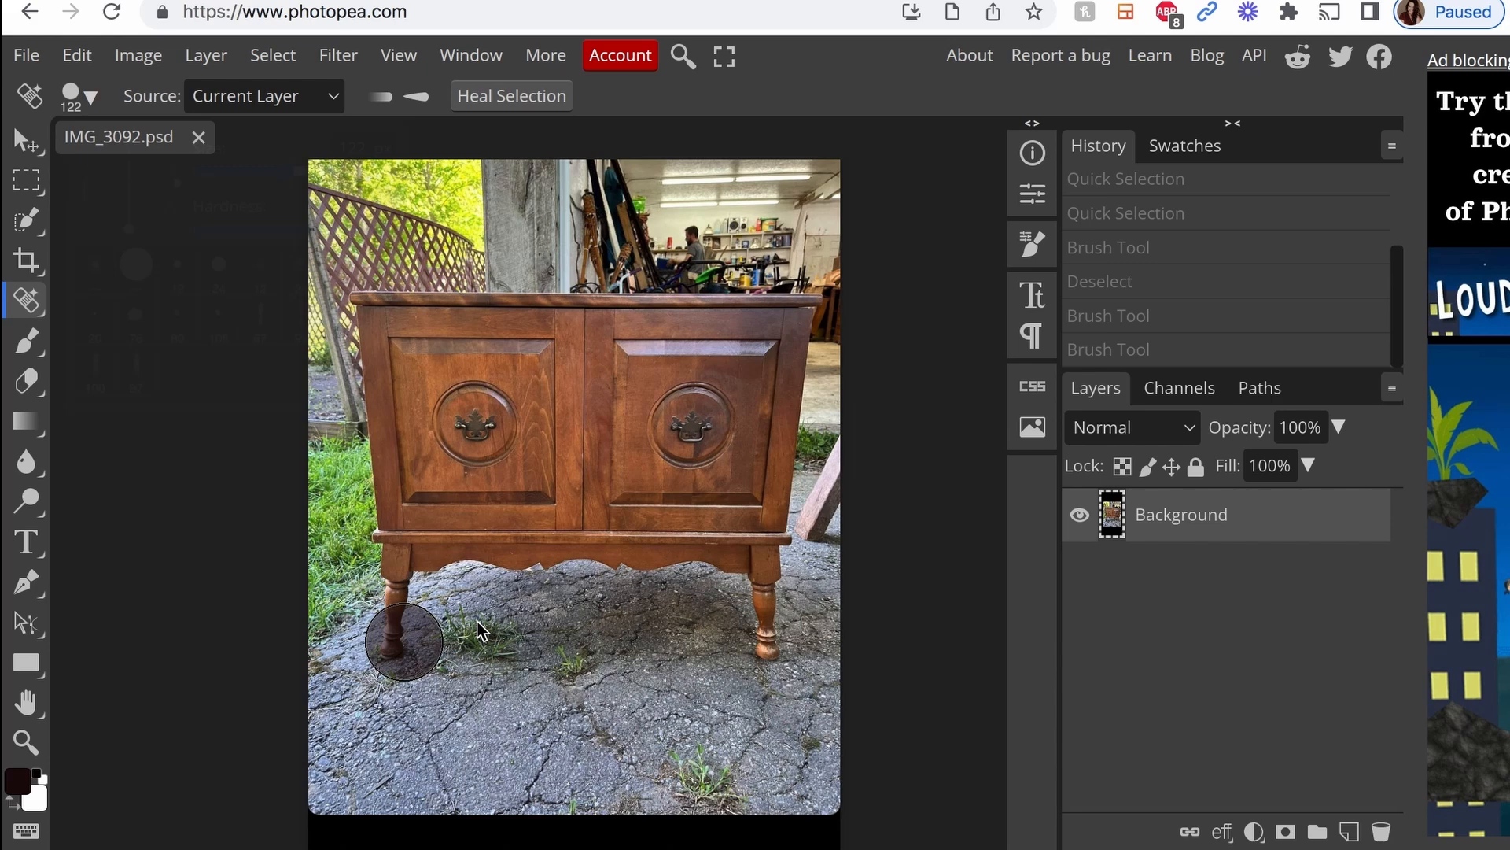
mouse_move(417, 656)
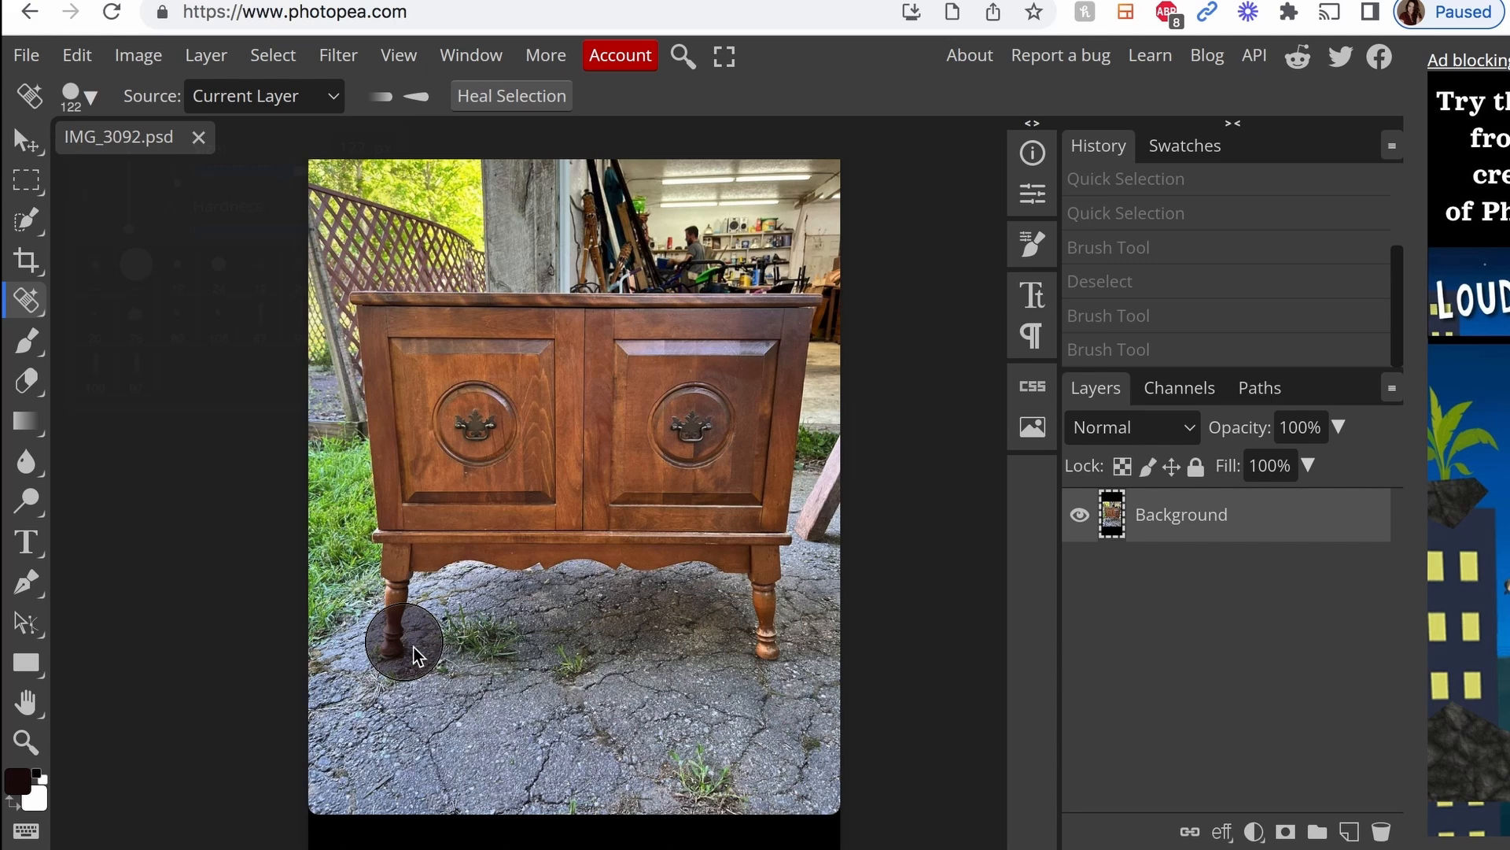
mouse_move(491, 666)
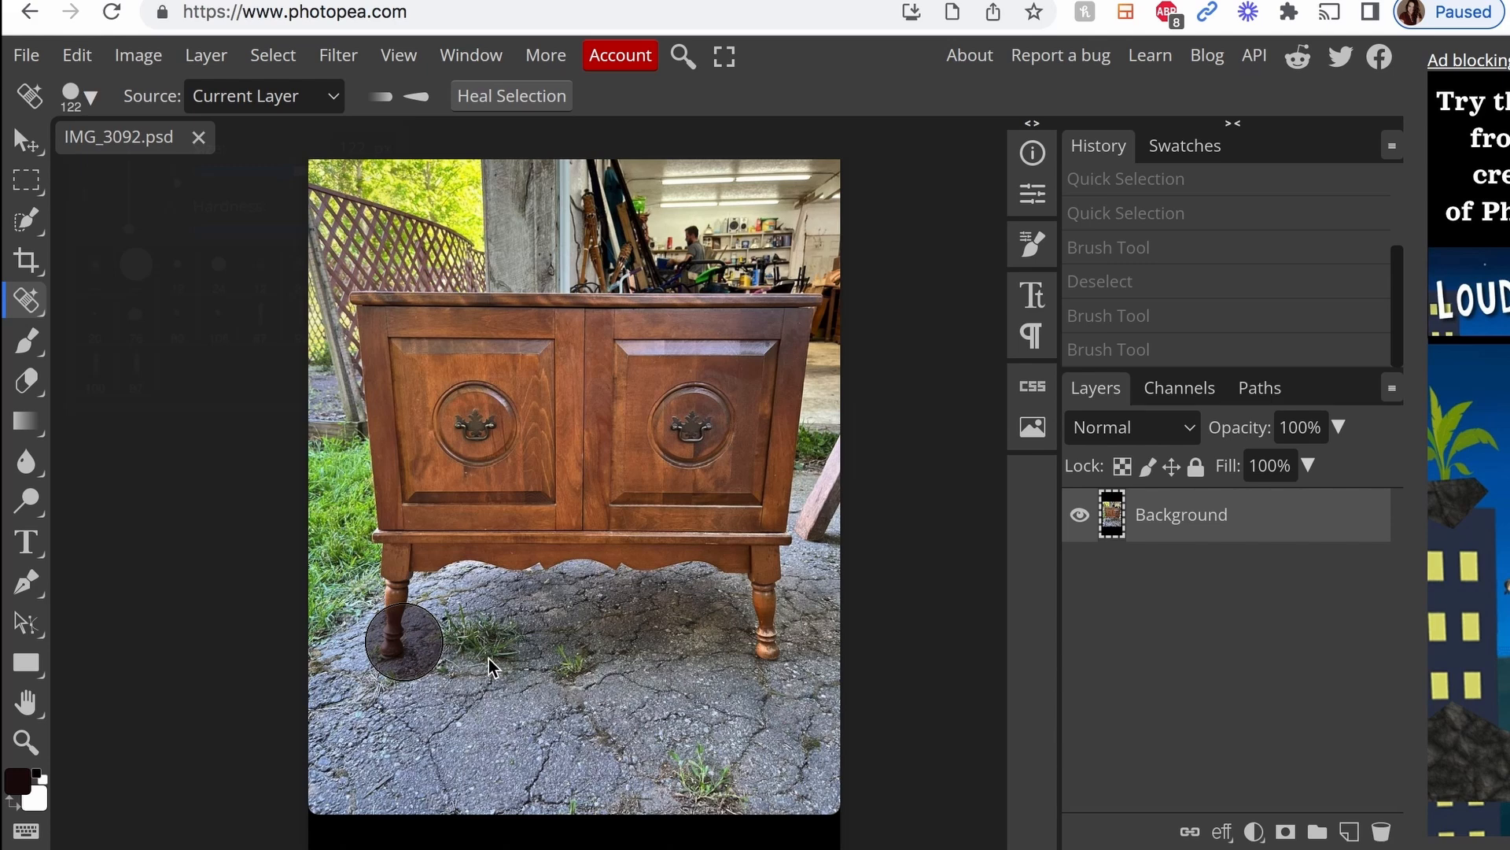
mouse_move(501, 678)
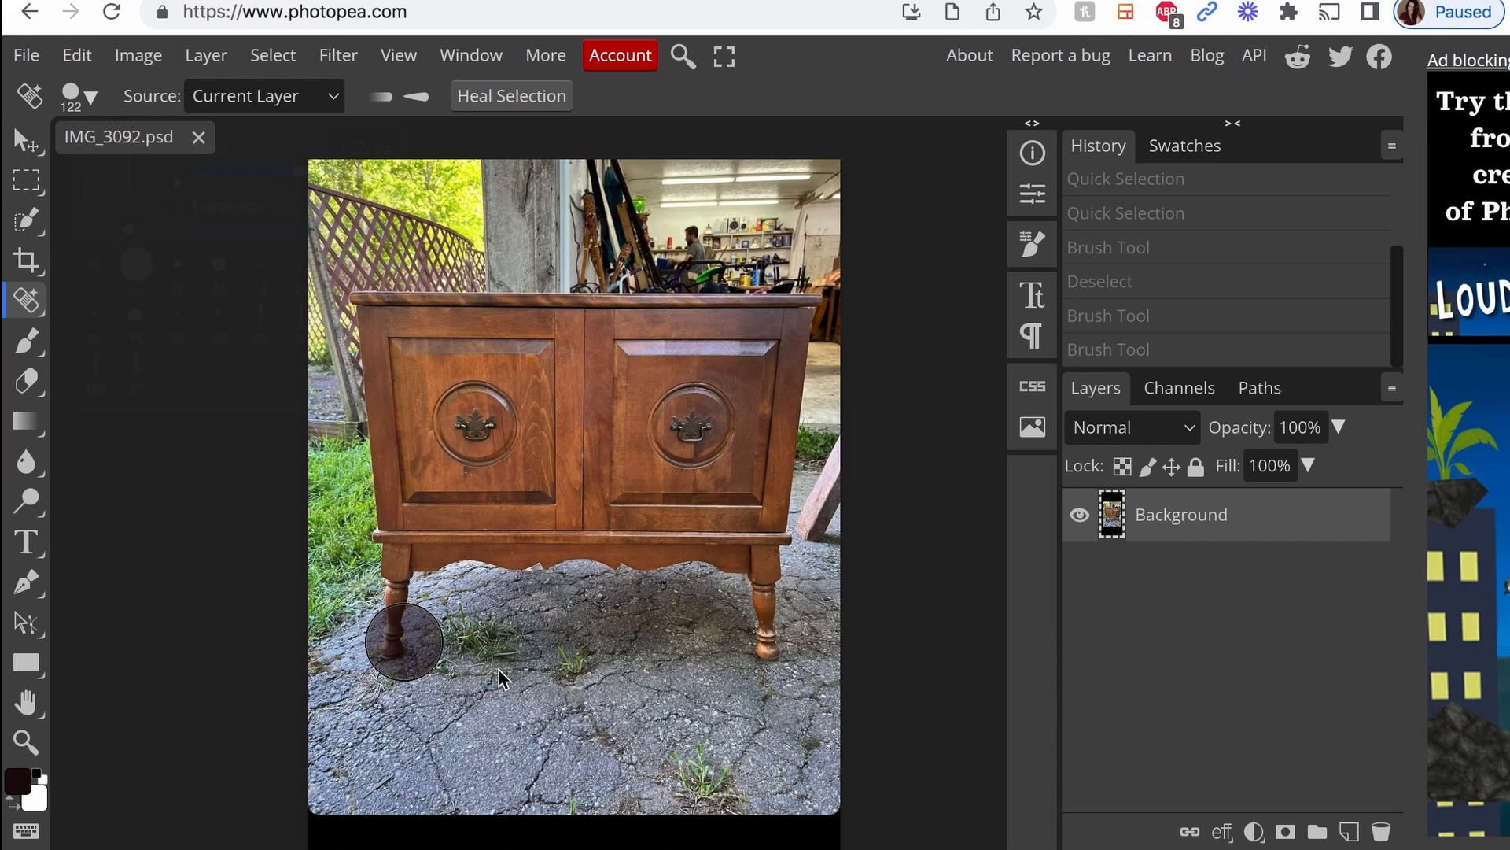
mouse_move(472, 667)
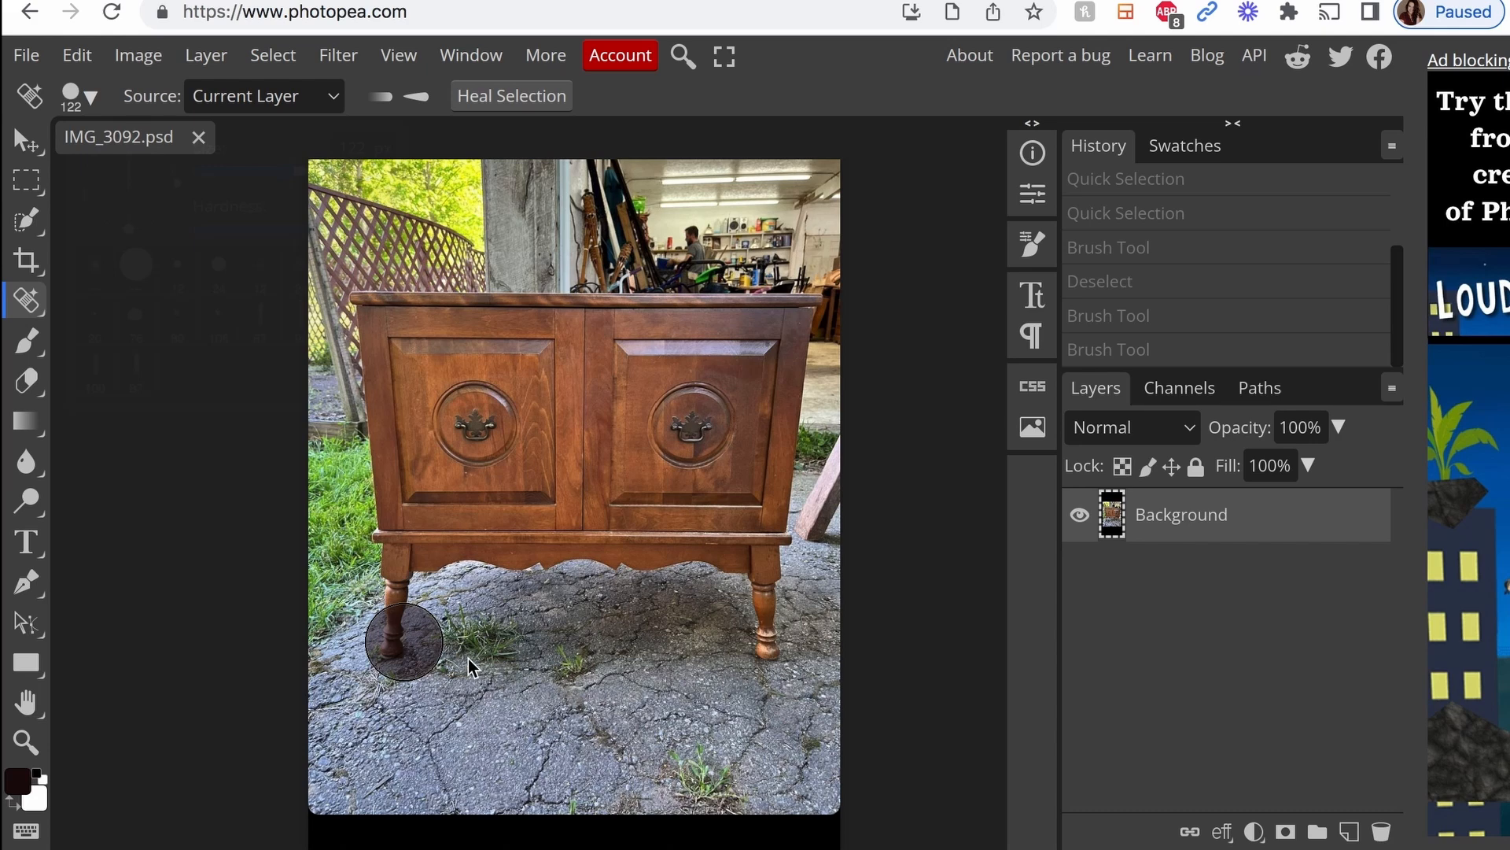
mouse_move(509, 662)
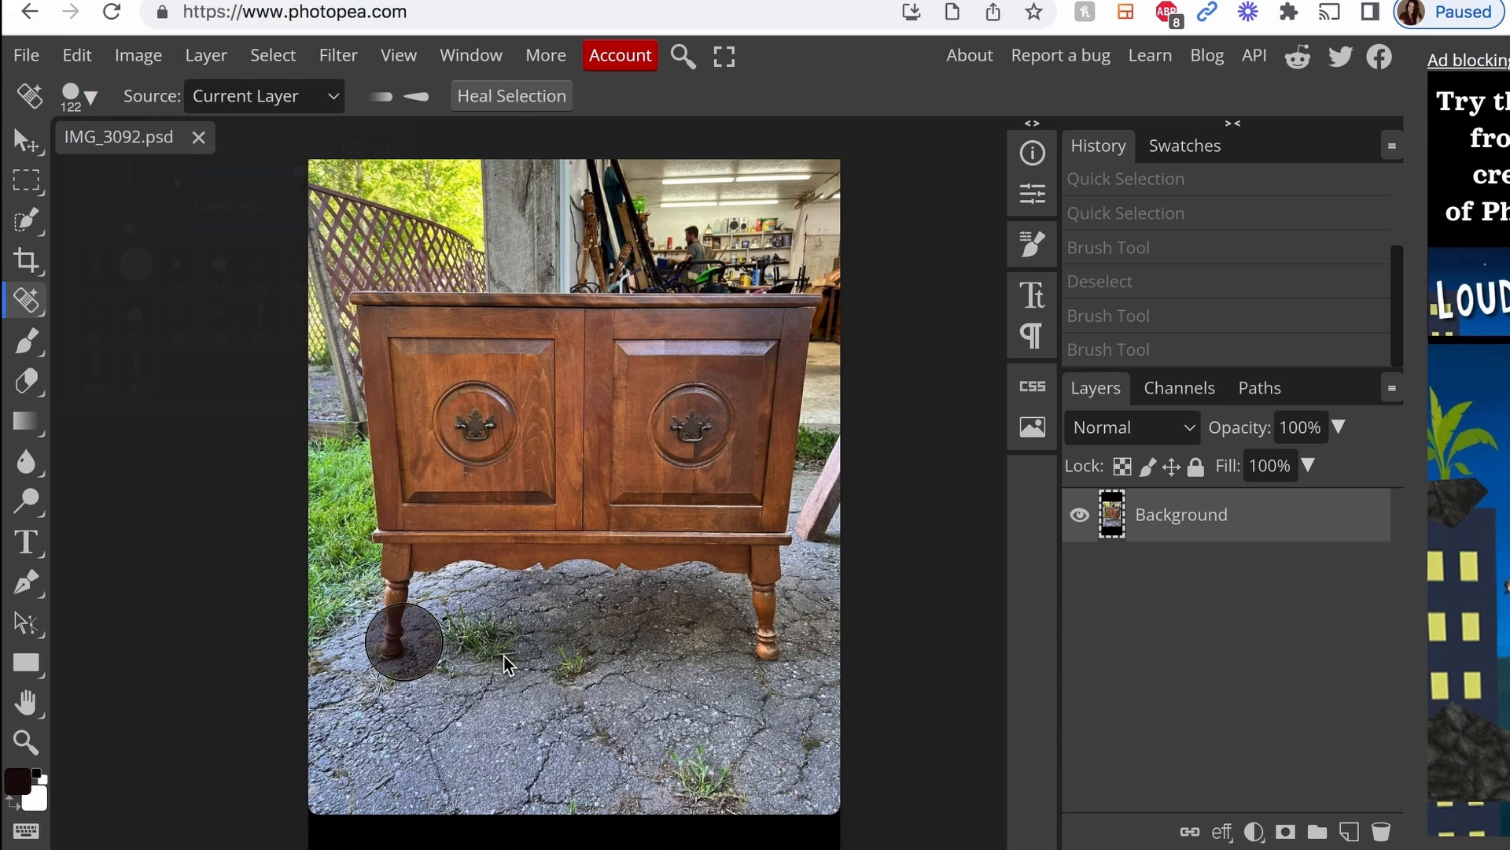
click(402, 642)
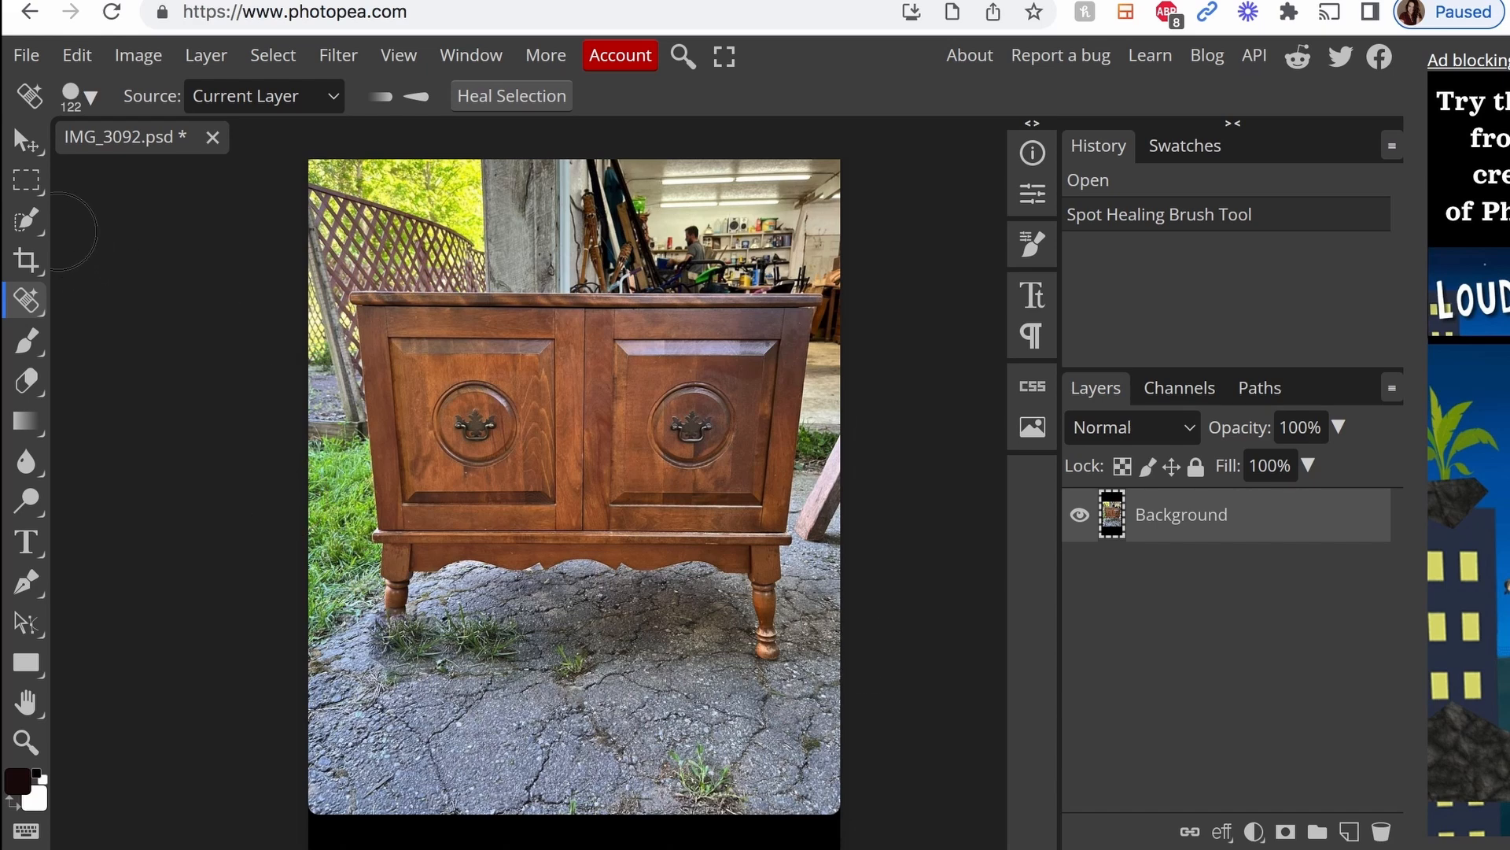
Rectangle-select the ground under the cabinet and switch to the Healing Brush tool.
click(27, 179)
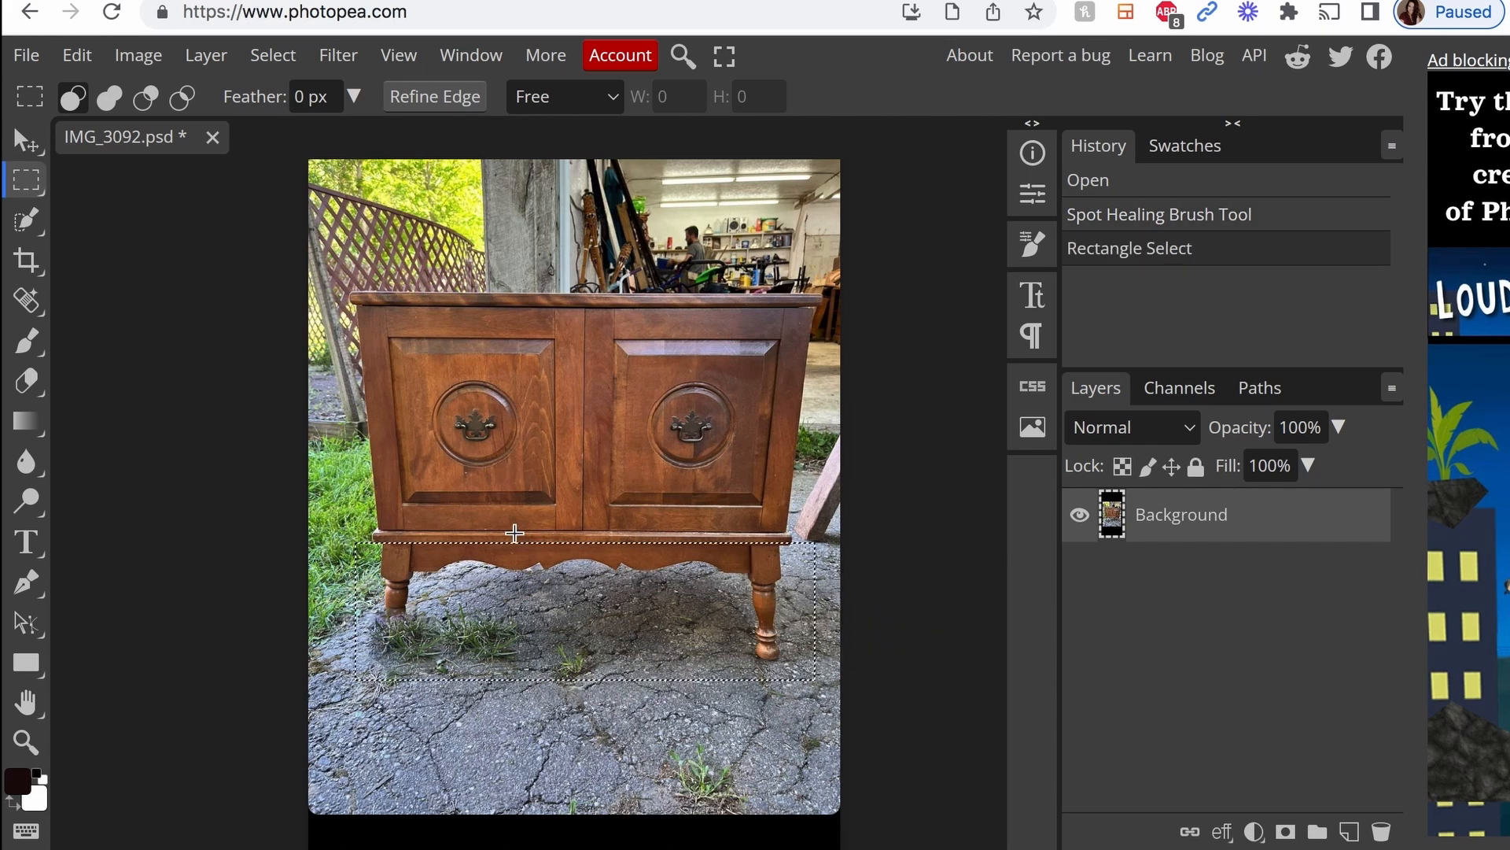
mouse_move(180, 296)
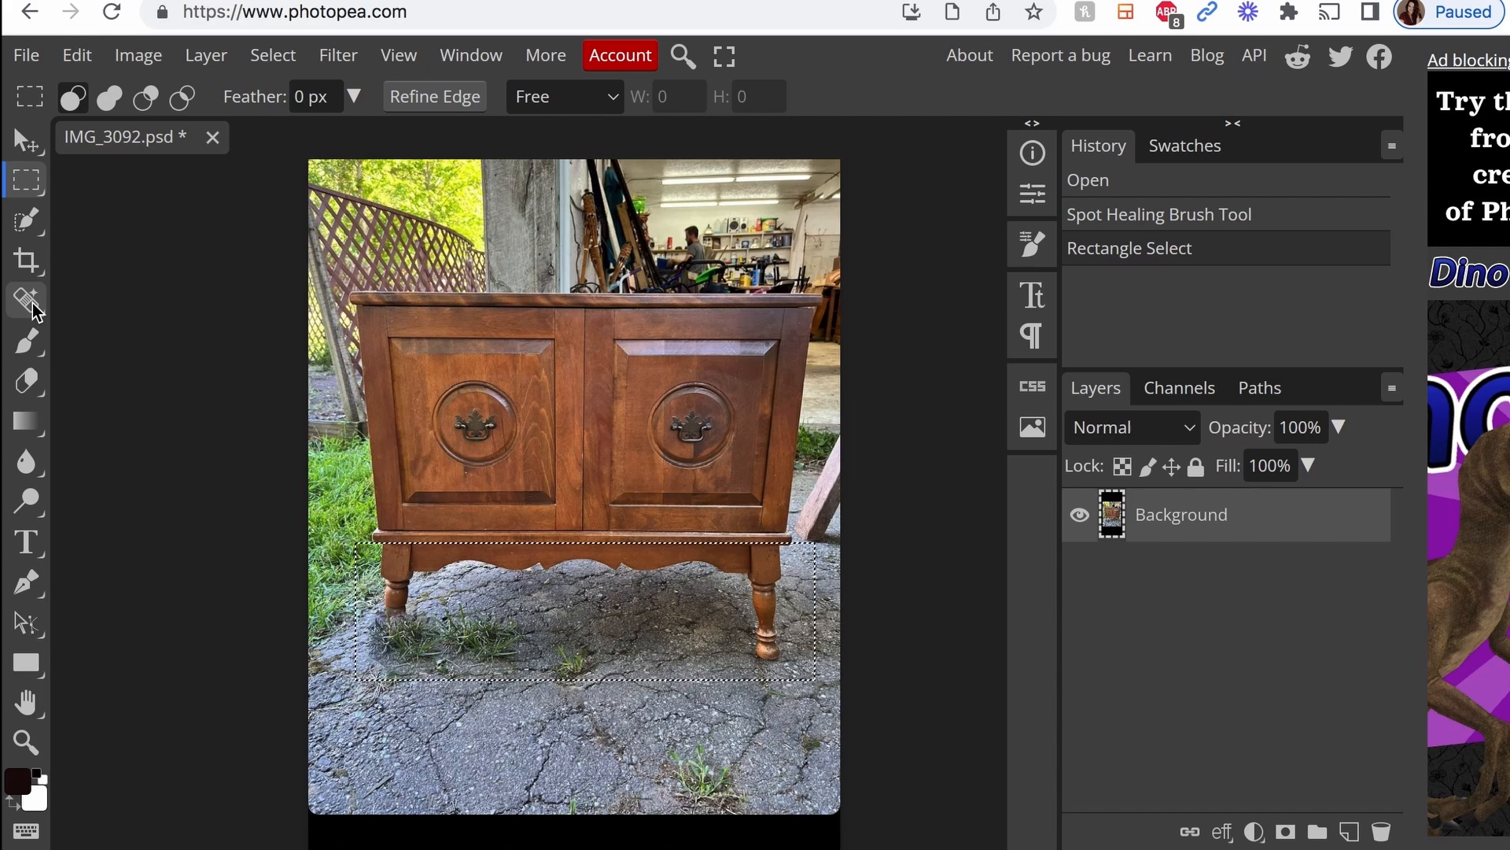
click(26, 300)
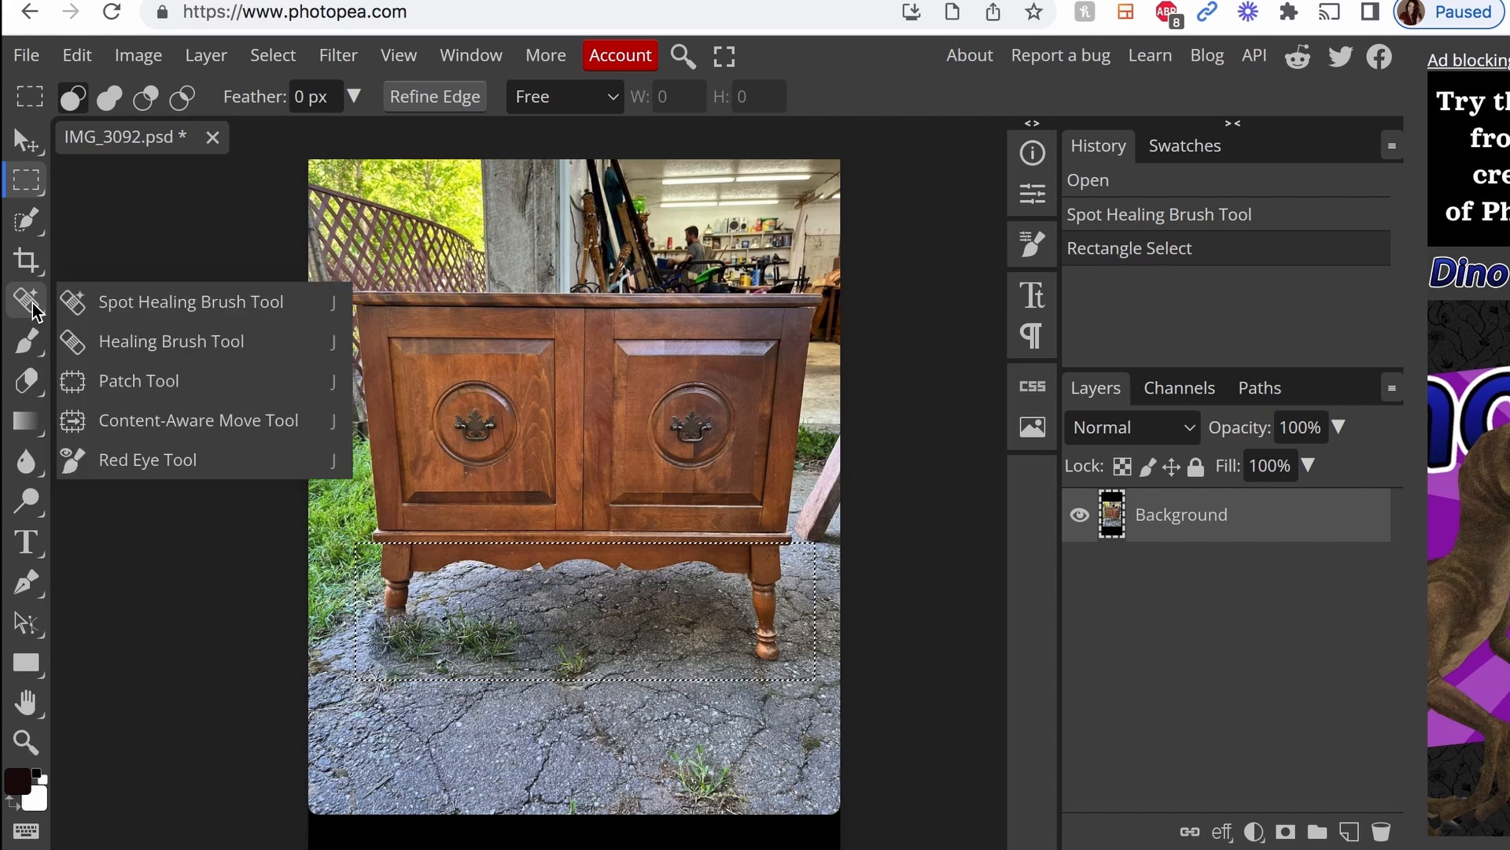
mouse_move(125, 341)
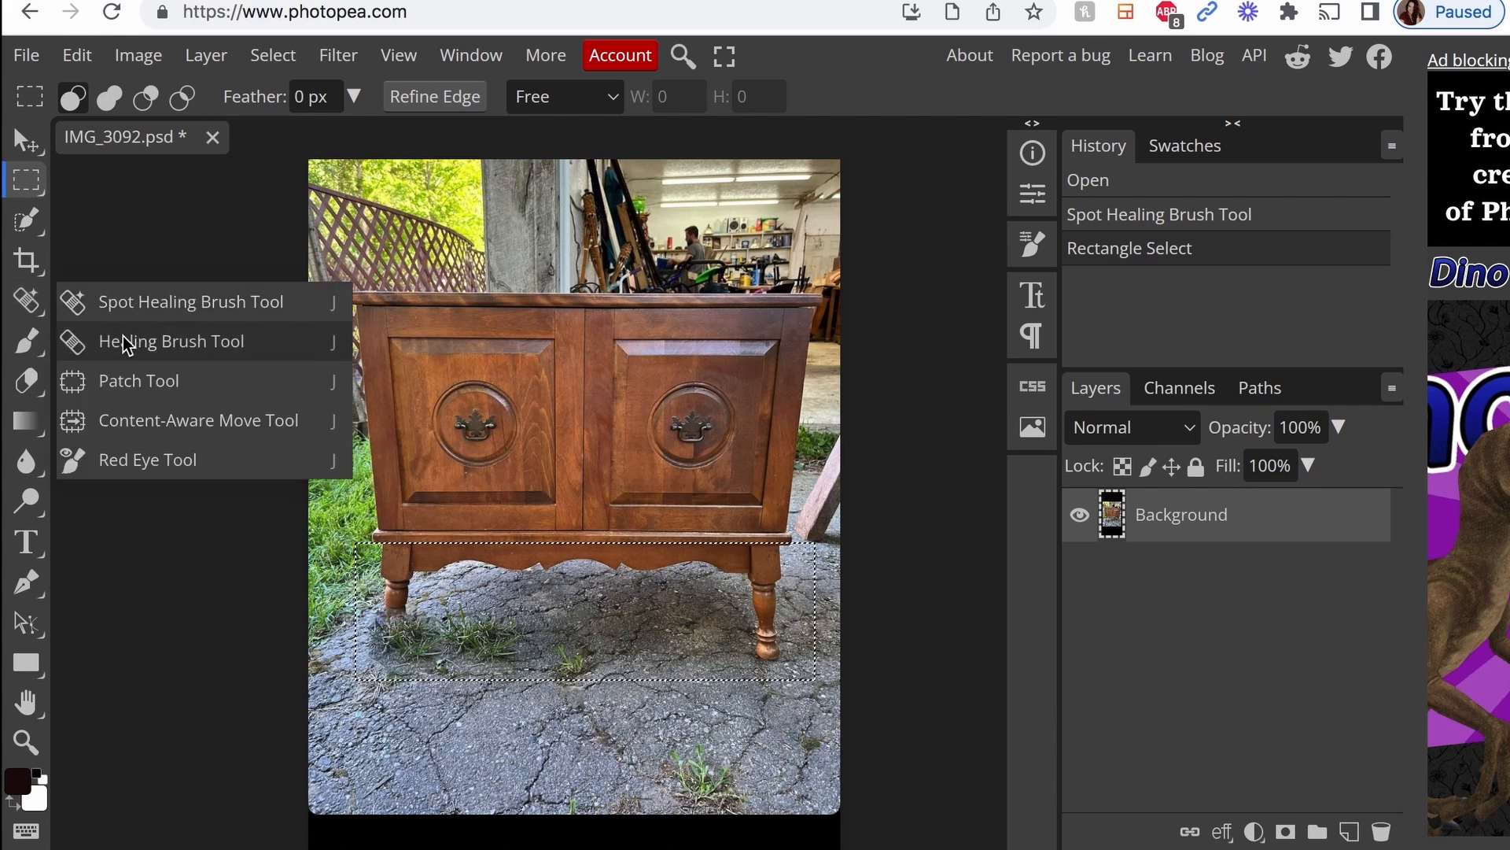
click(172, 340)
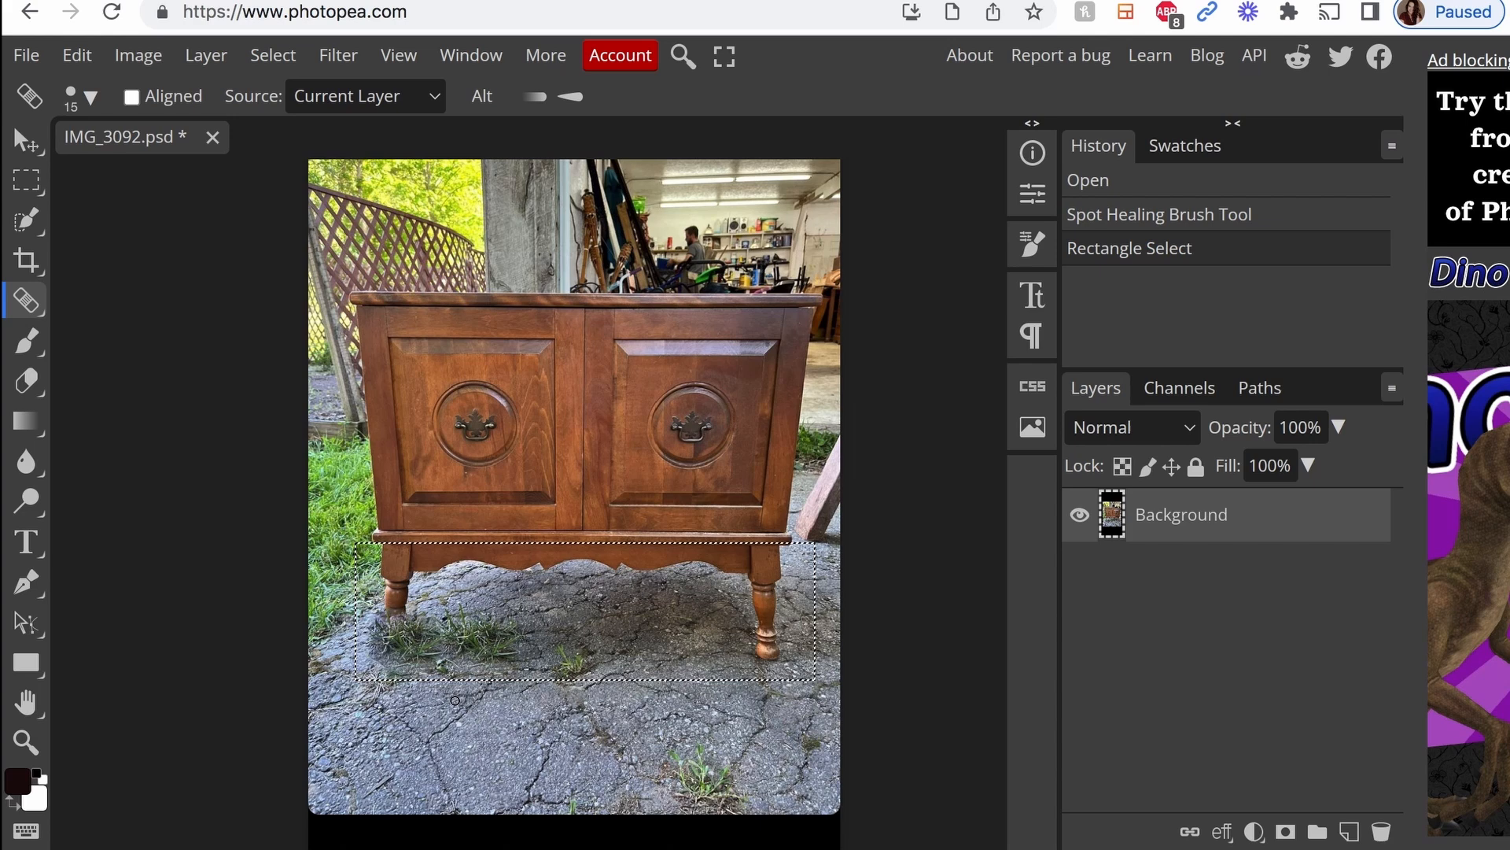
mouse_move(433, 719)
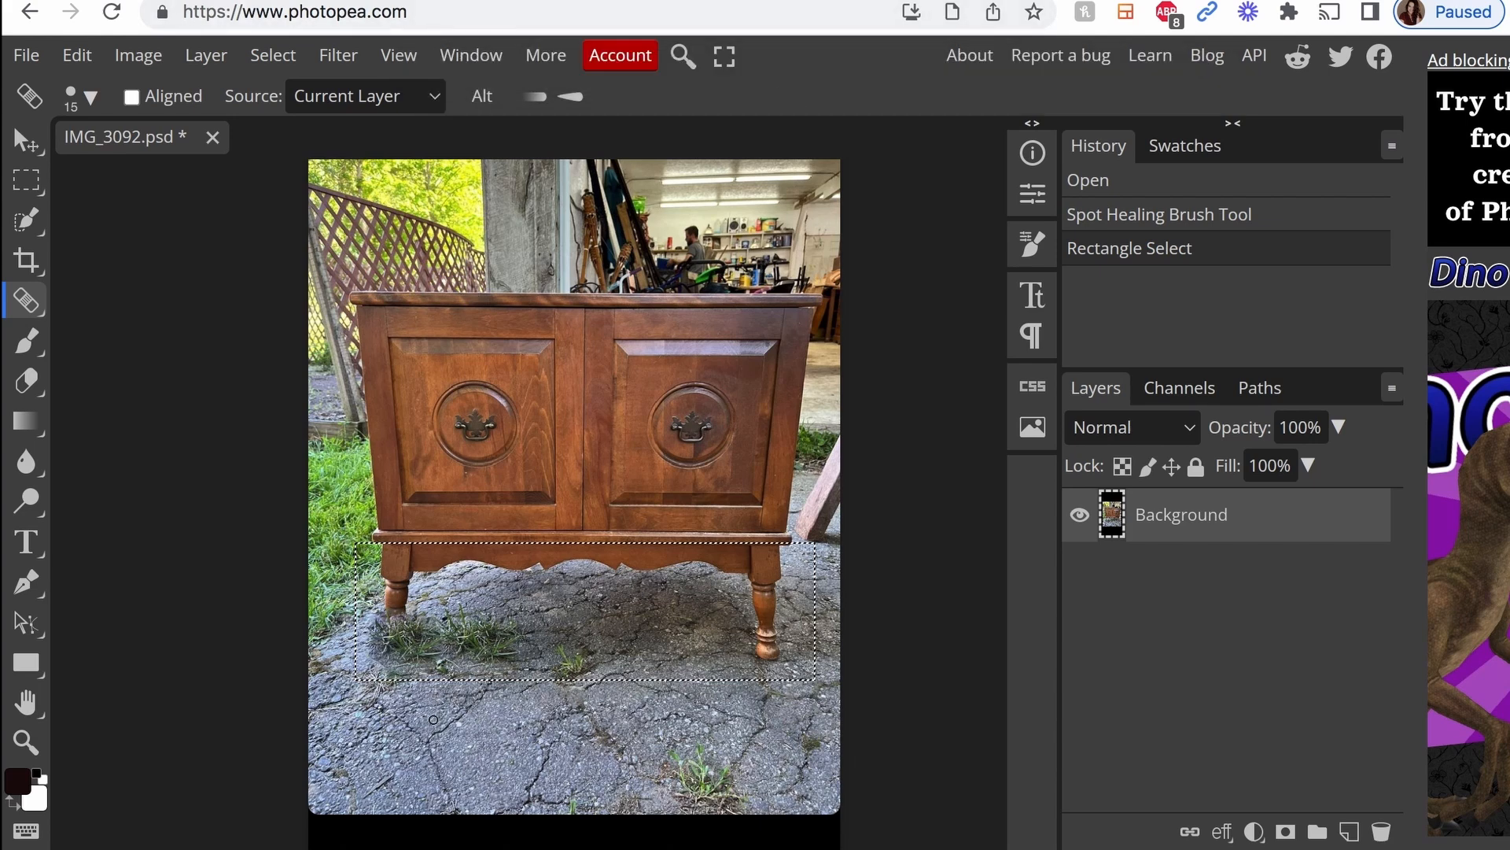
mouse_move(399, 754)
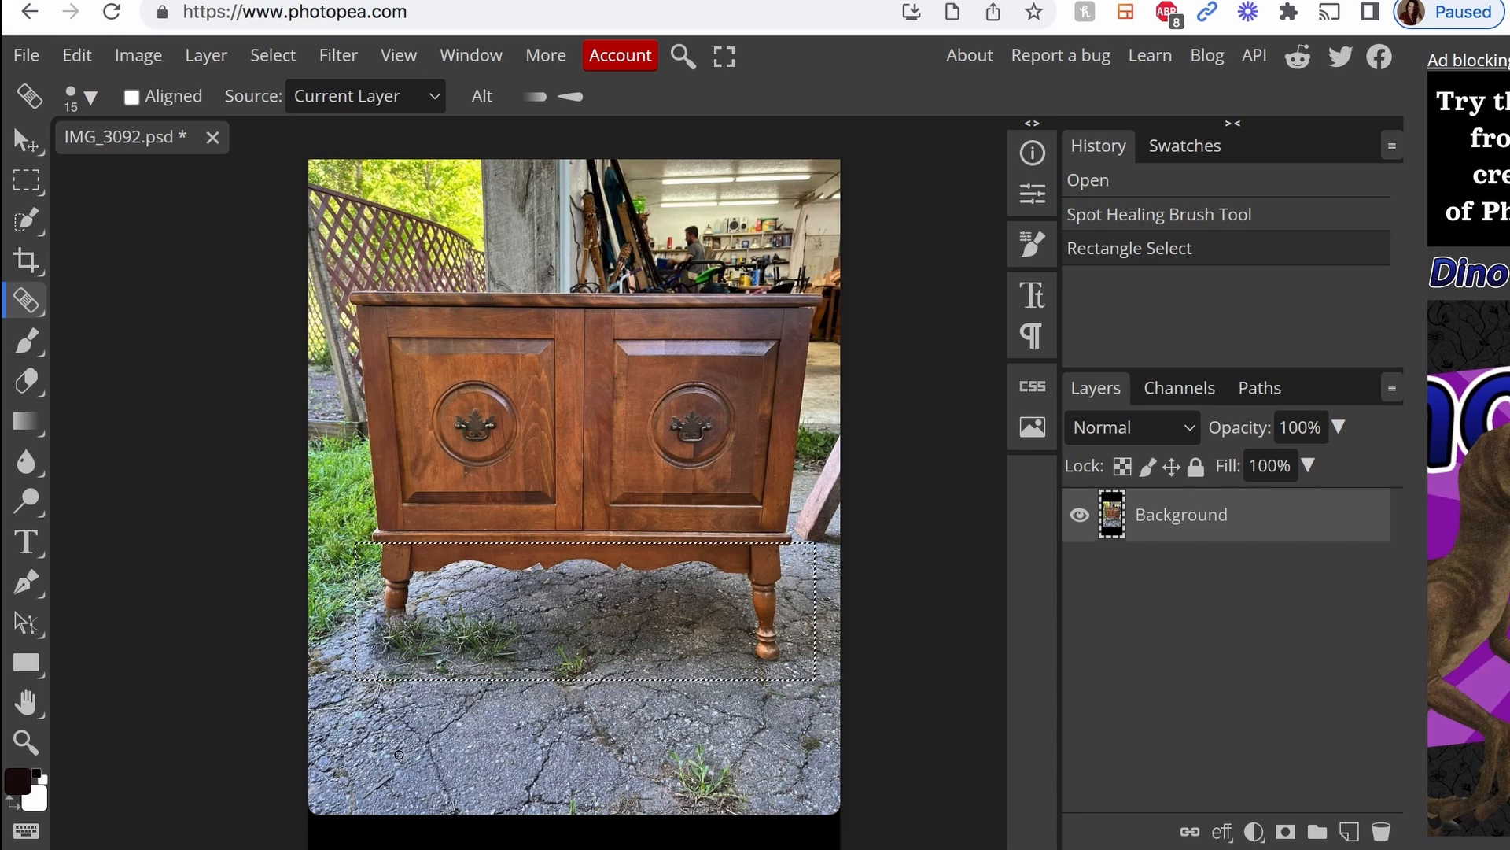
mouse_move(396, 596)
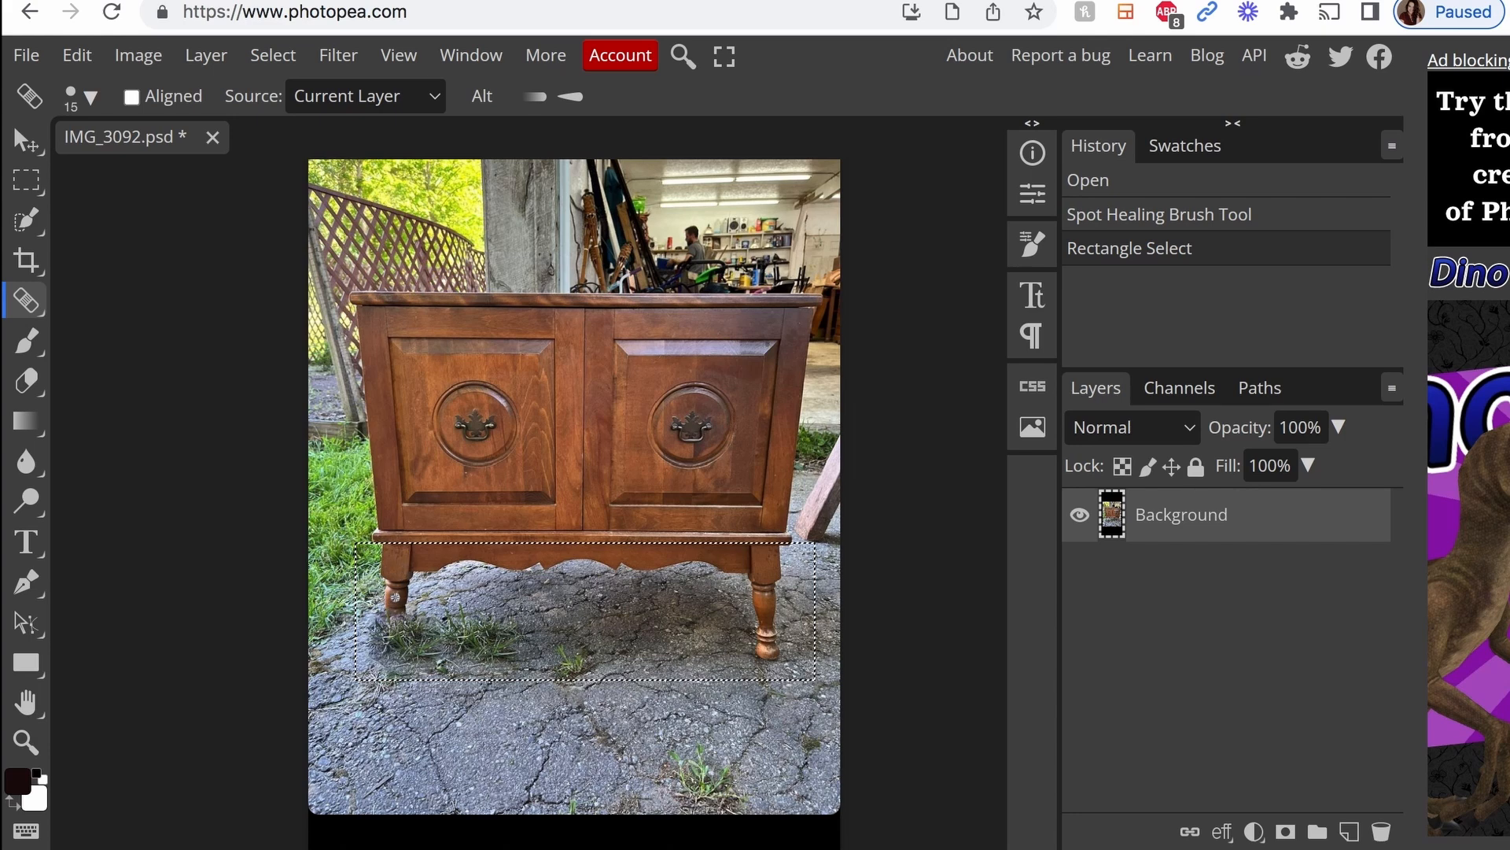
Set the healing brush size to about 102 px.
click(90, 96)
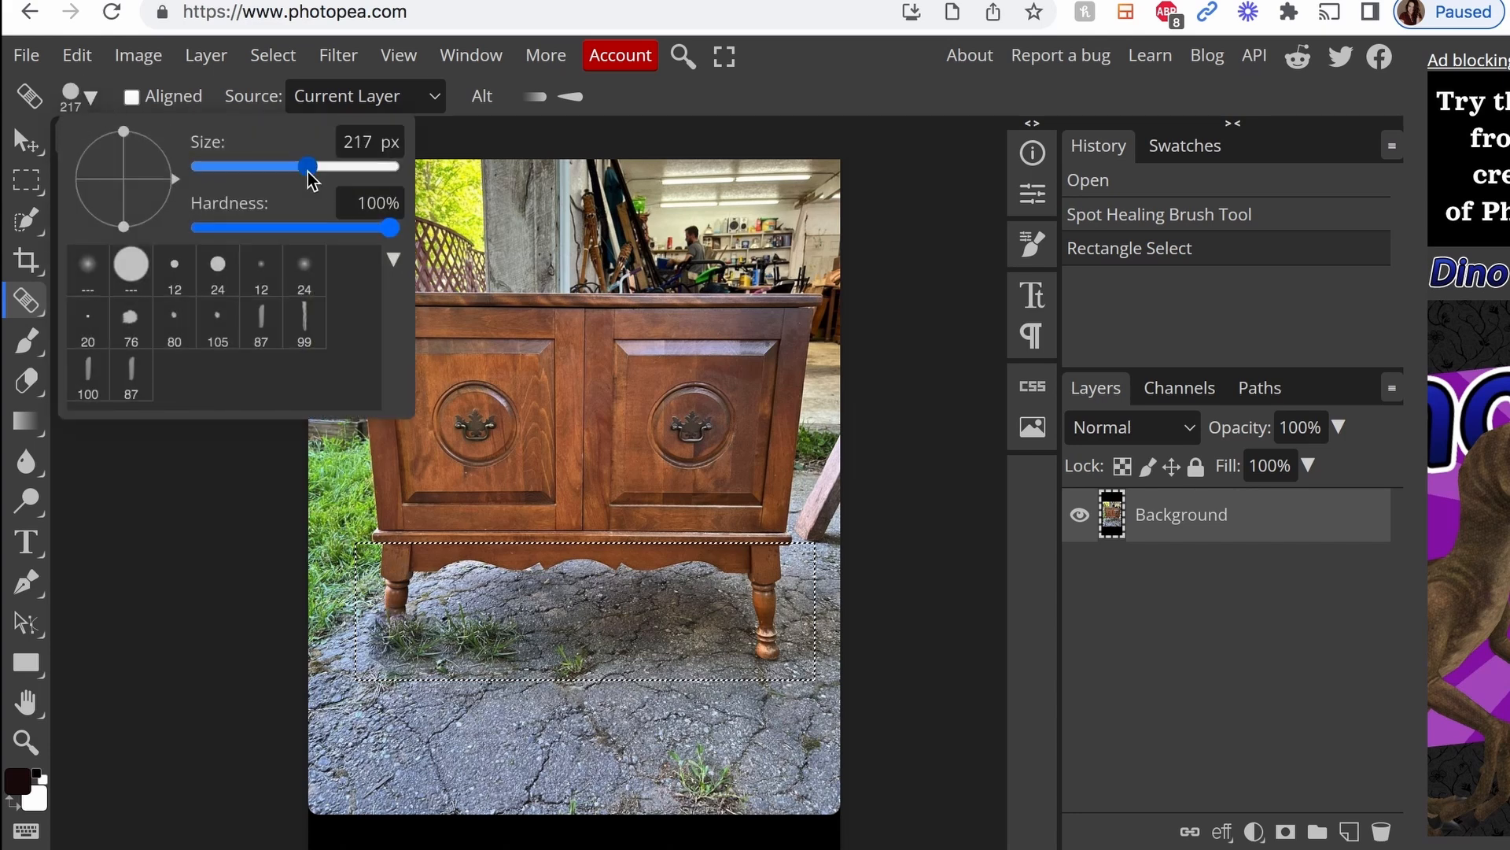
drag(308, 167, 280, 167)
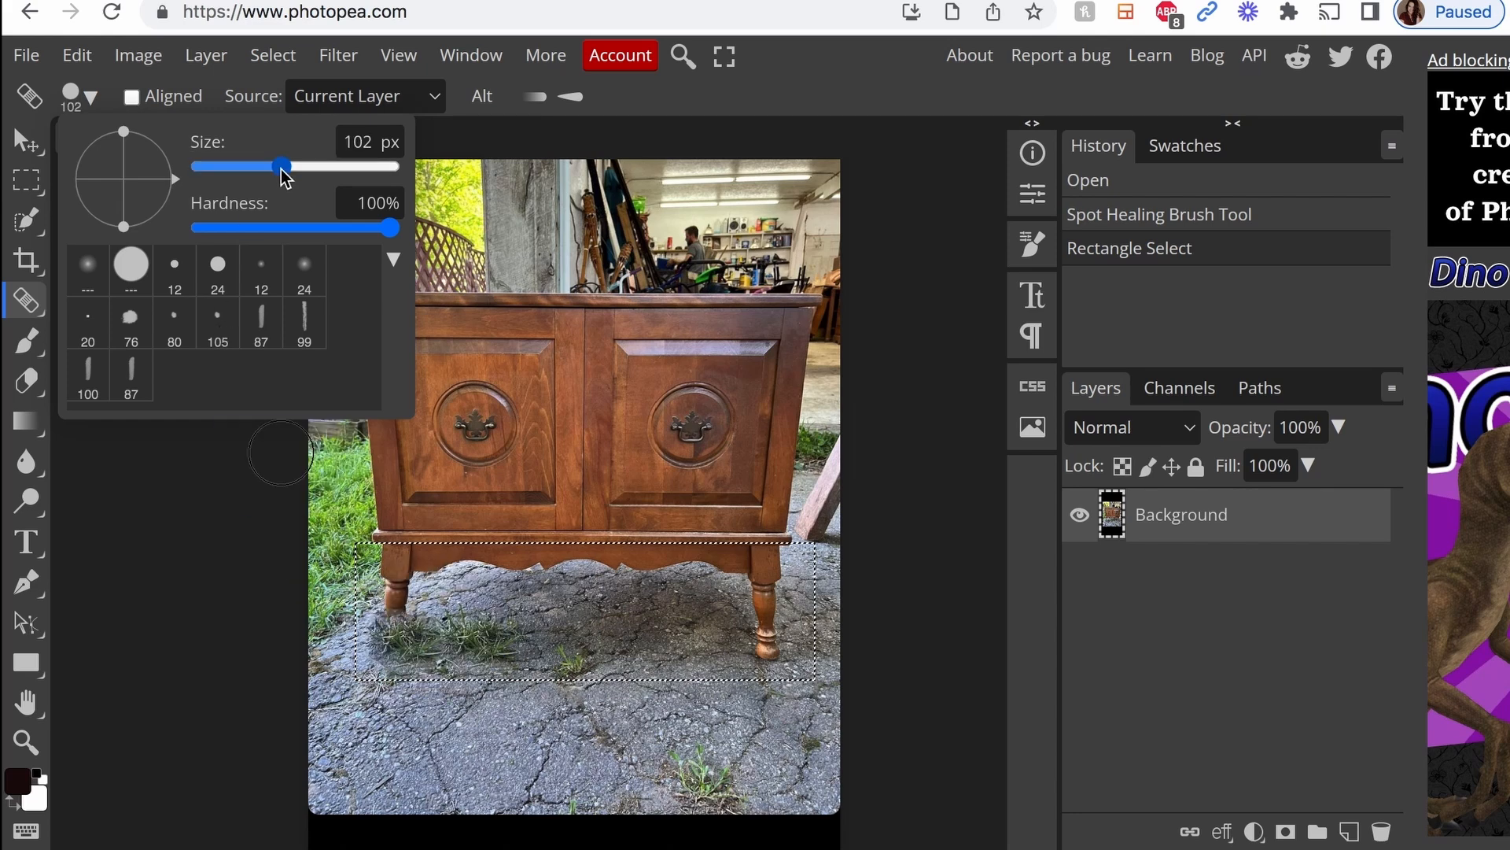
drag(398, 228, 277, 227)
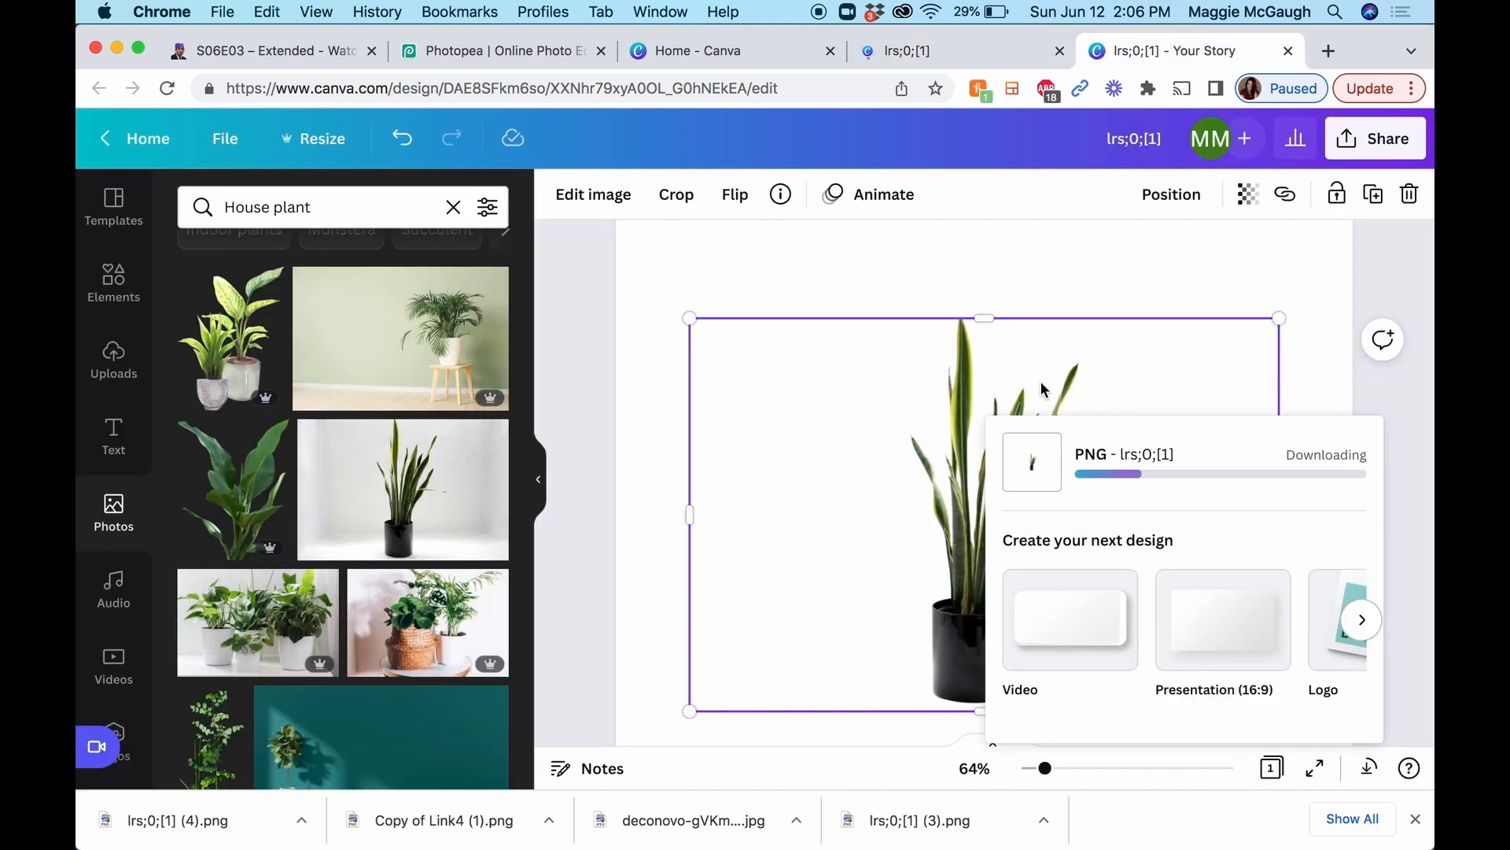
mouse_move(1211, 360)
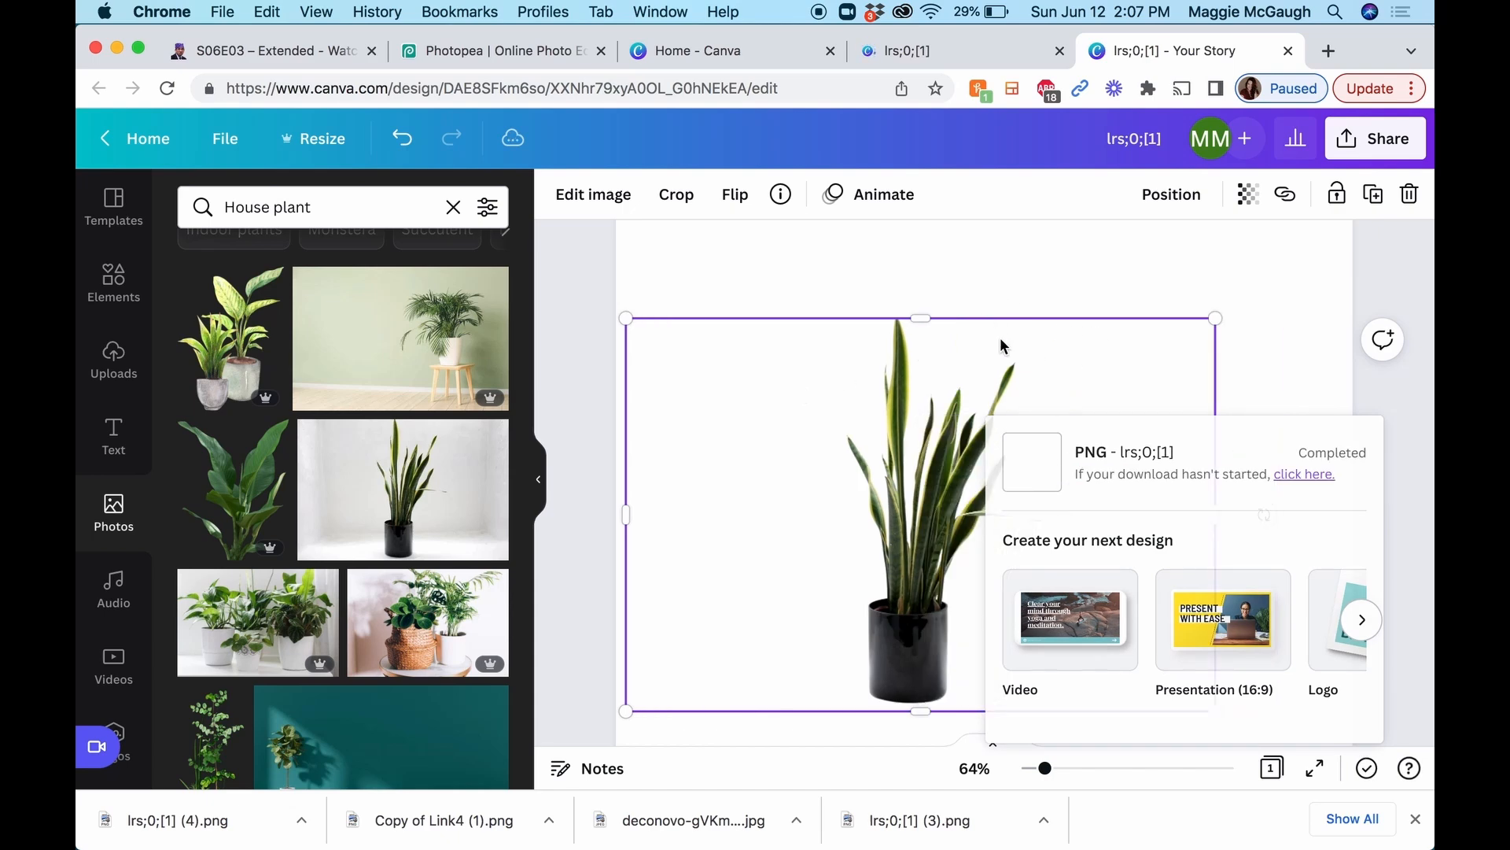
mouse_move(1197, 443)
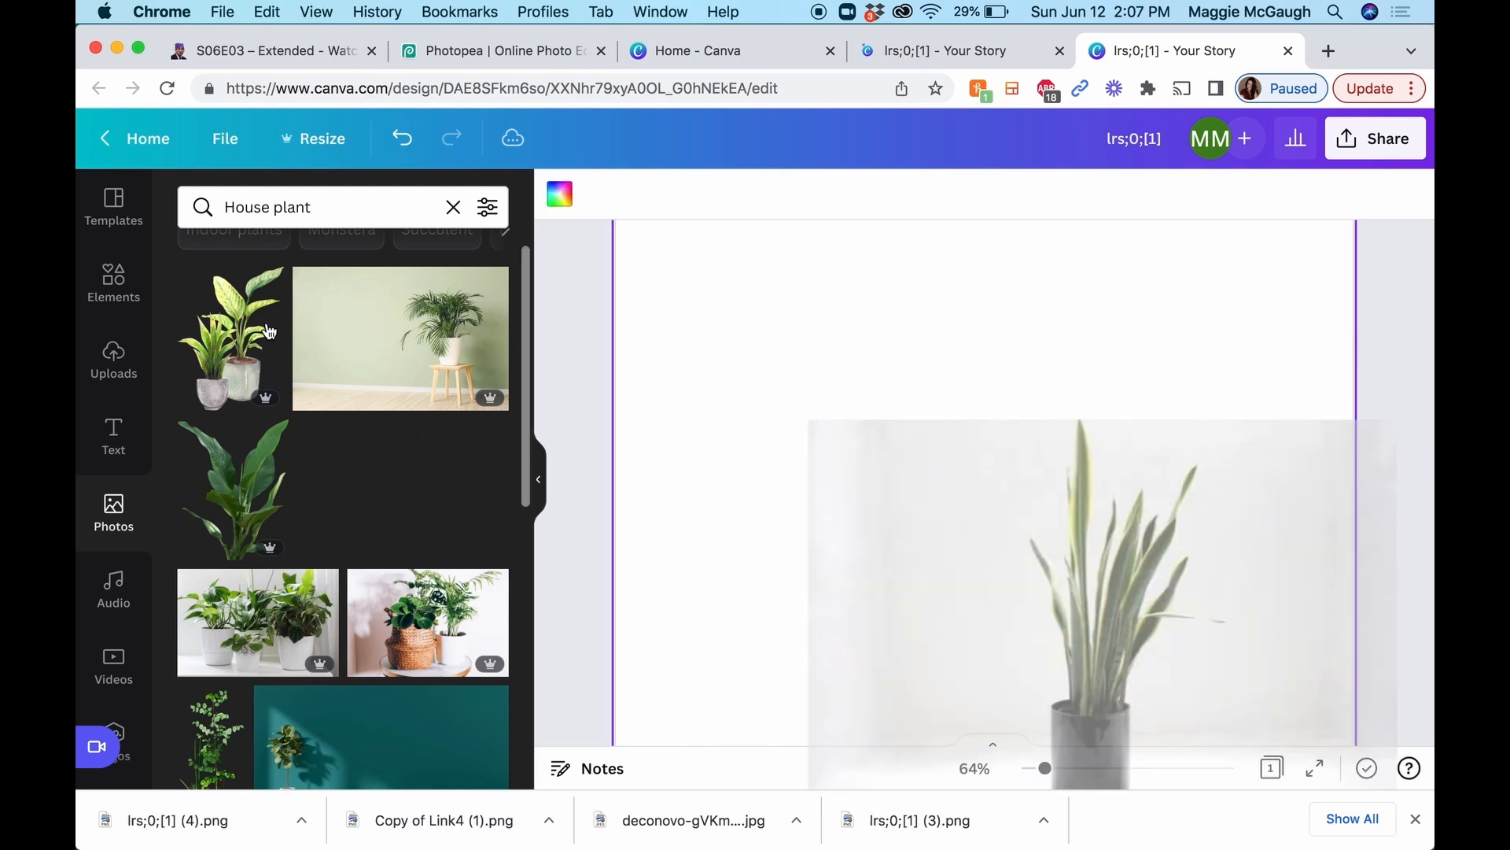
Add the snake plant photo, remove its background with BG Remover, and open Share.
click(1098, 578)
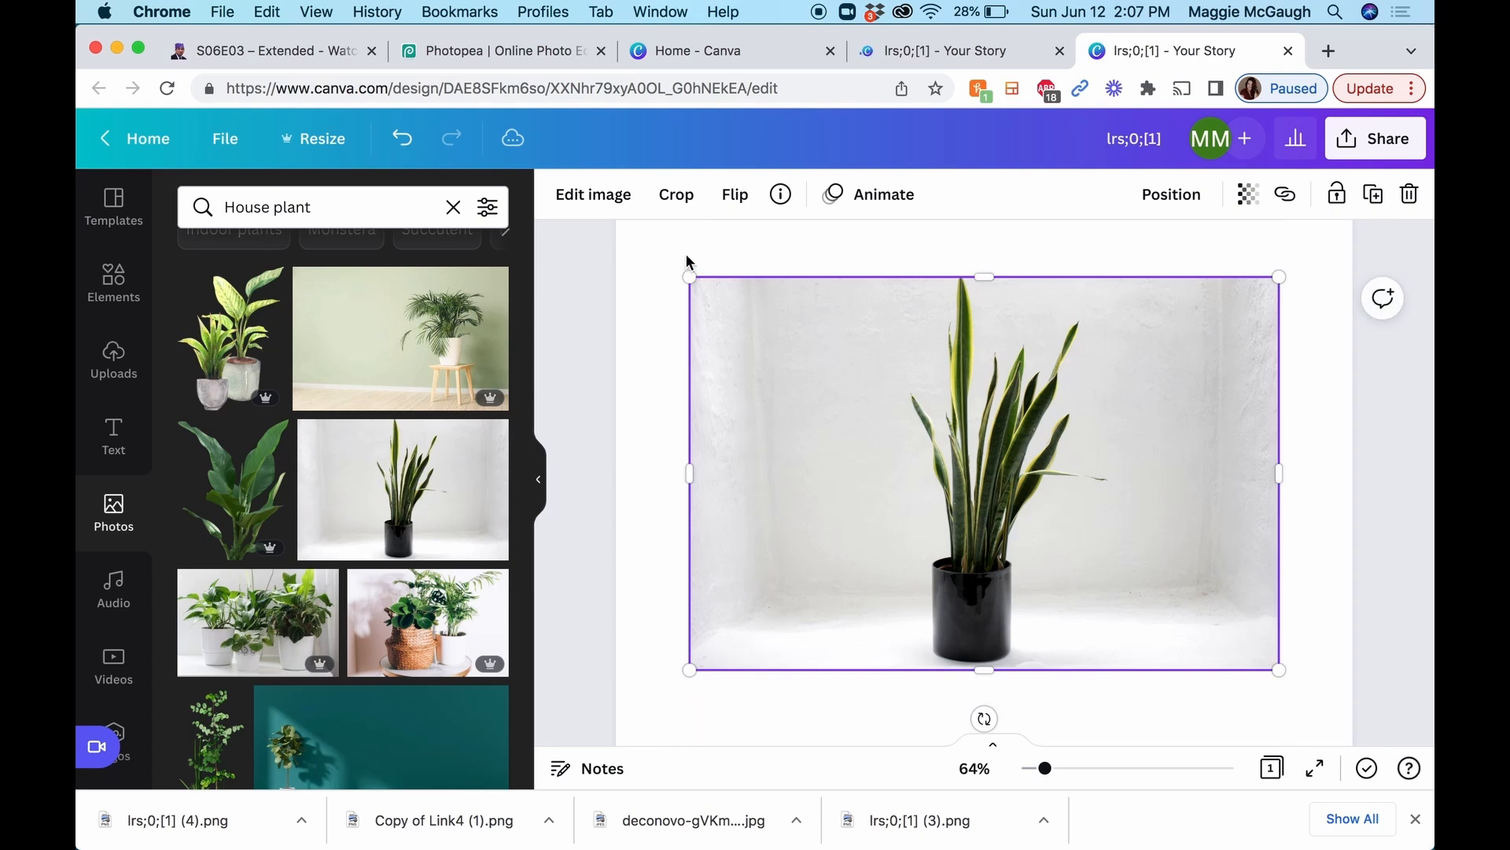
click(593, 194)
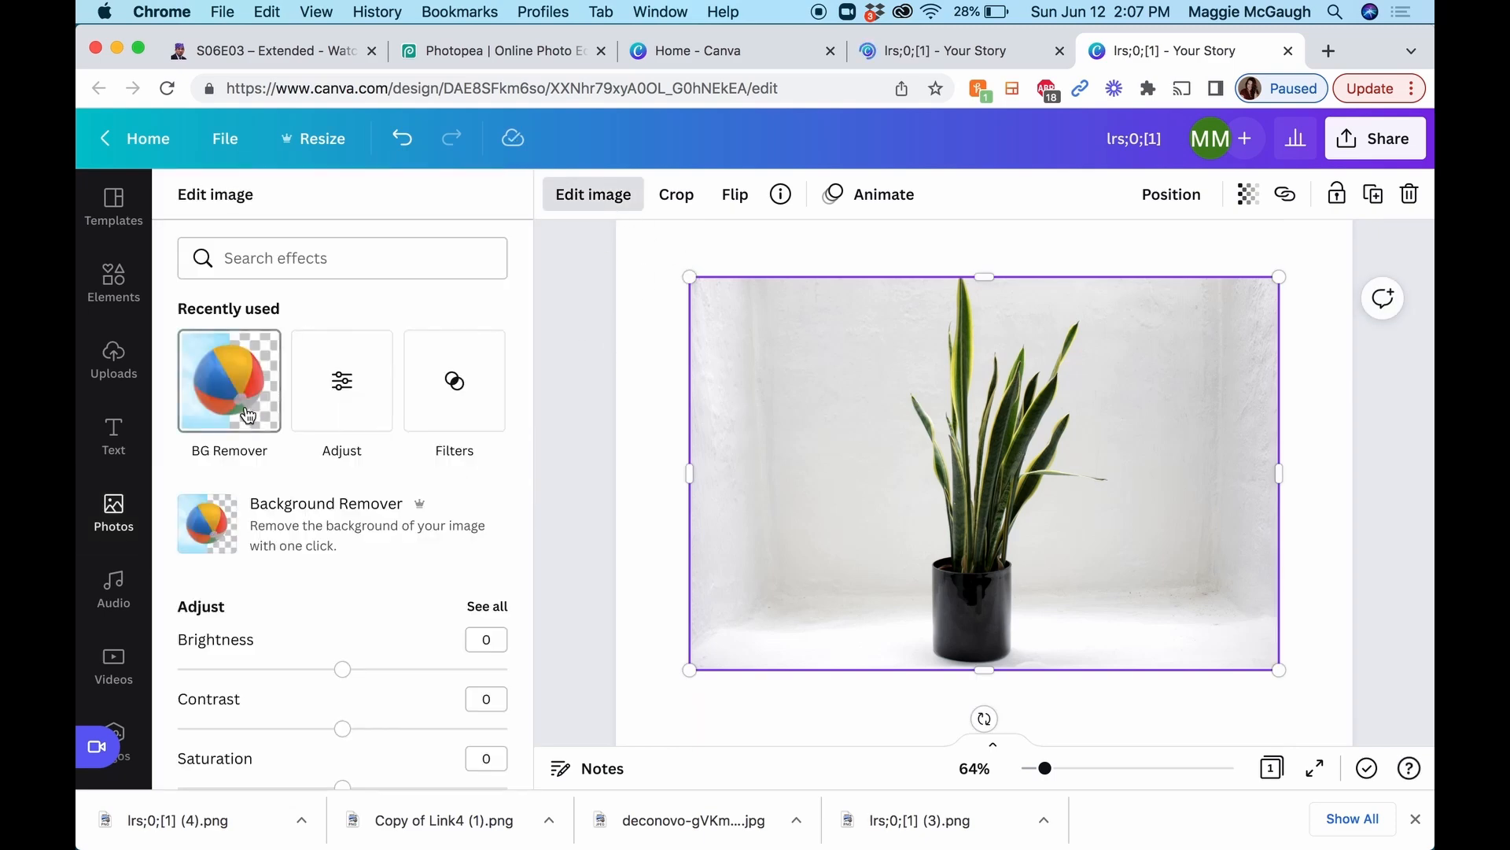
click(228, 380)
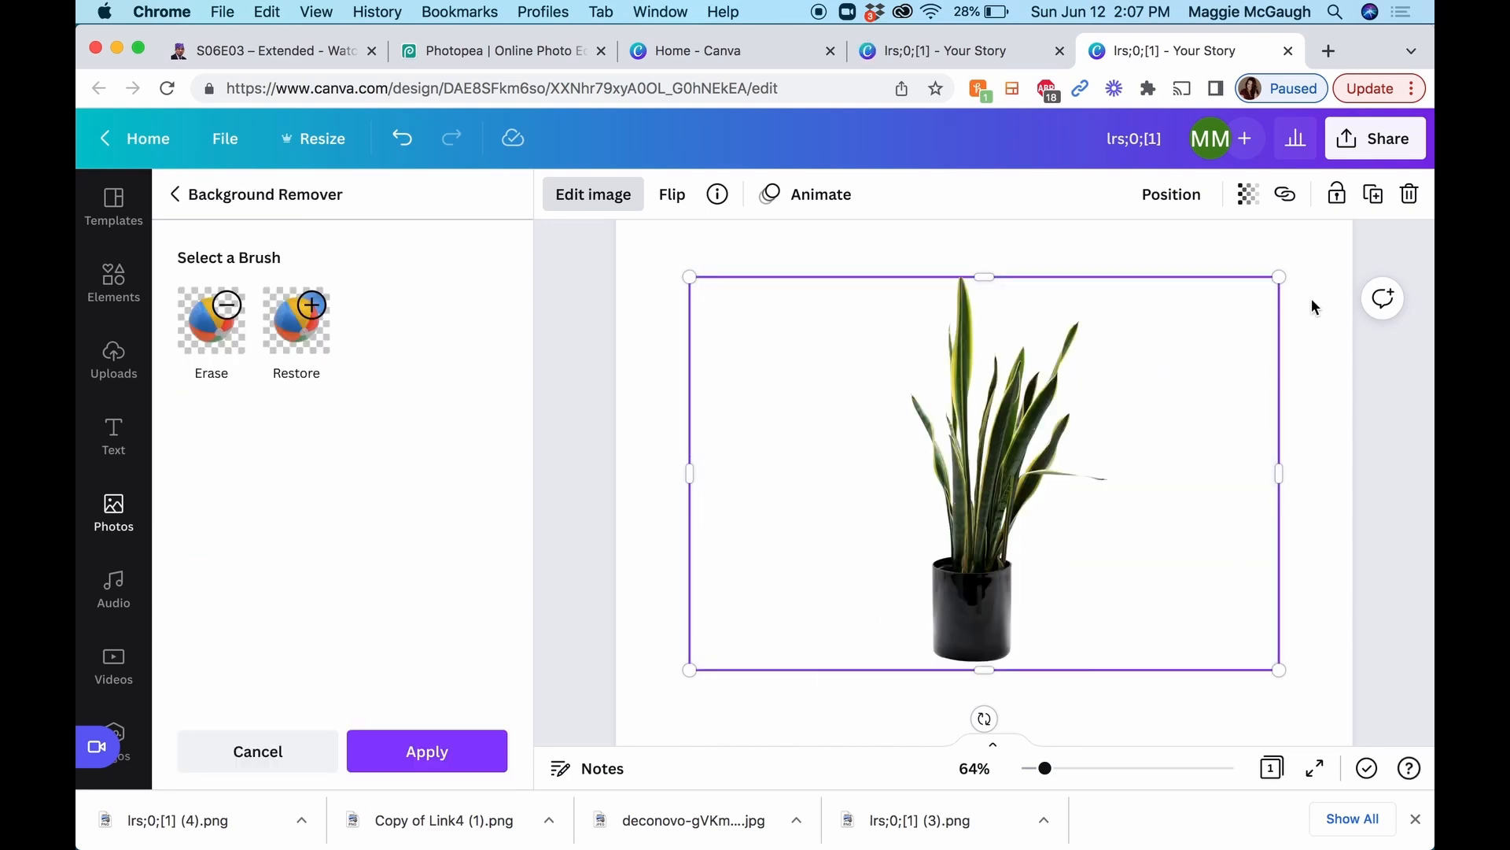
click(1374, 138)
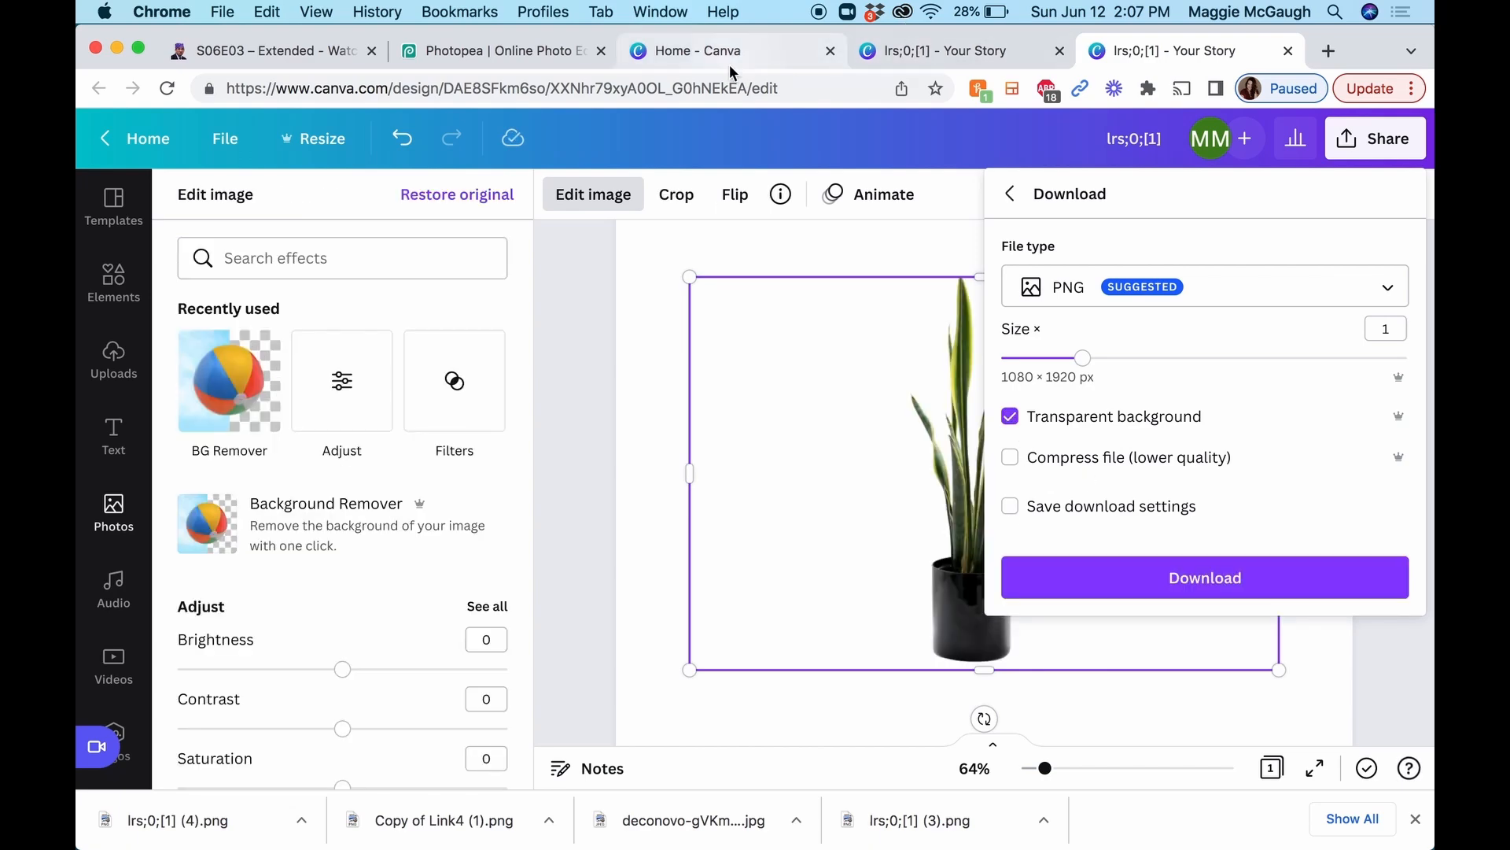
click(502, 50)
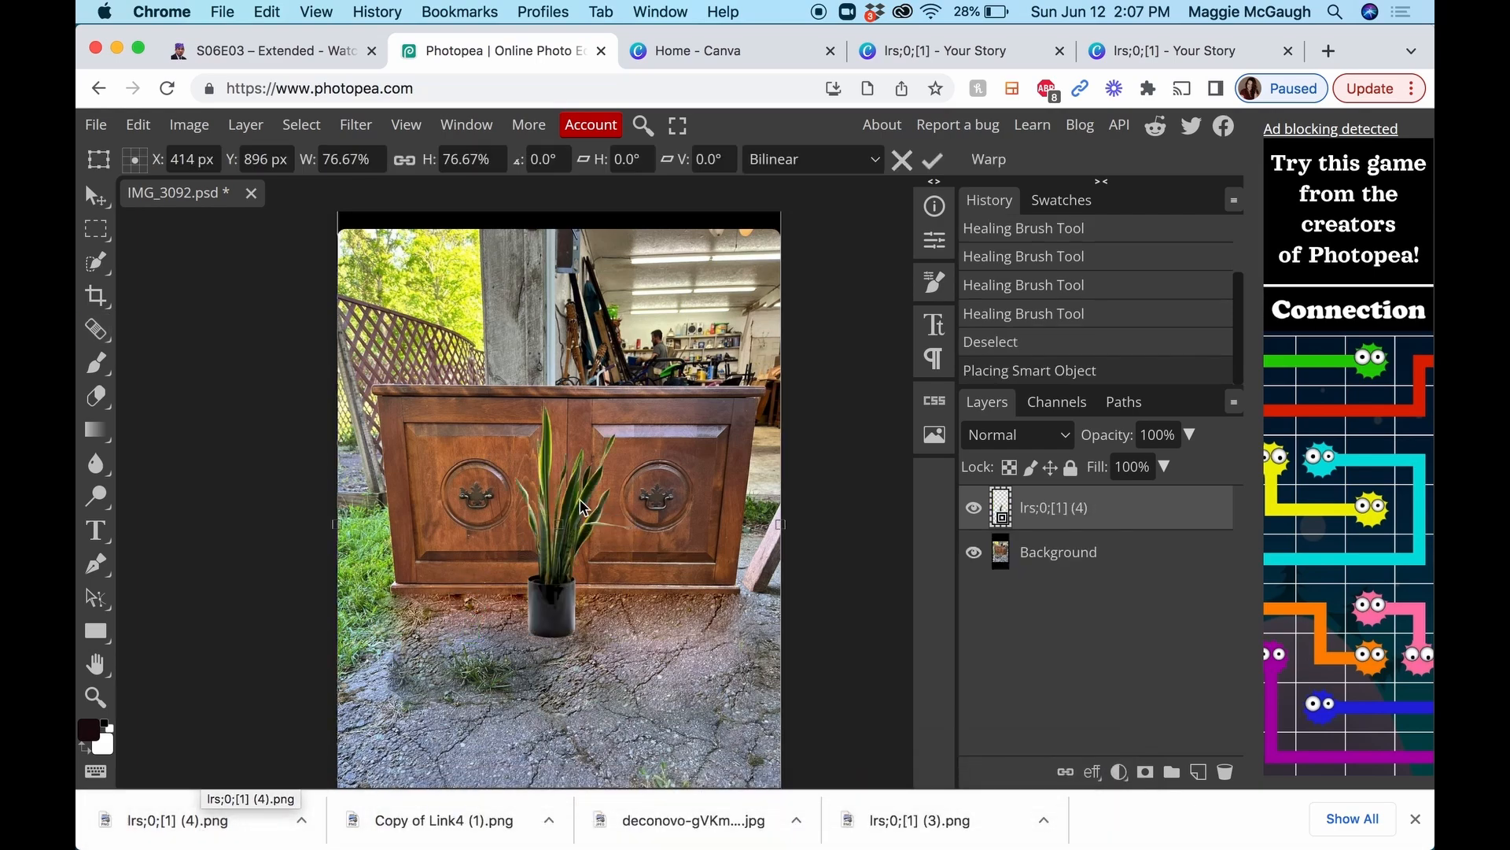
mouse_move(510, 623)
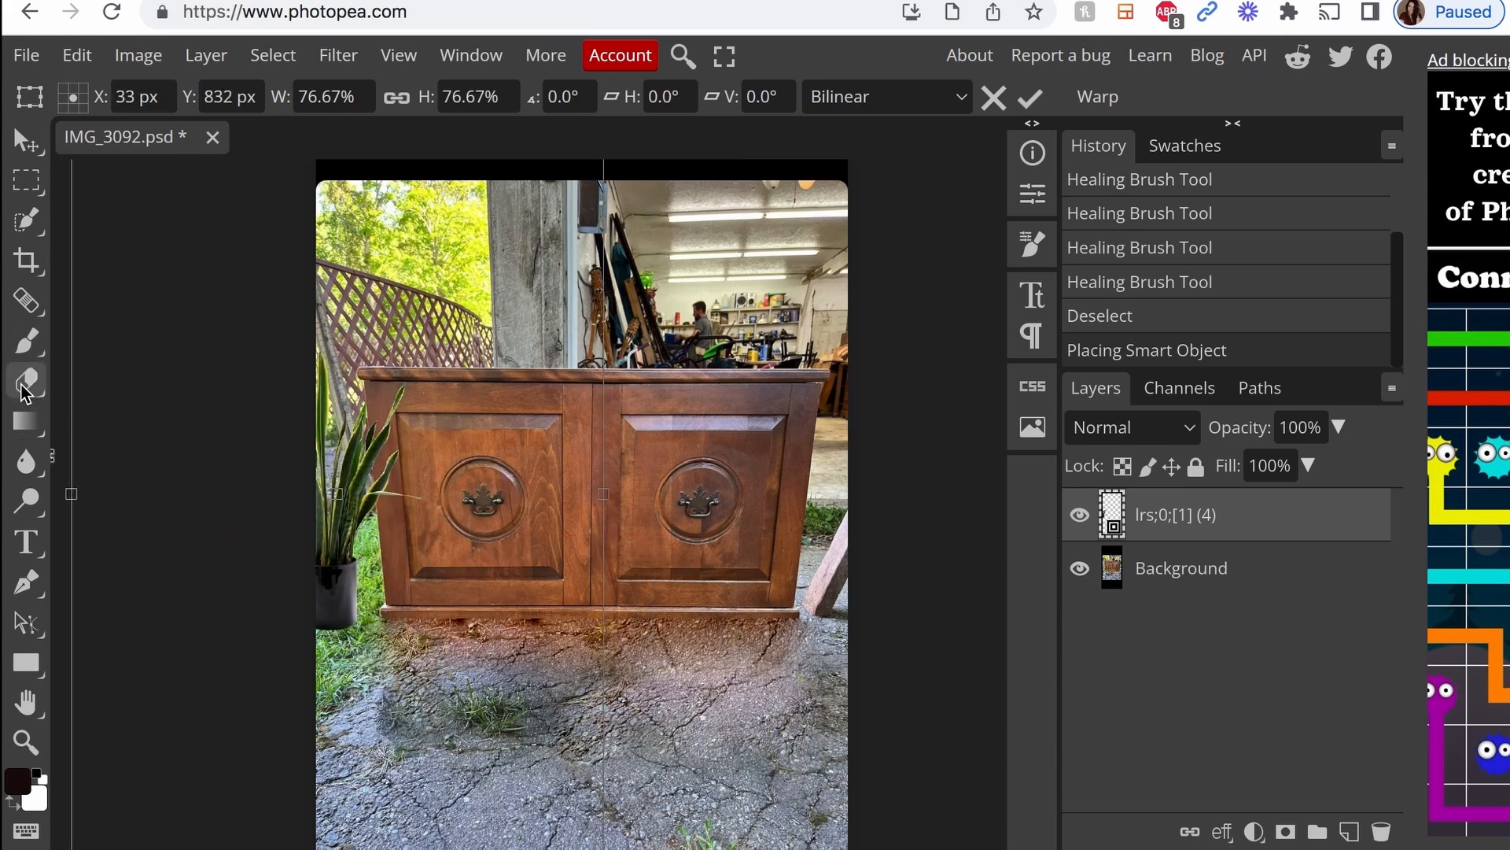
Switch to the Eraser and rasterize the snake plant layer to begin erasing its overlap.
click(26, 379)
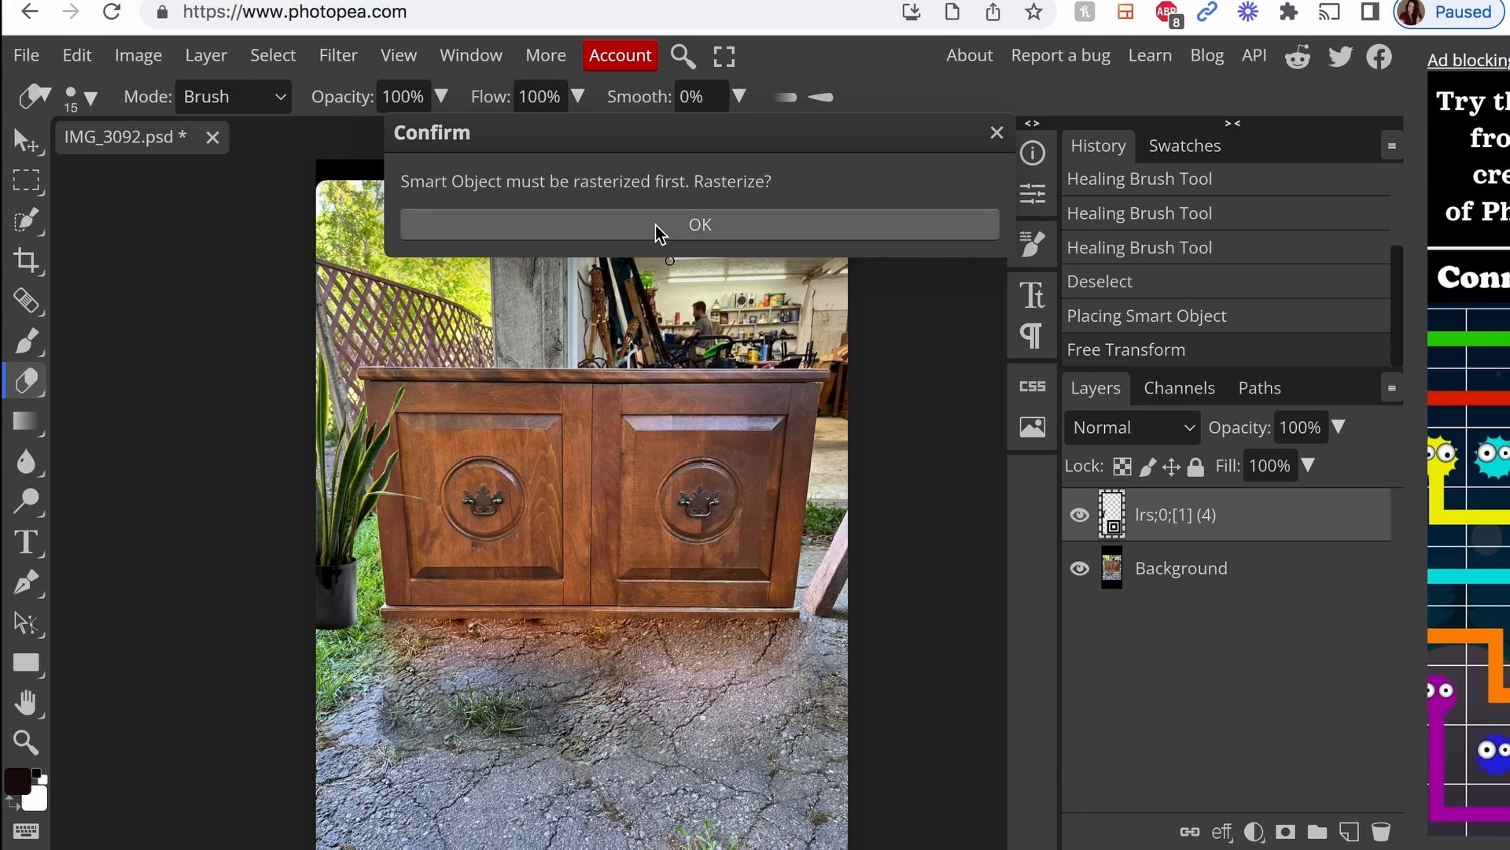
click(700, 224)
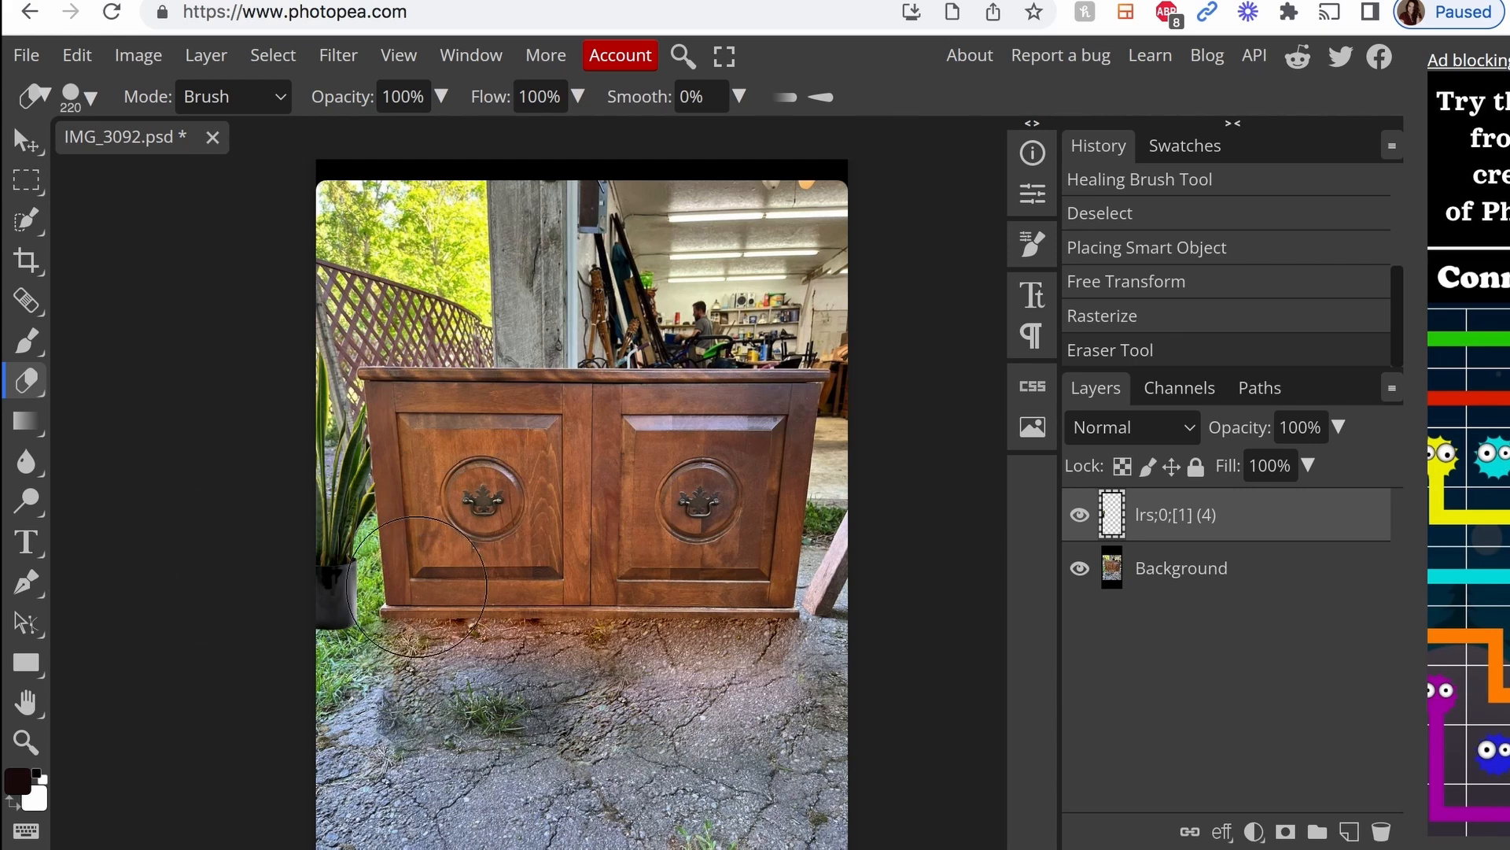
mouse_move(771, 239)
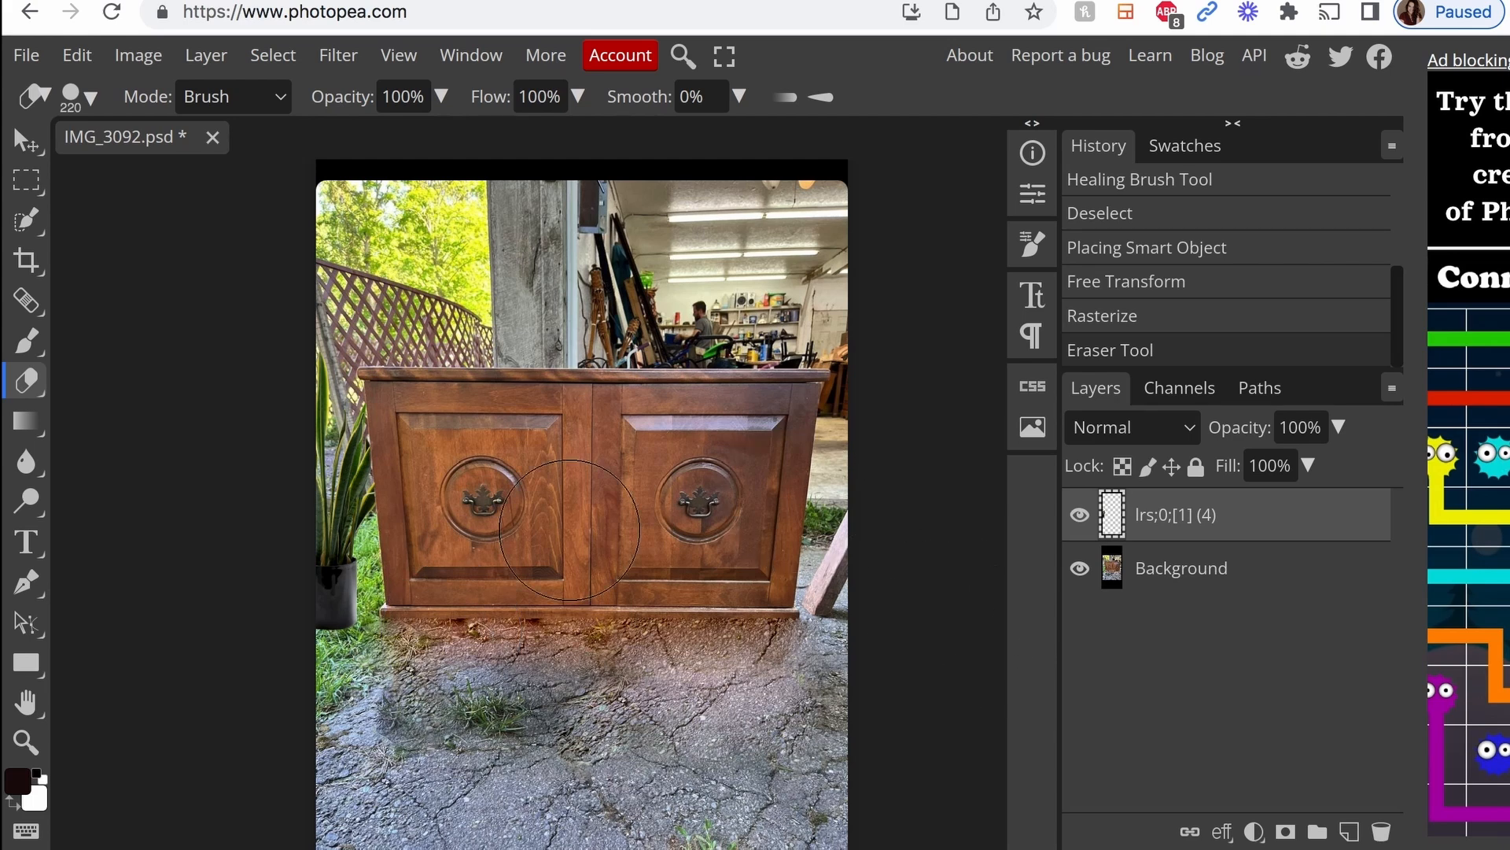
mouse_move(113, 561)
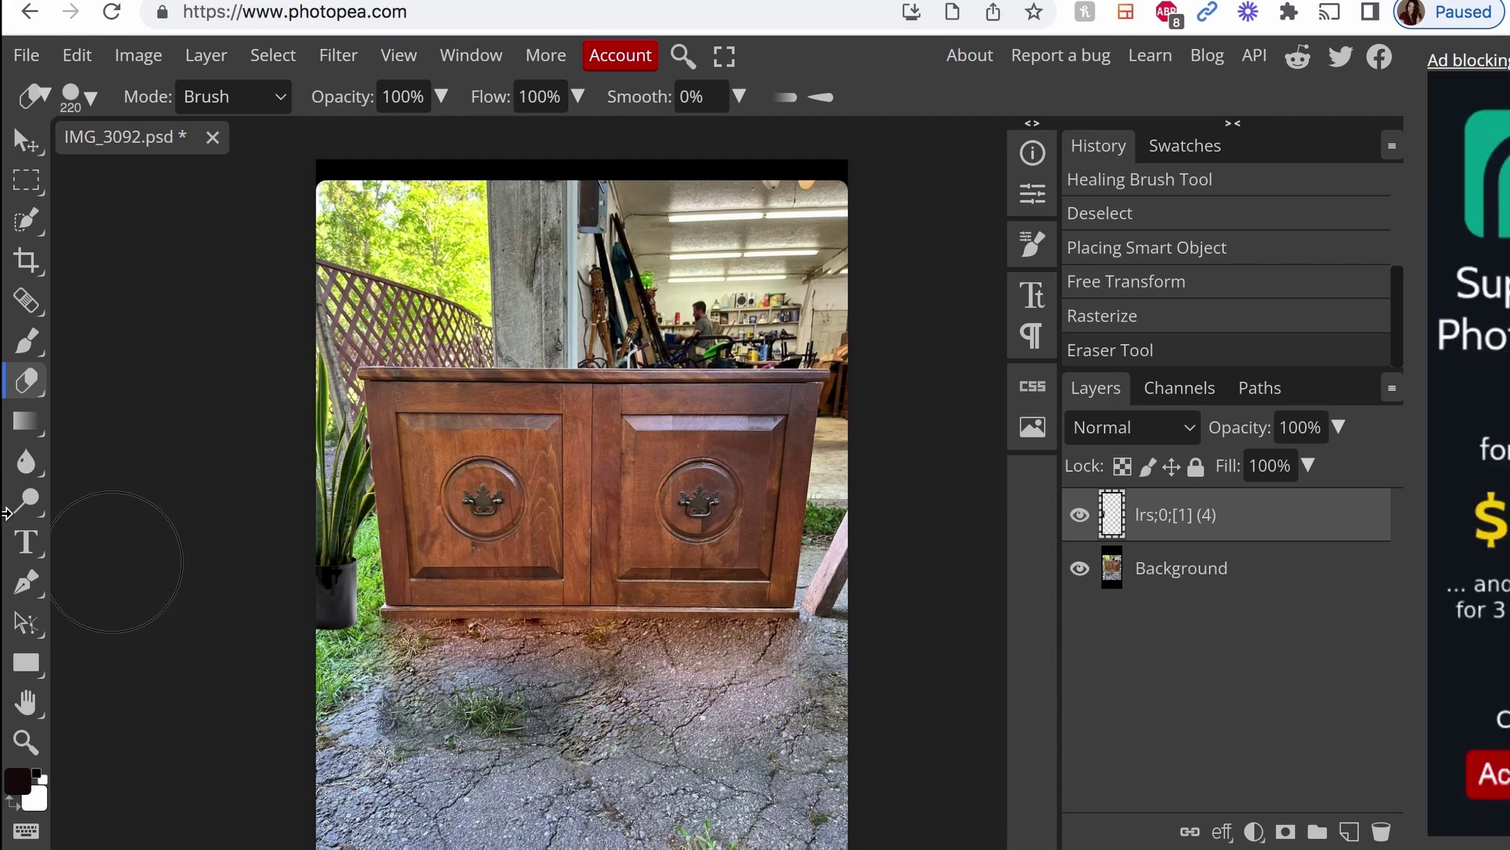
Quick-select the cabinet on the Background layer and apply Hue/Saturation: Saturation -37, Lightness 16.
click(1181, 568)
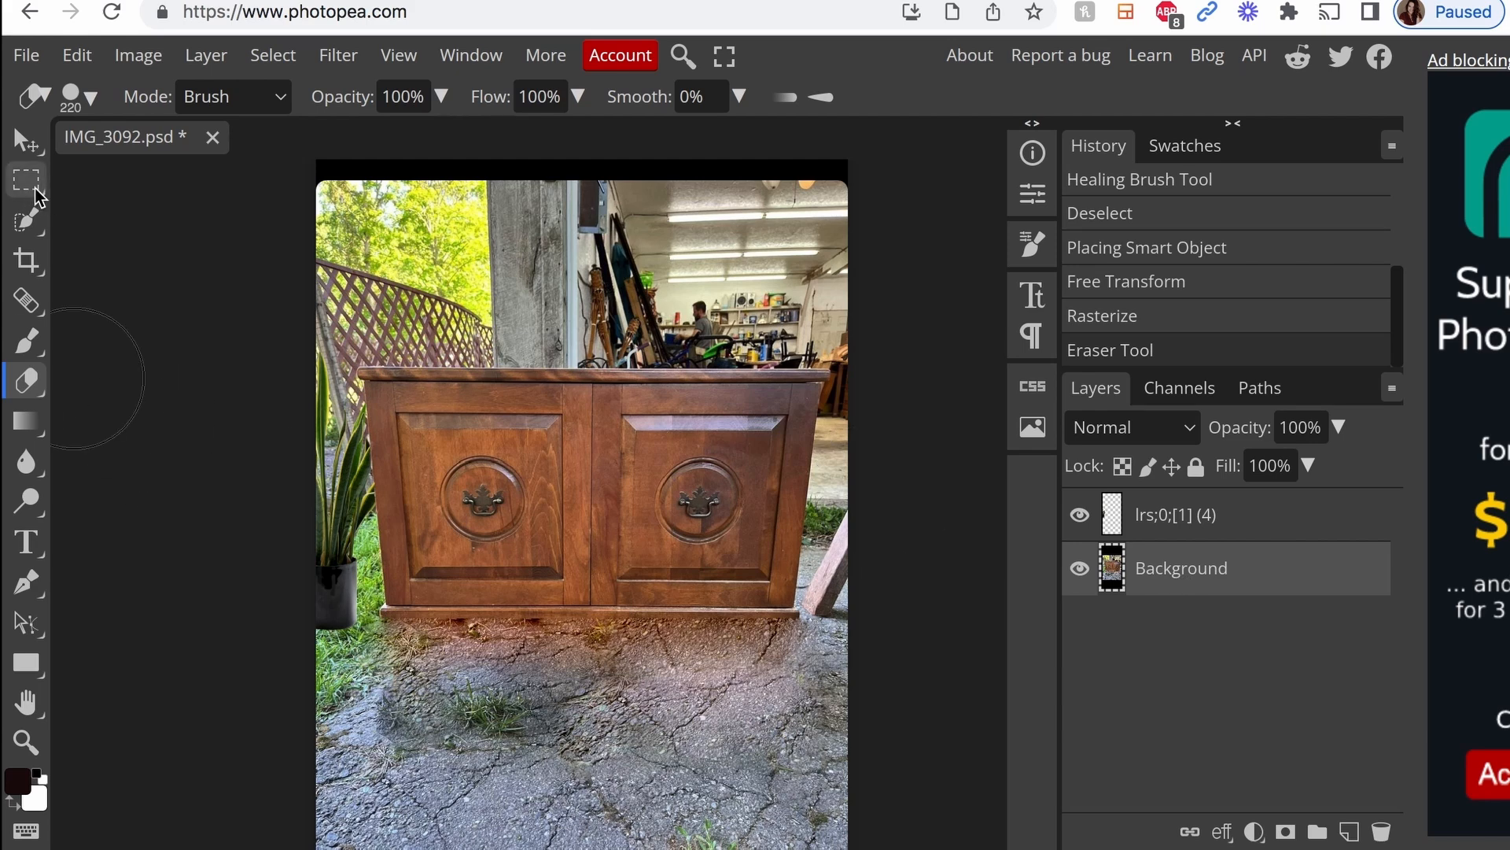
mouse_move(26, 219)
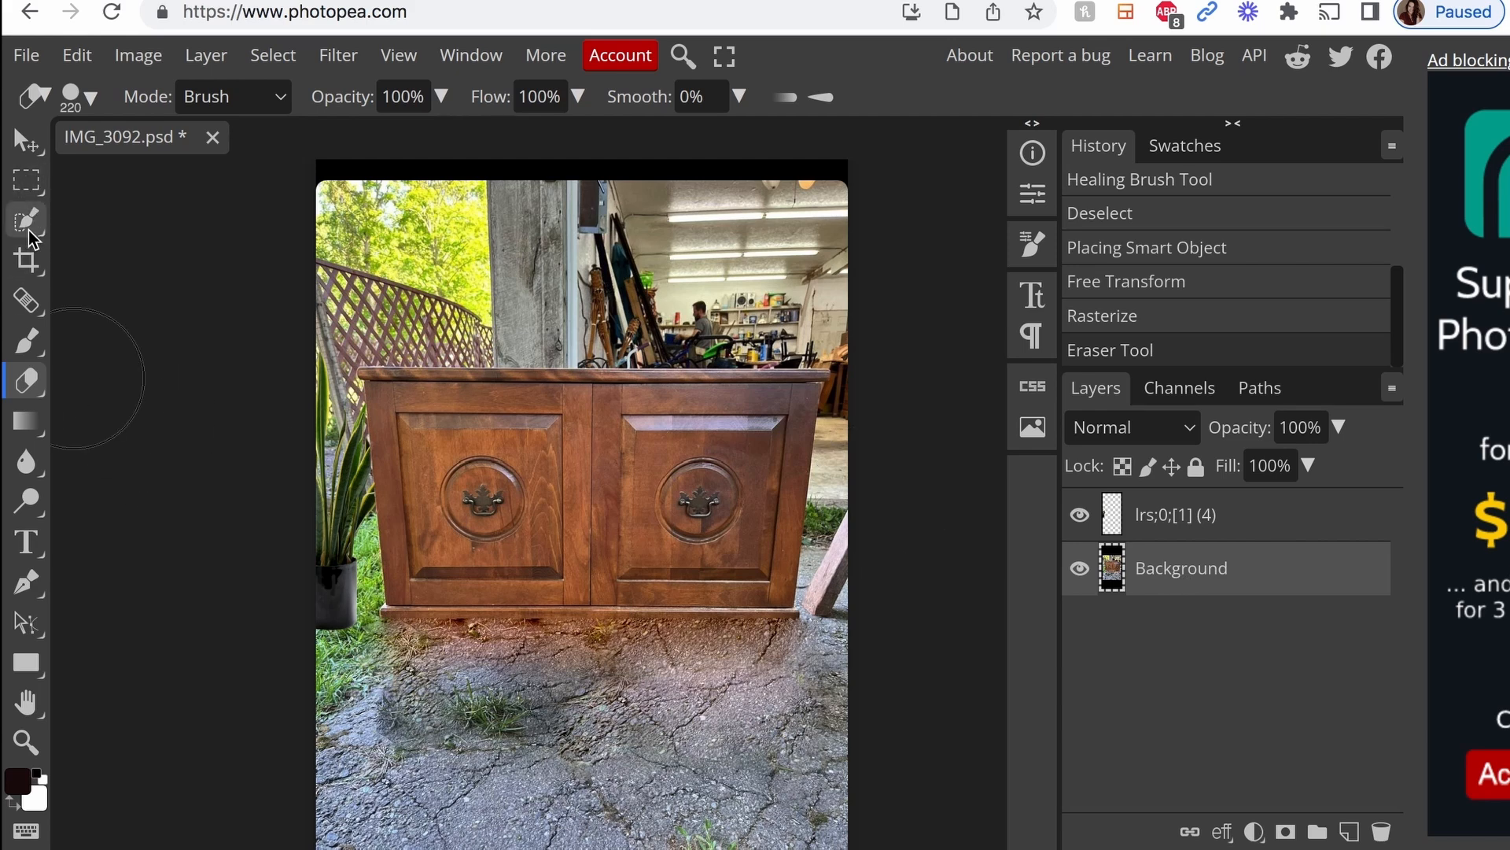
click(27, 218)
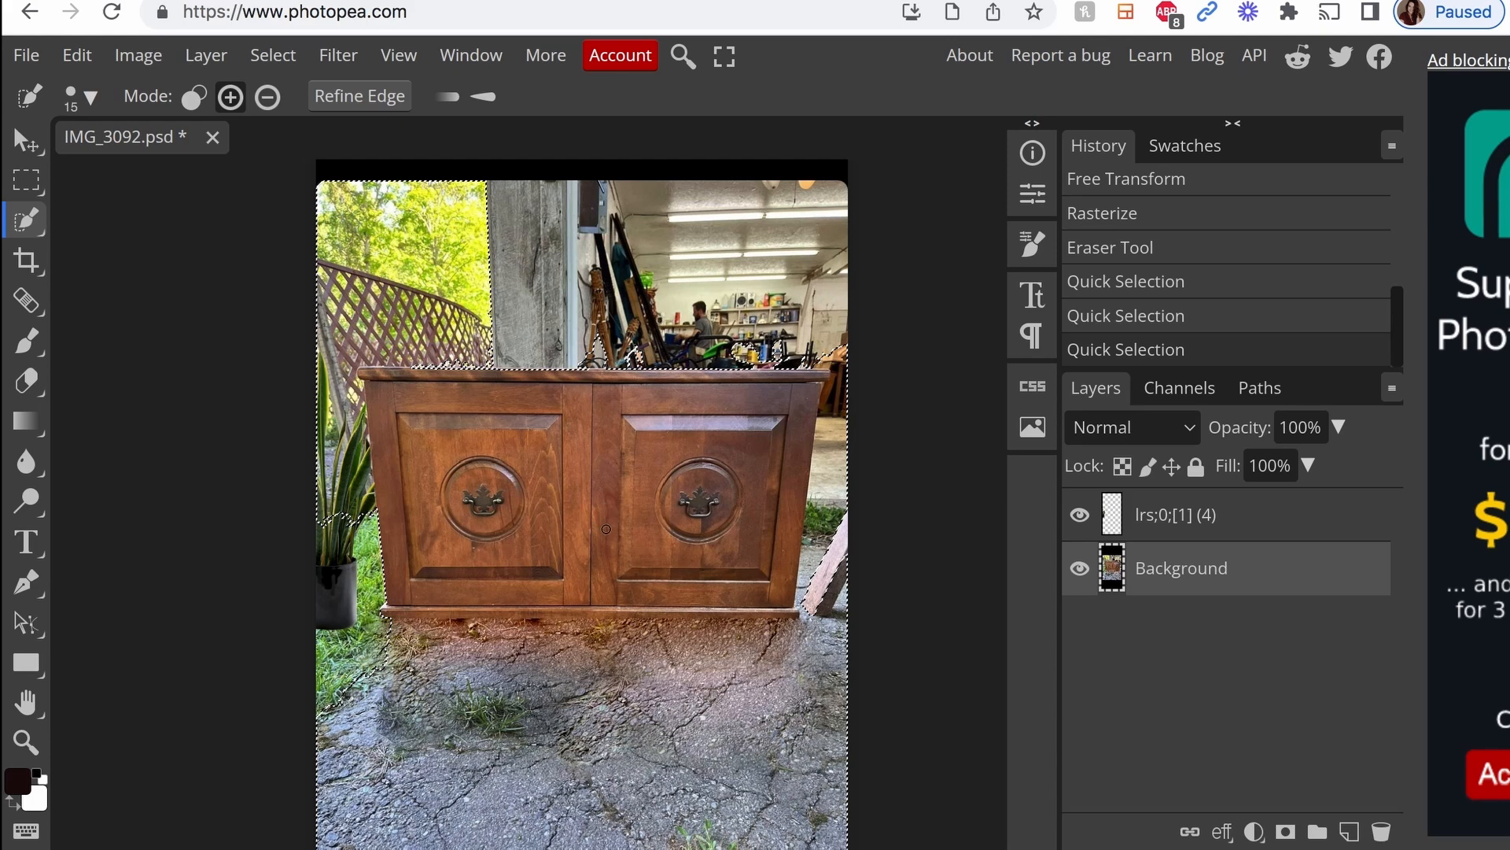
mouse_move(338, 55)
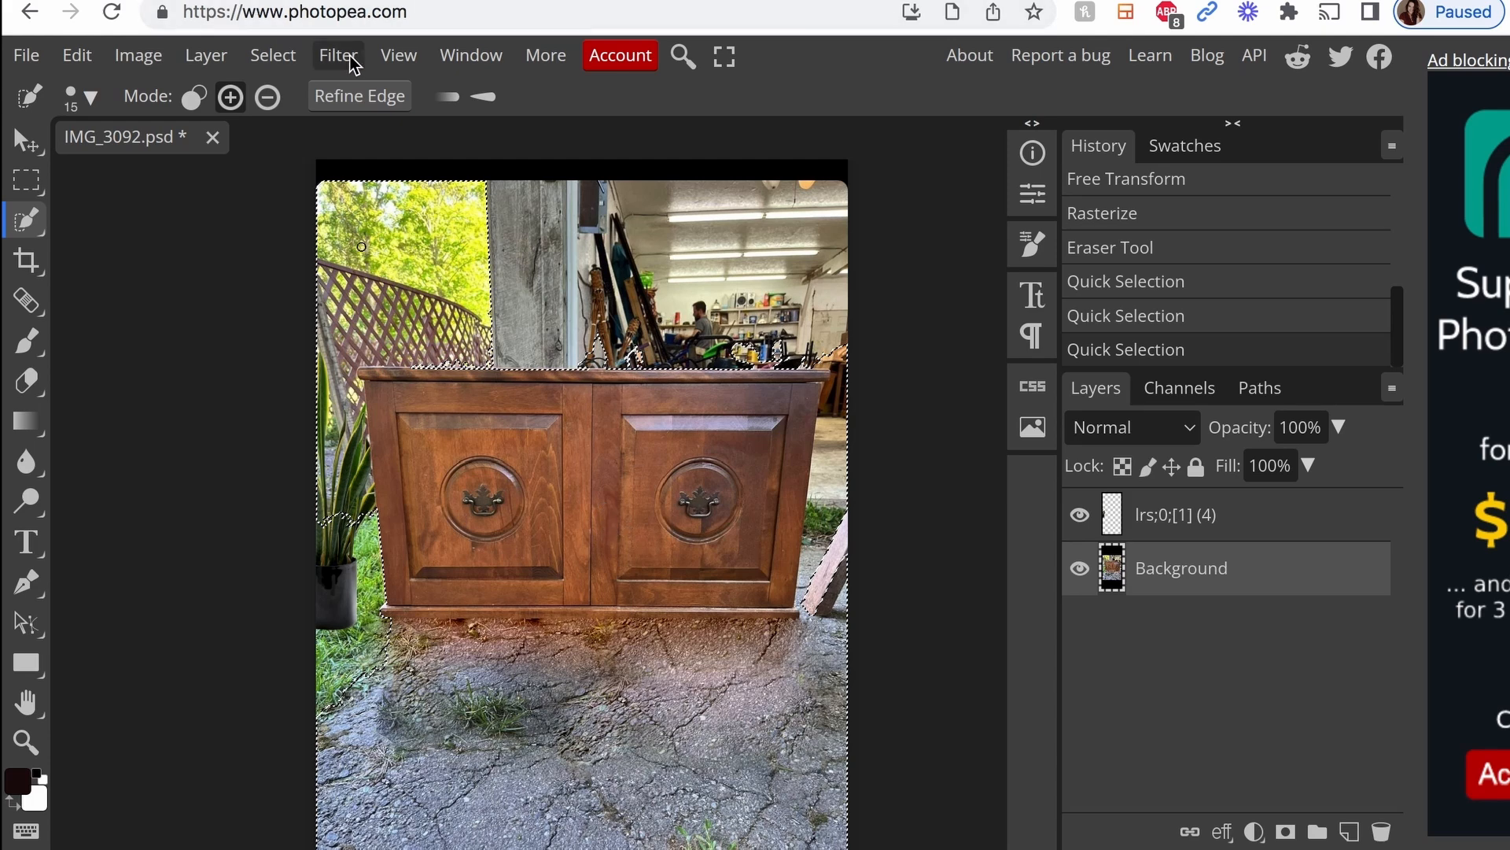
click(337, 55)
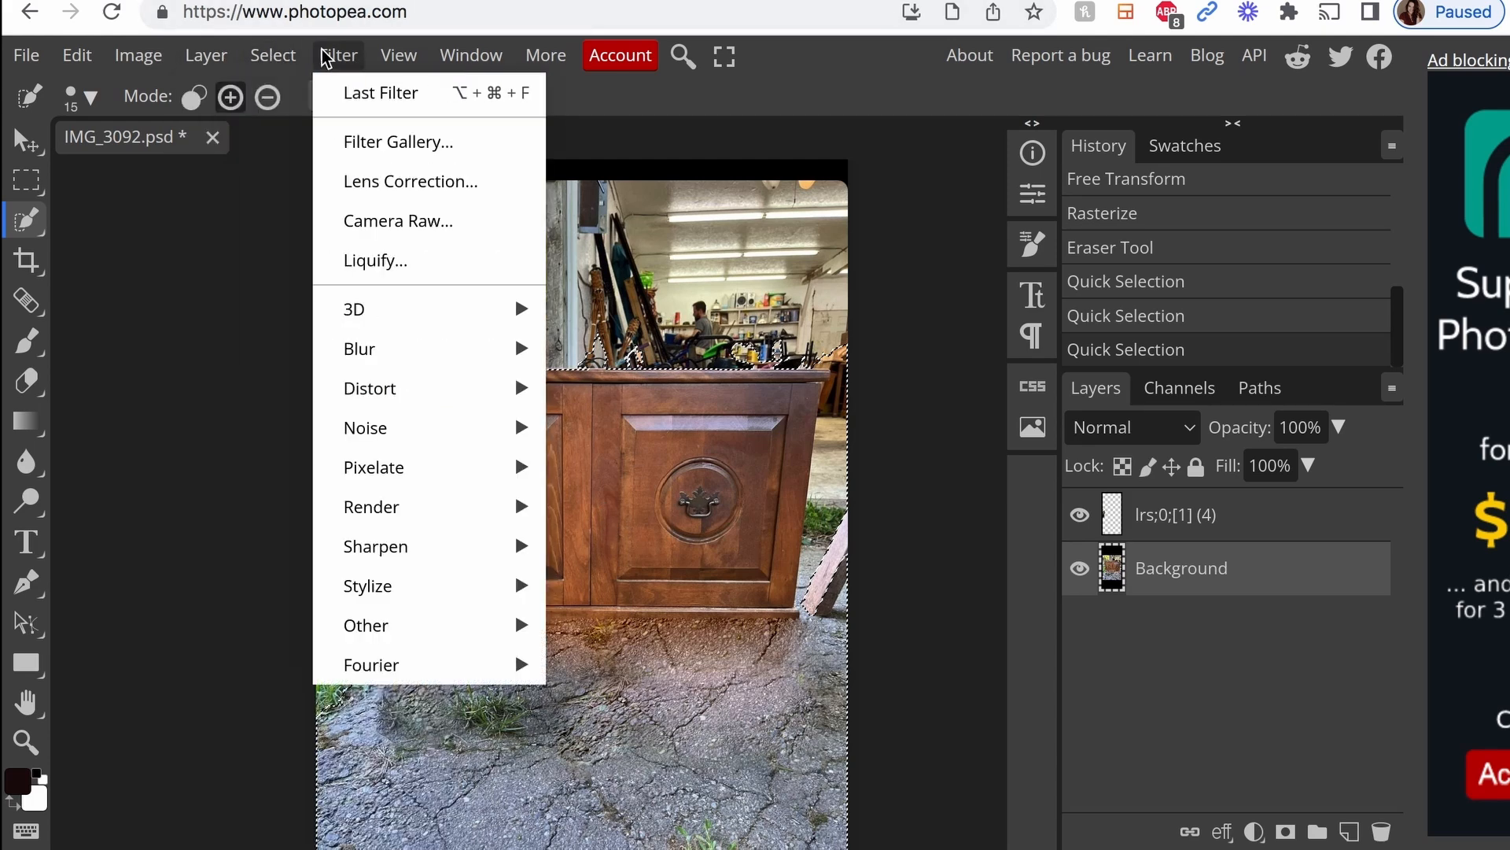
click(399, 55)
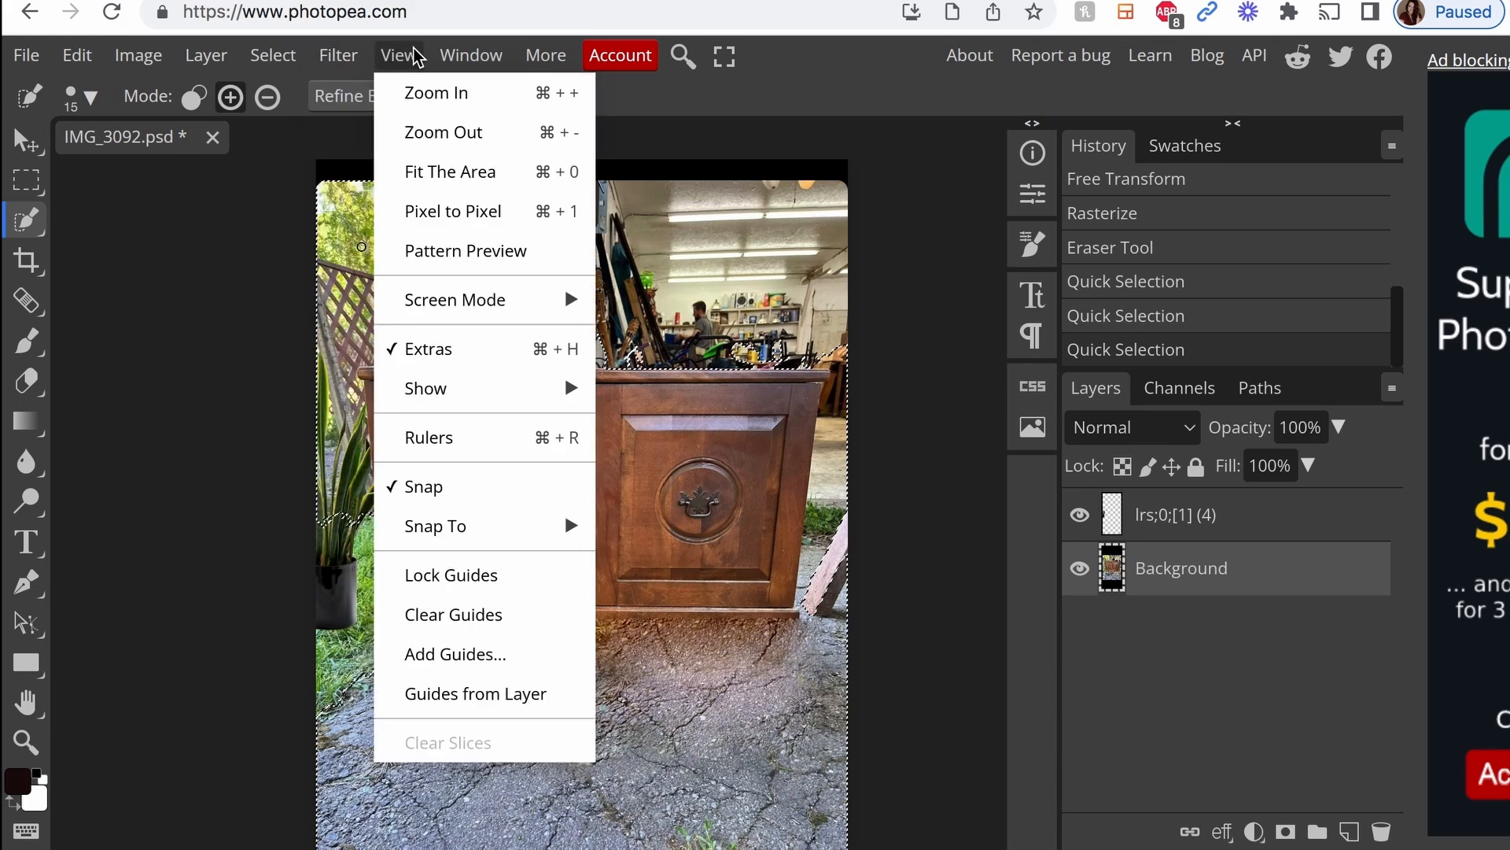
click(137, 55)
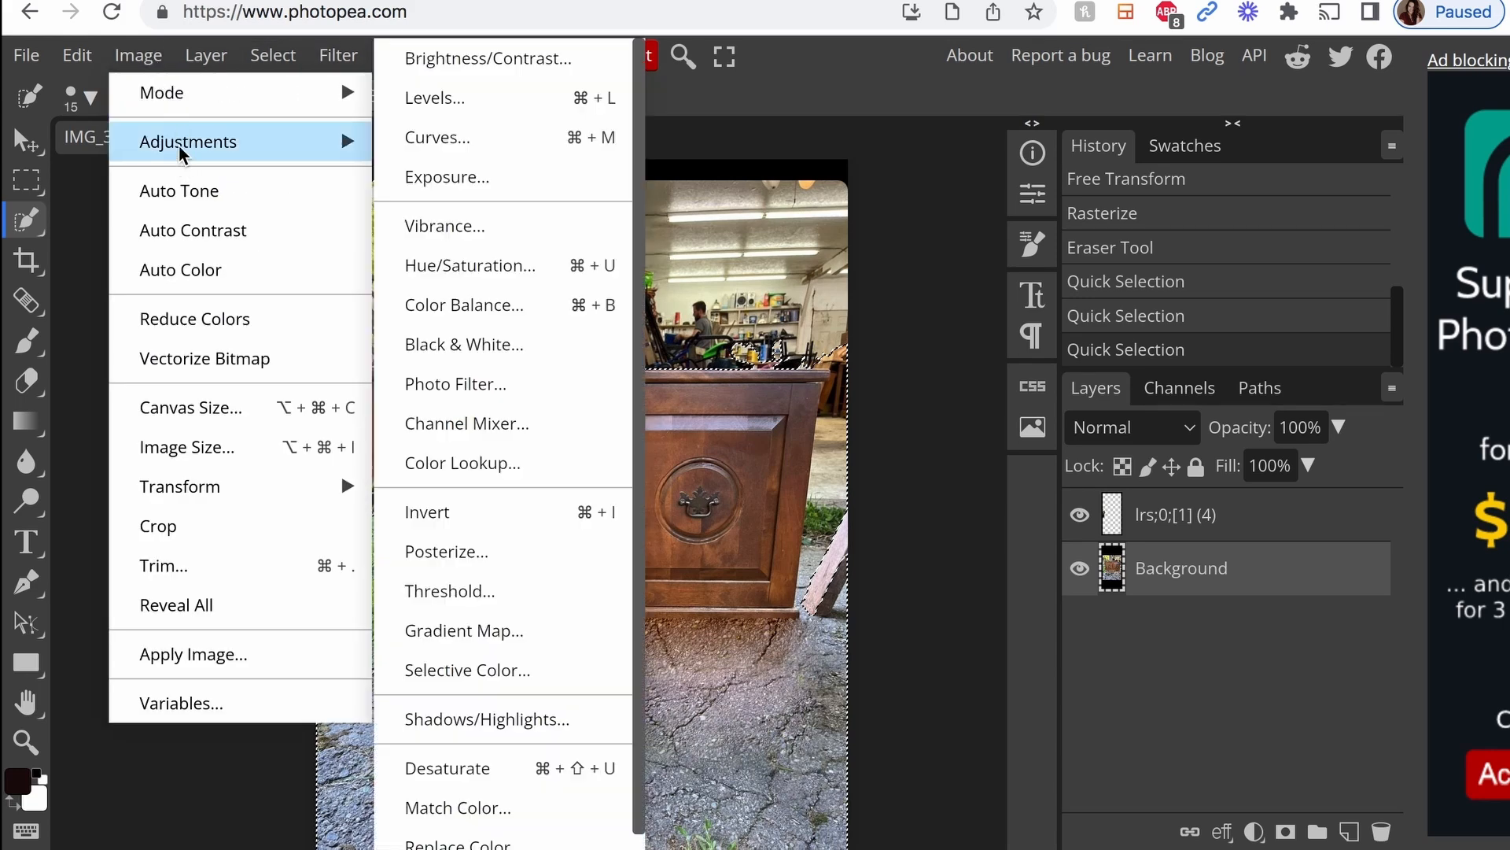
mouse_move(470, 265)
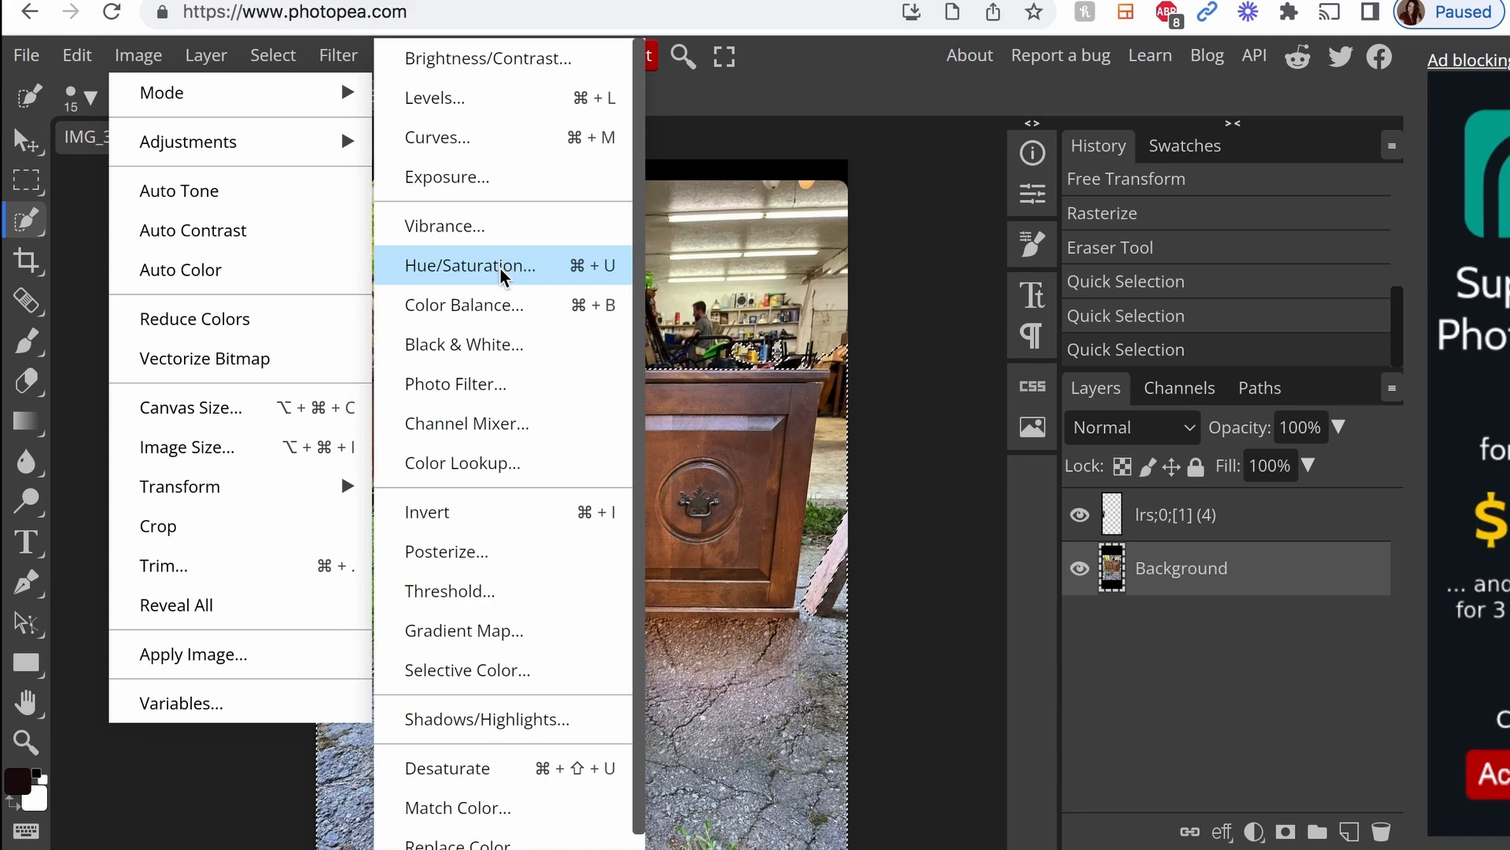
click(471, 266)
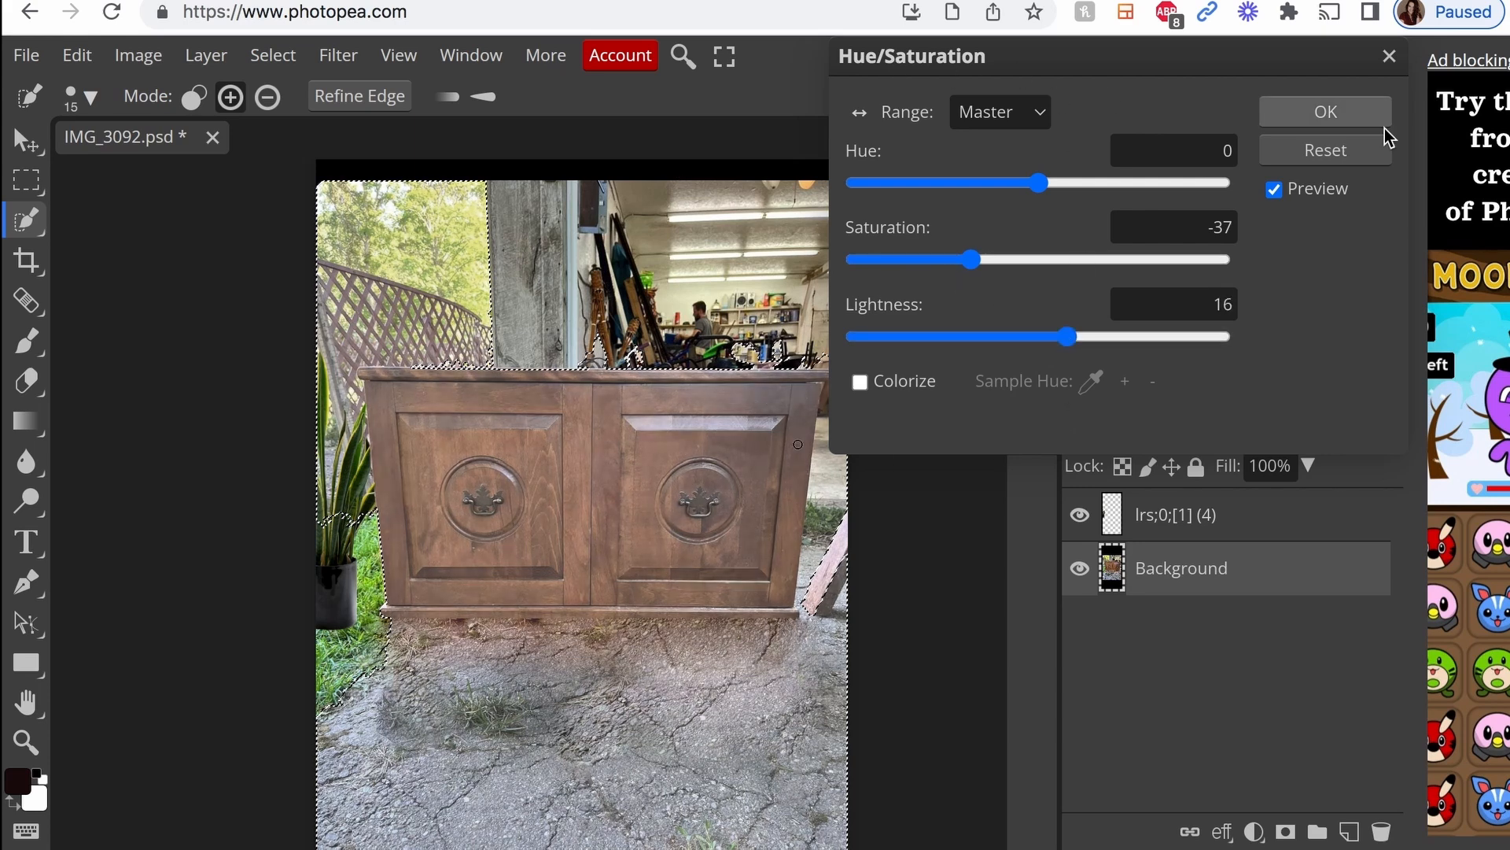
click(1326, 111)
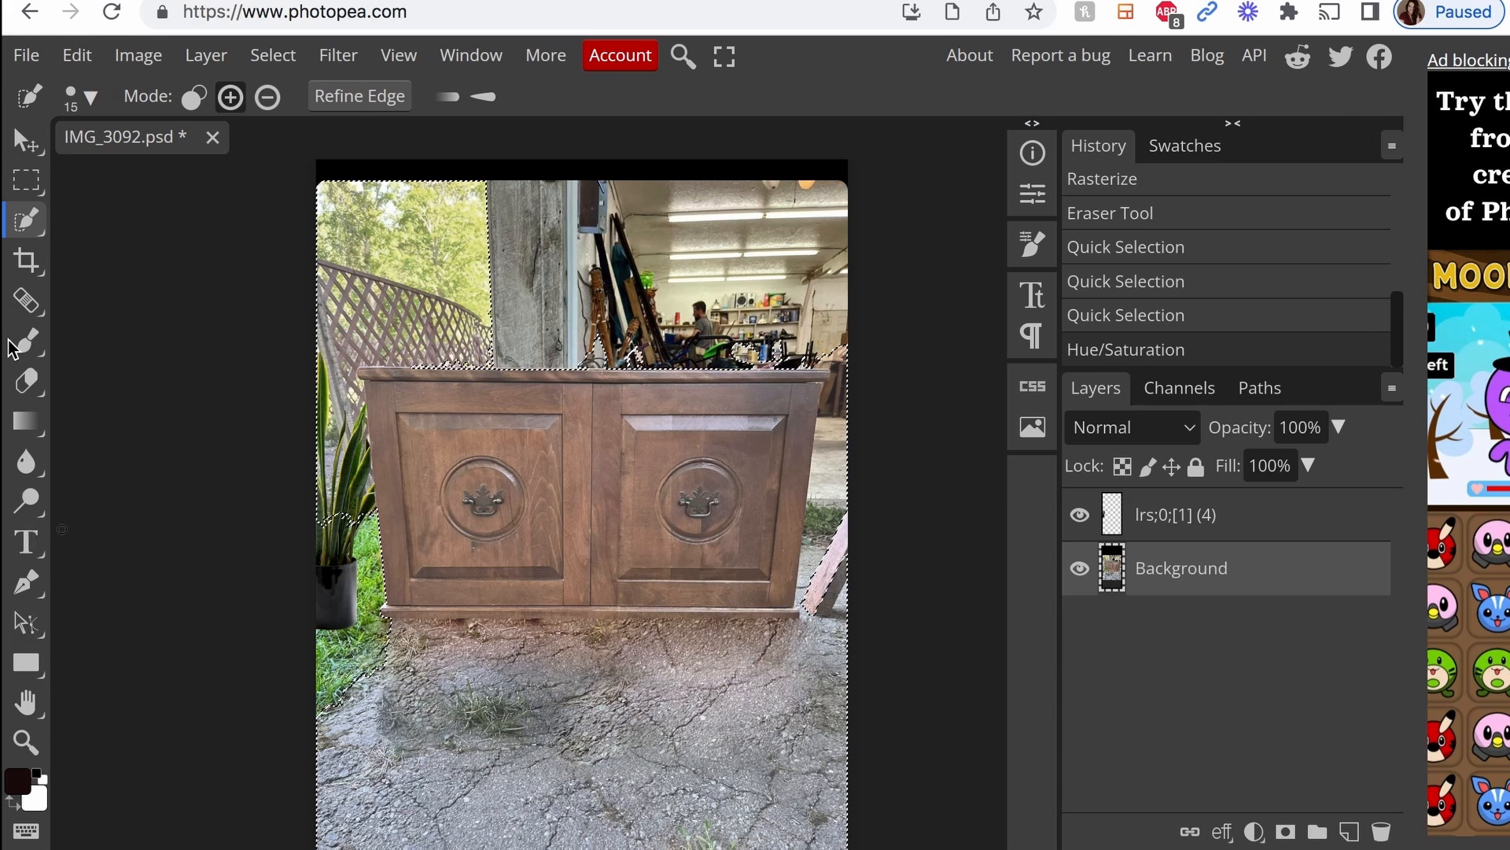
mouse_move(26, 542)
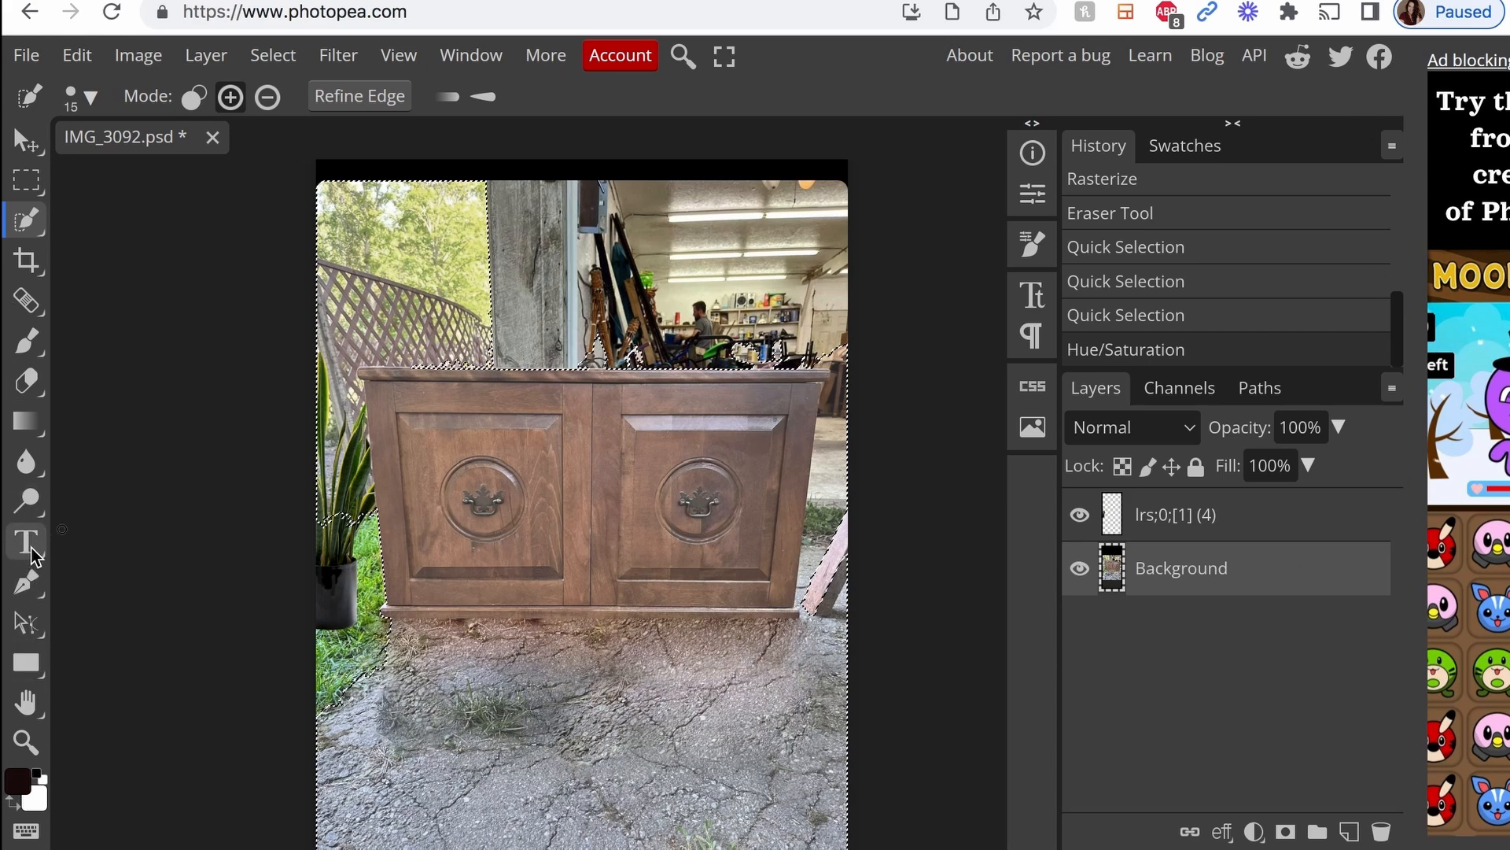
mouse_move(28, 511)
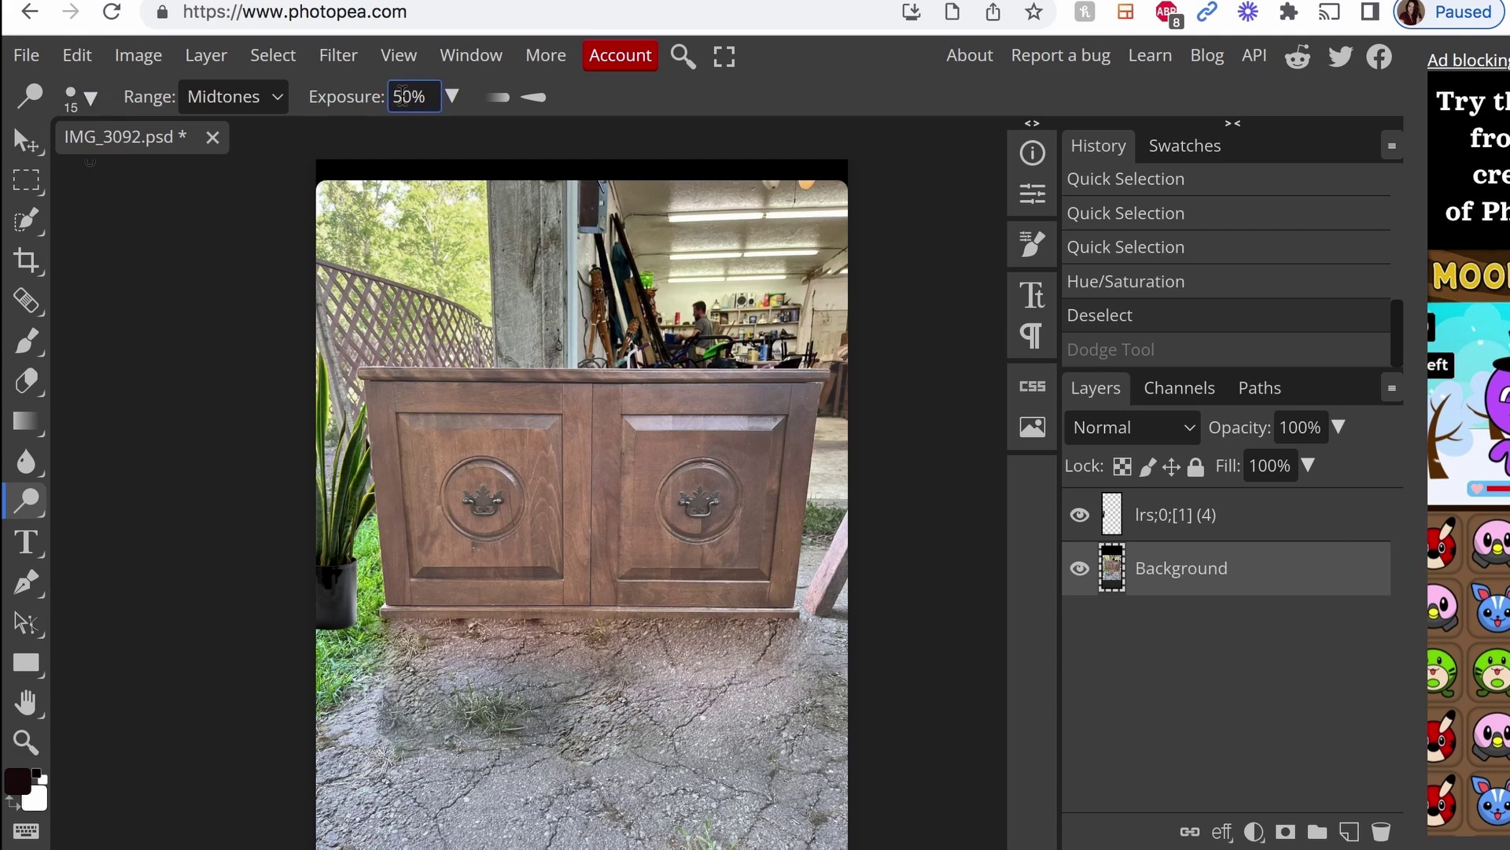
Clear the cabinet selection, try the Burn and Blur tools, and pick a ~102-px Healing Brush.
click(28, 500)
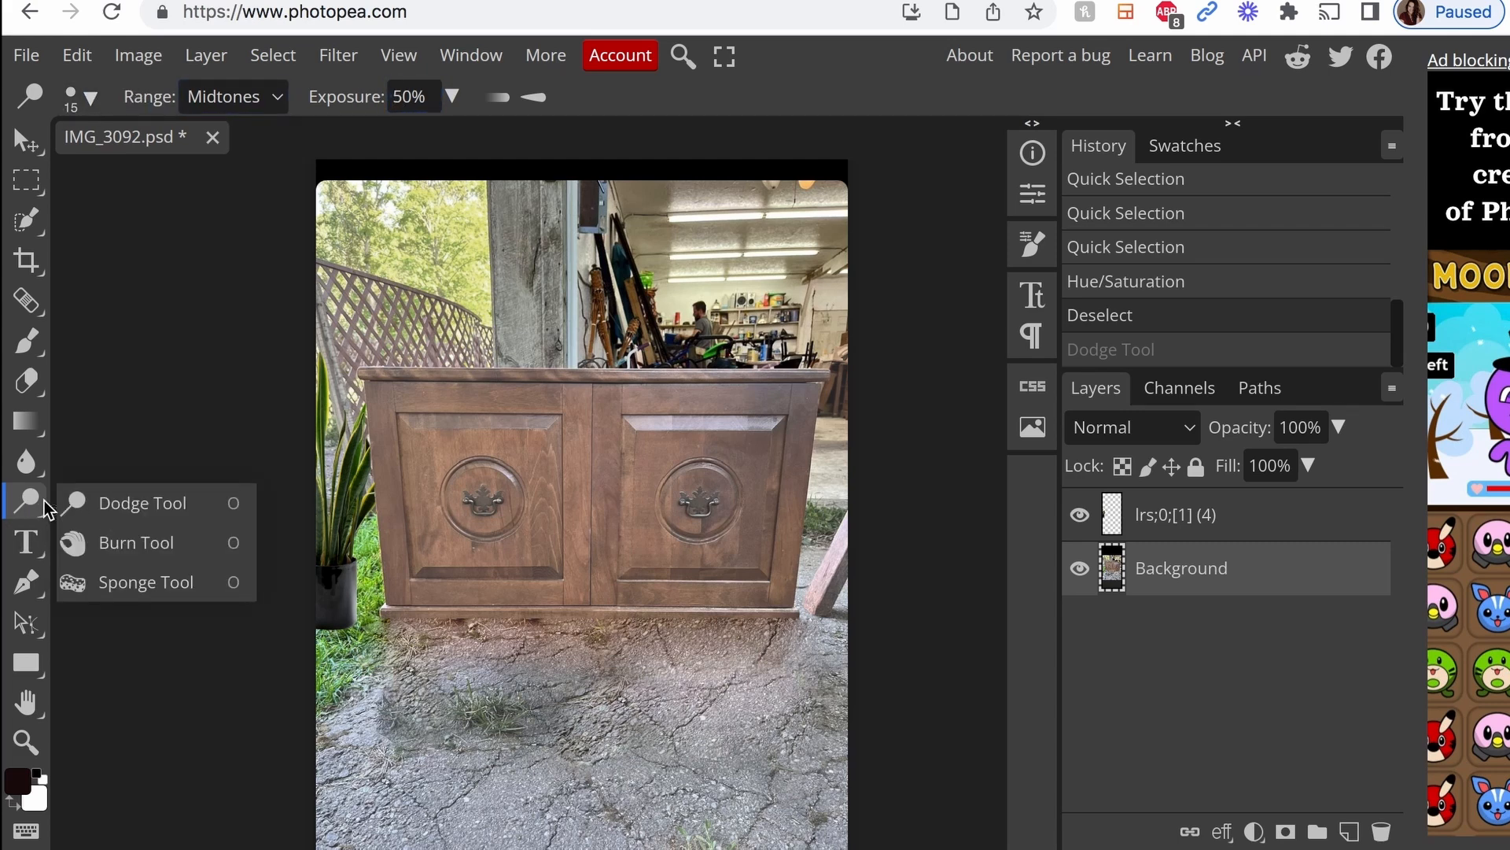
click(136, 542)
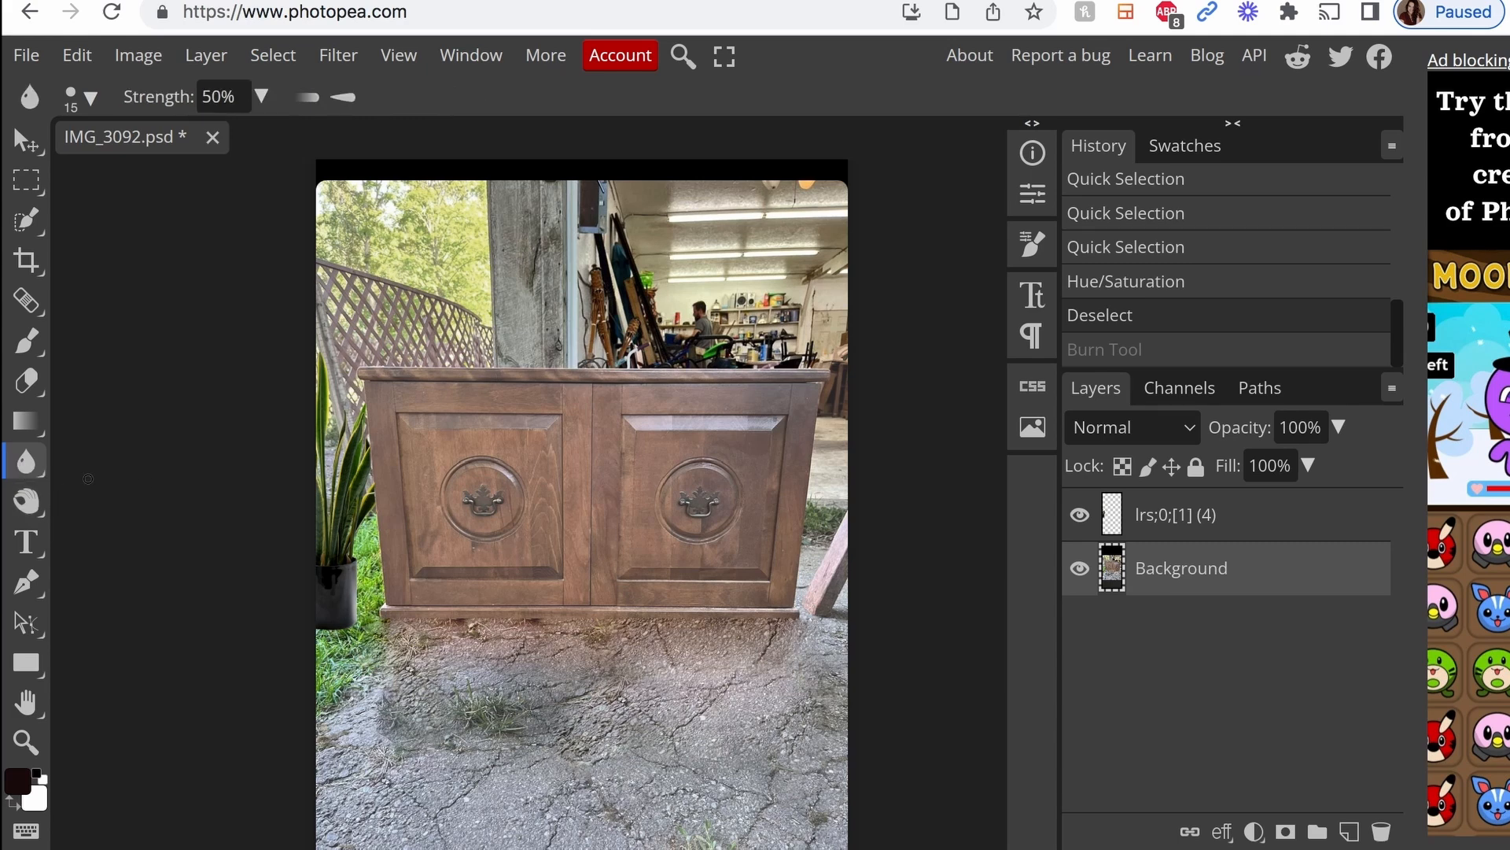
mouse_move(627, 462)
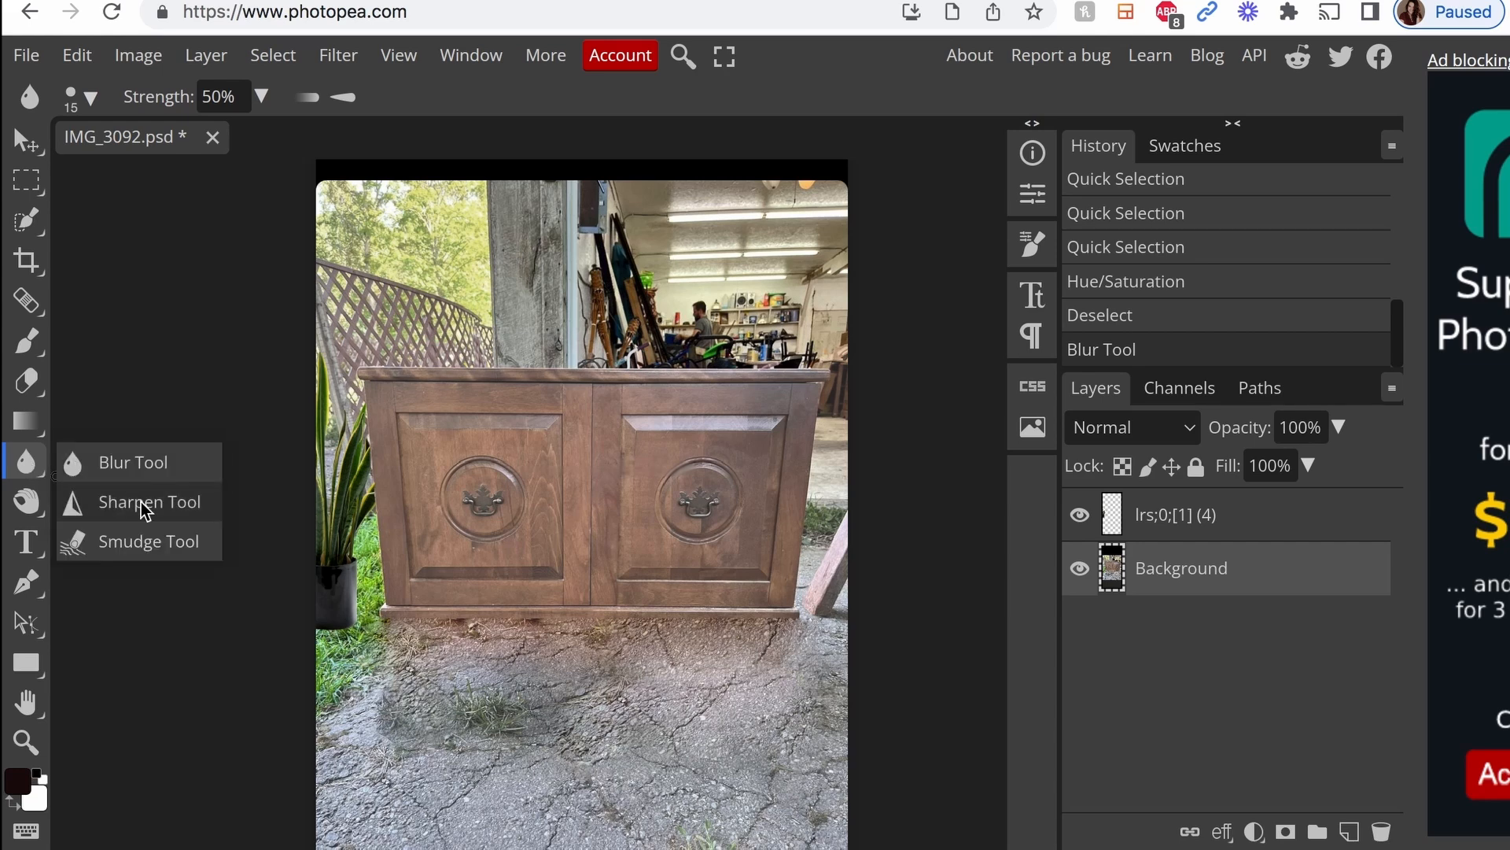
mouse_move(26, 389)
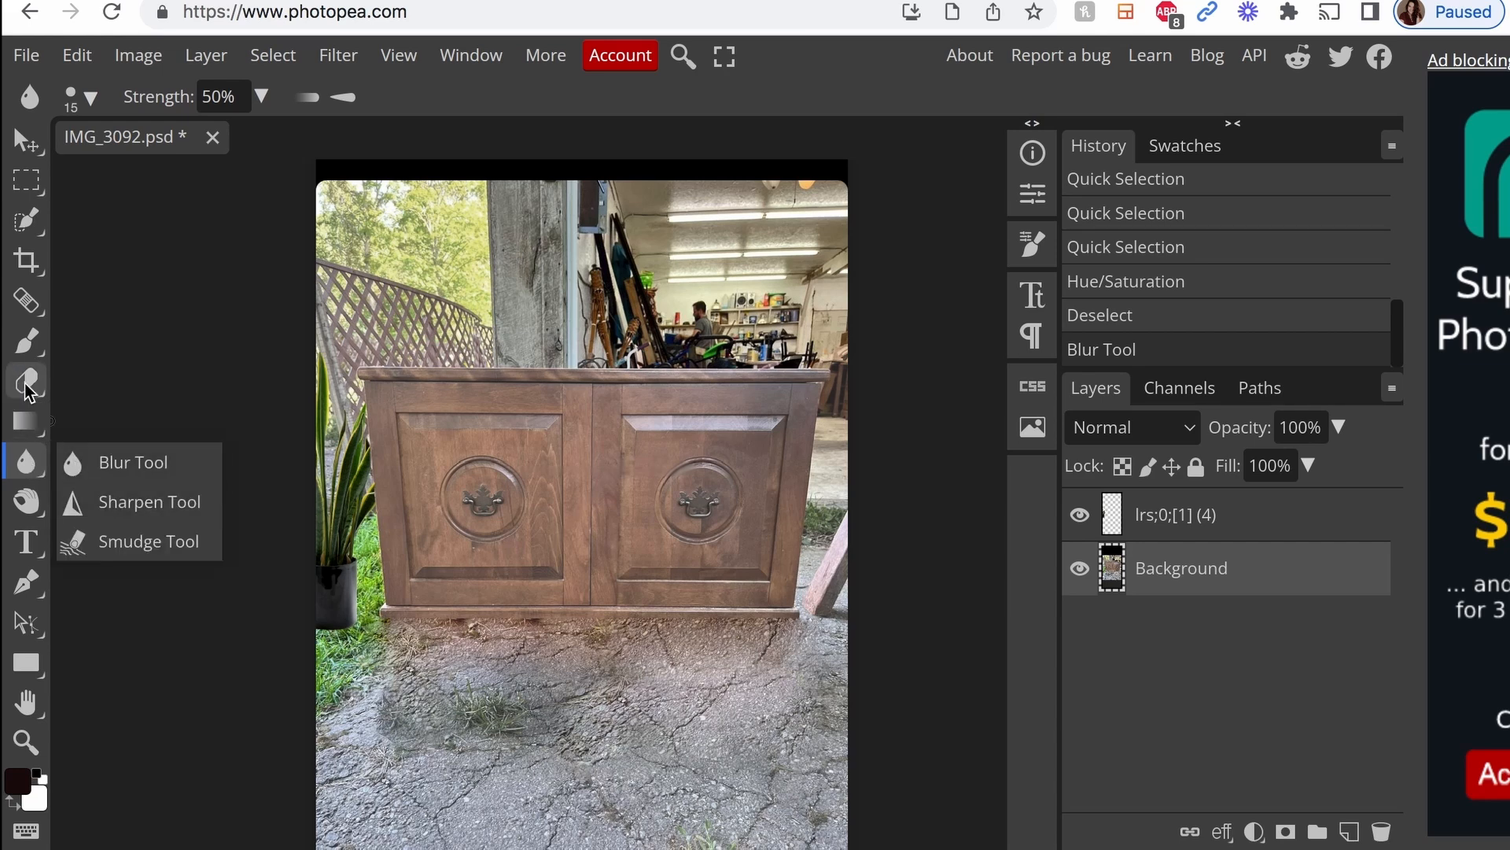
click(27, 341)
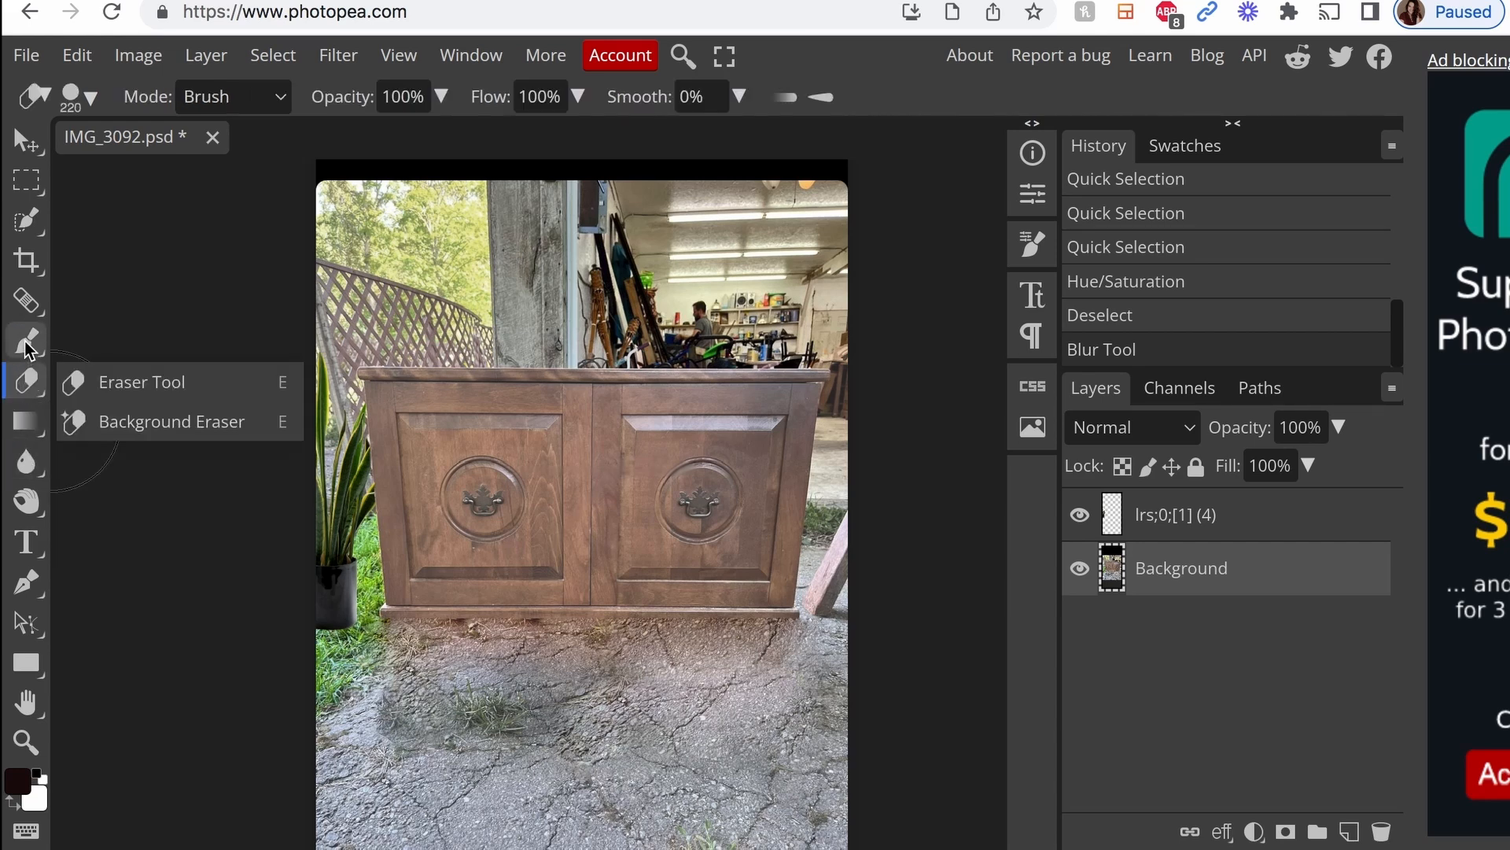
click(26, 301)
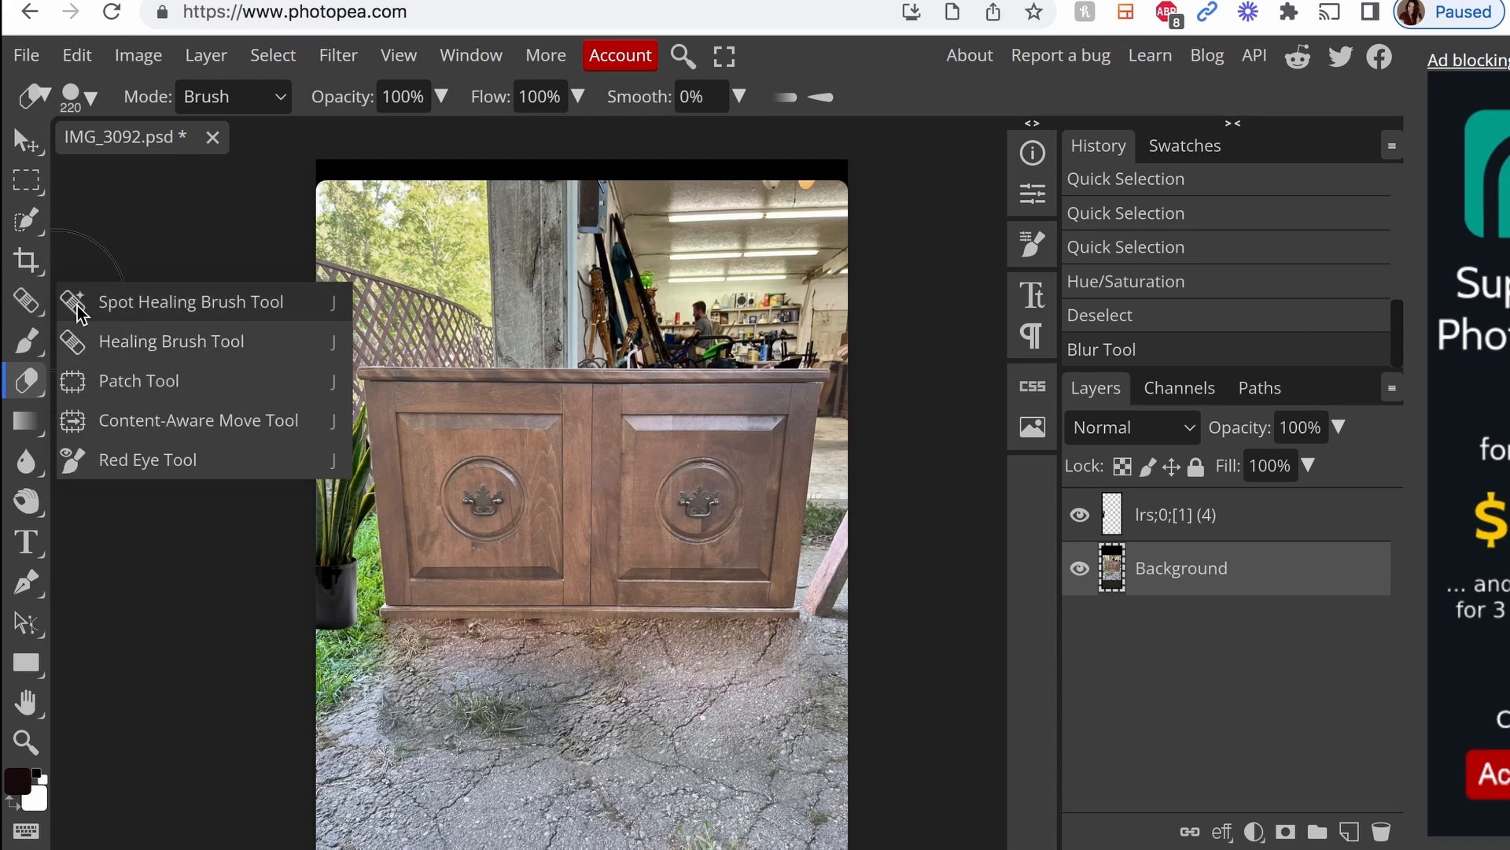
click(171, 341)
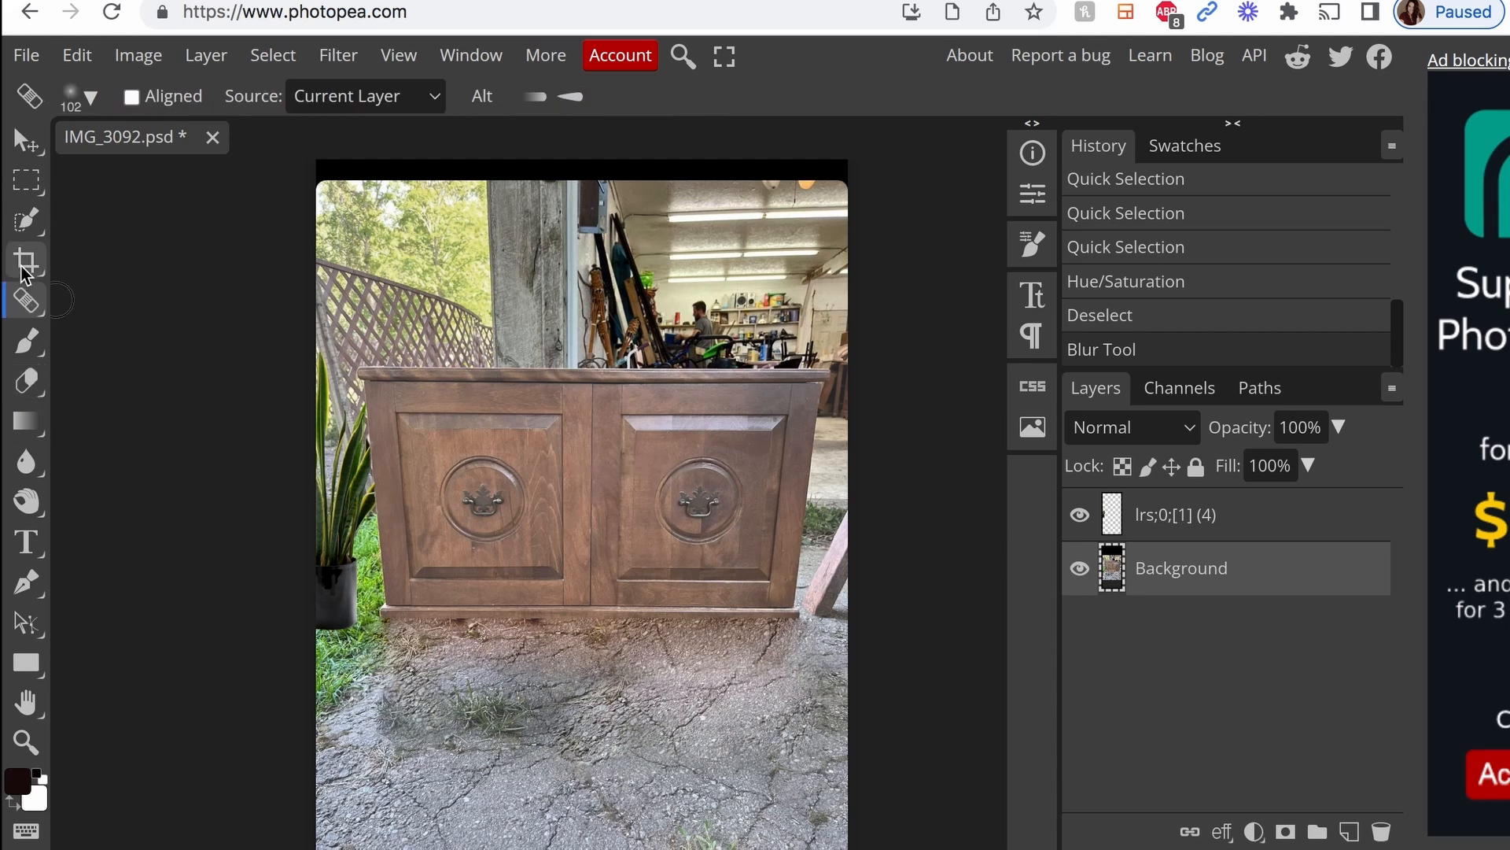
Flatten the plant and photo into one selected layer and bring up the File save options.
click(27, 260)
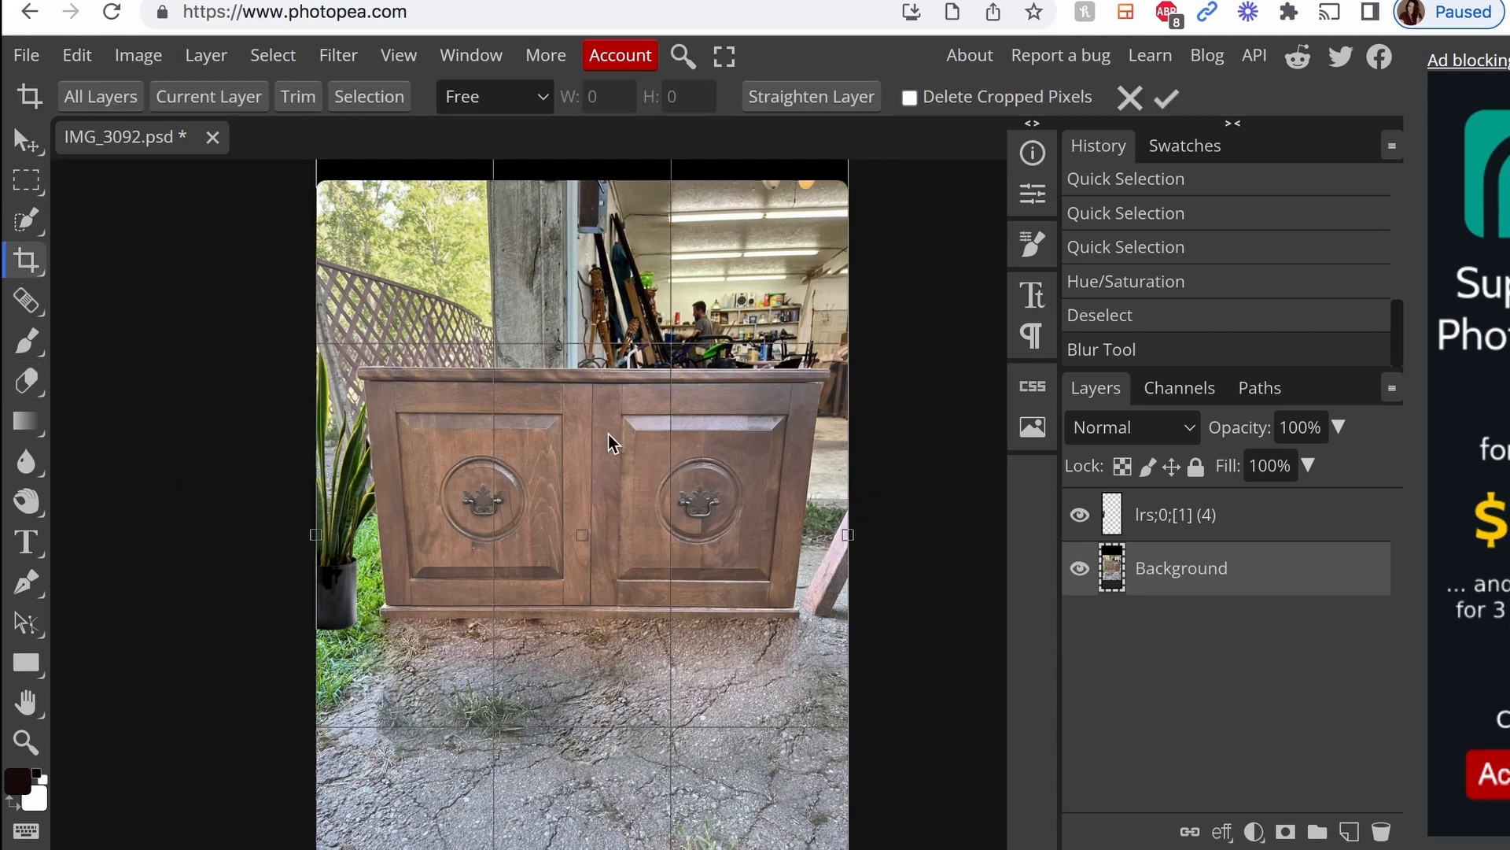
mouse_move(883, 337)
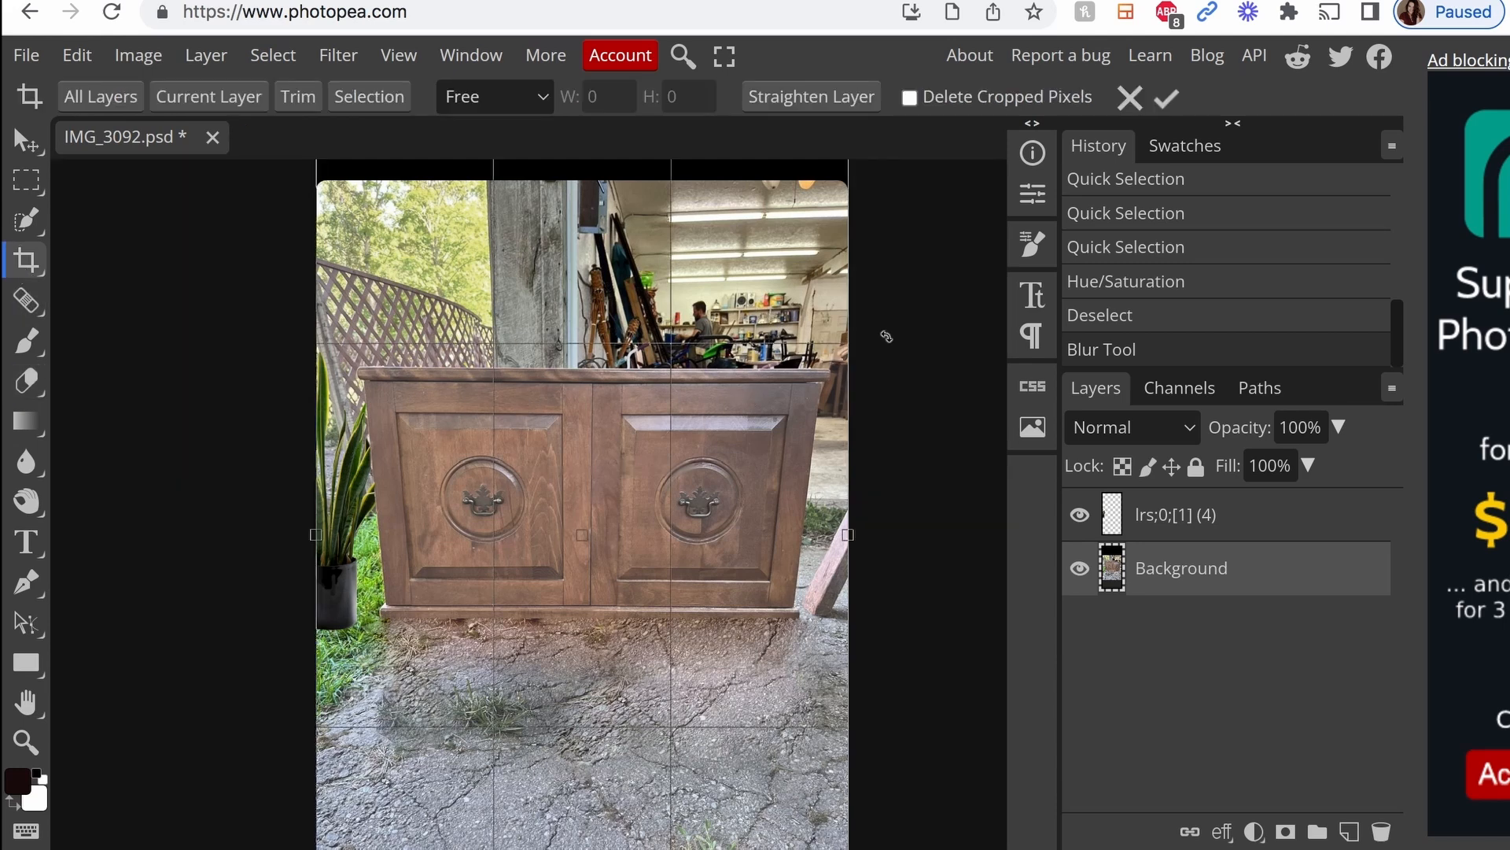
mouse_move(793, 339)
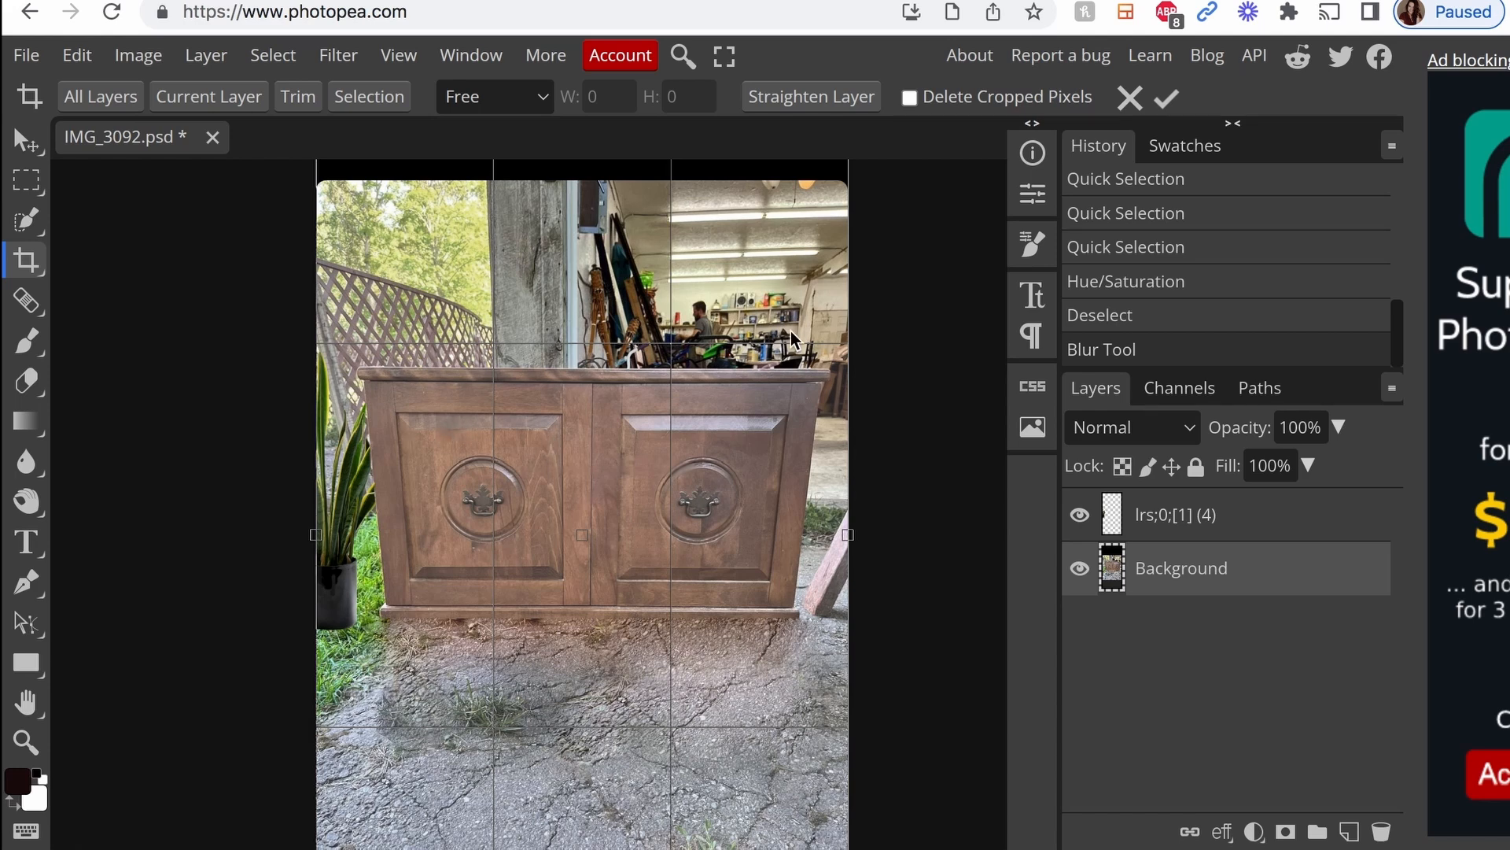
mouse_move(401, 443)
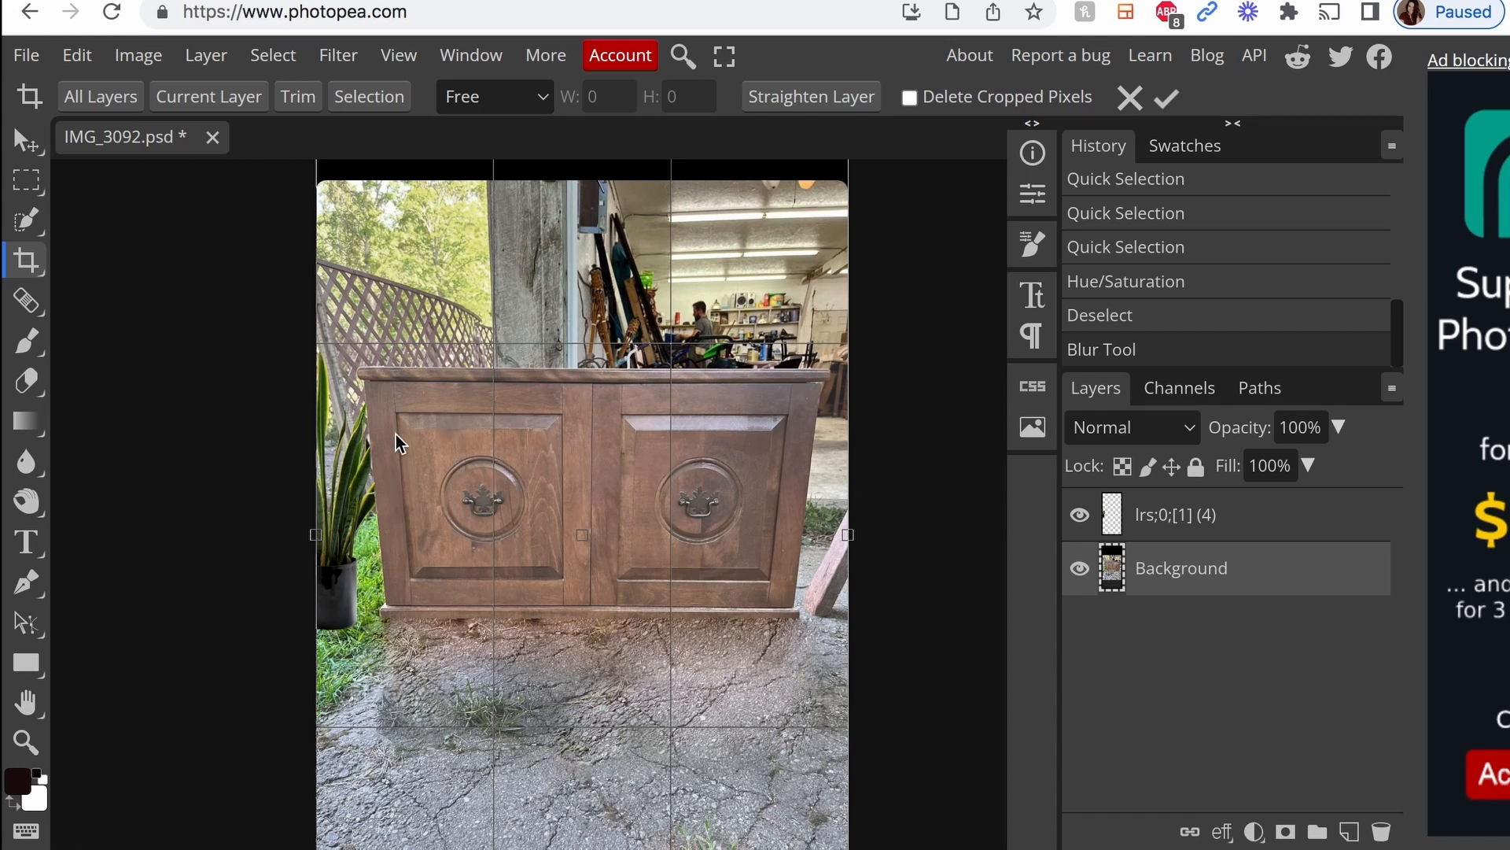
mouse_move(481, 369)
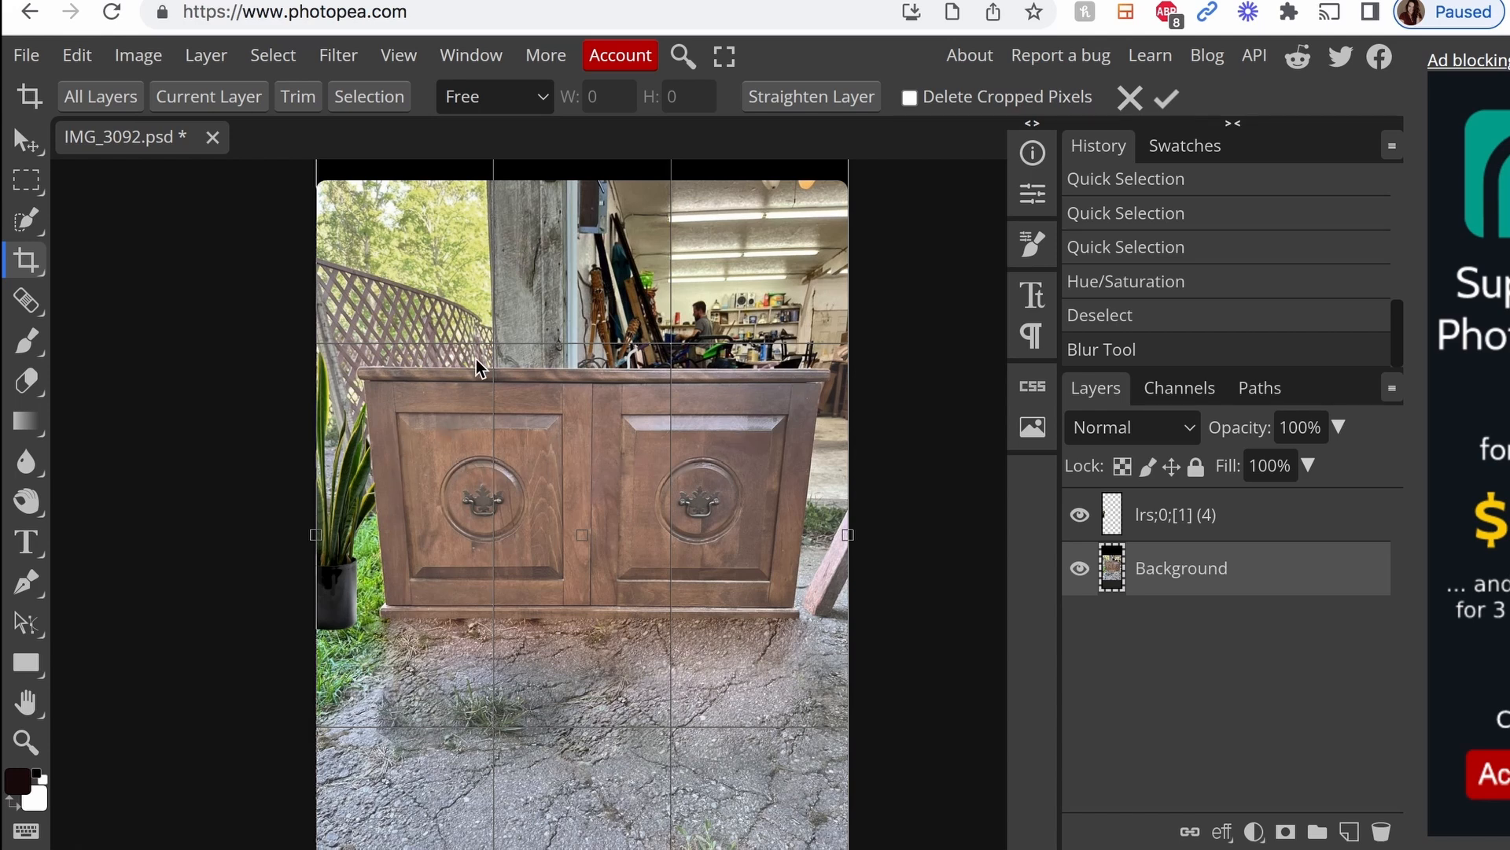
mouse_move(864, 364)
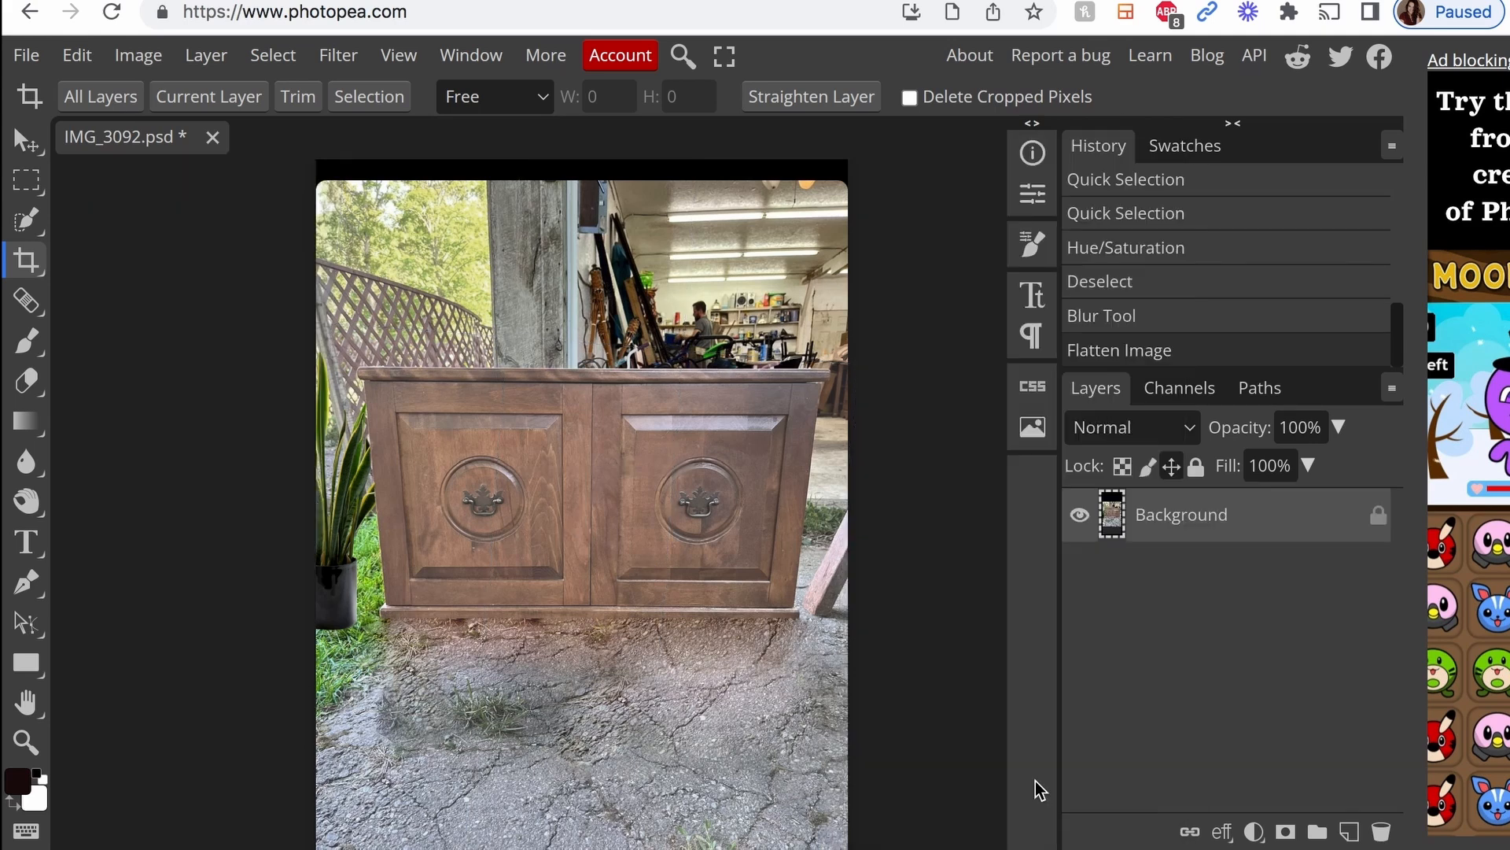
mouse_move(1344, 621)
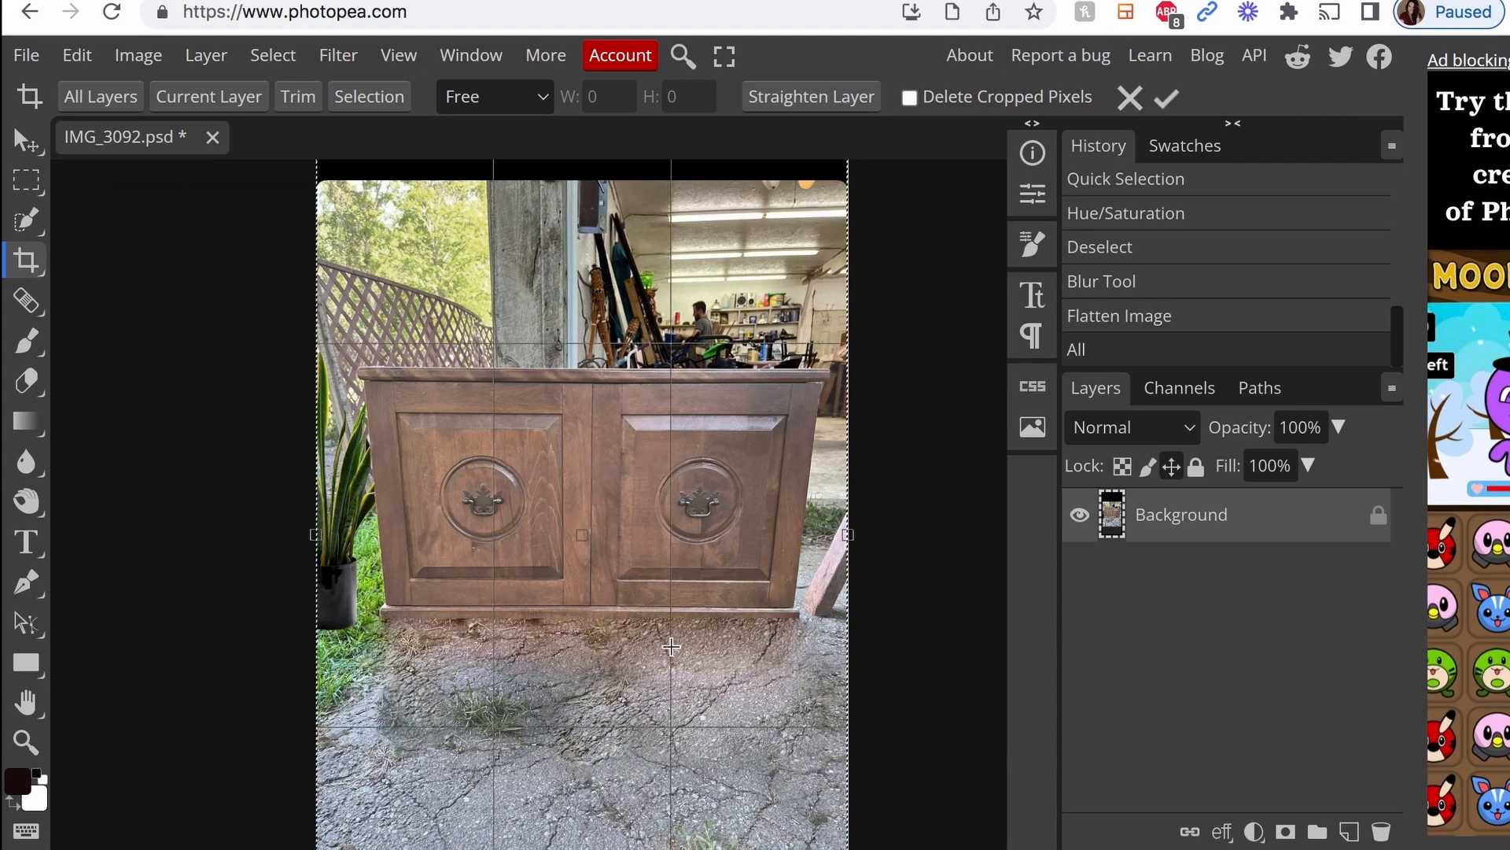
mouse_move(838, 824)
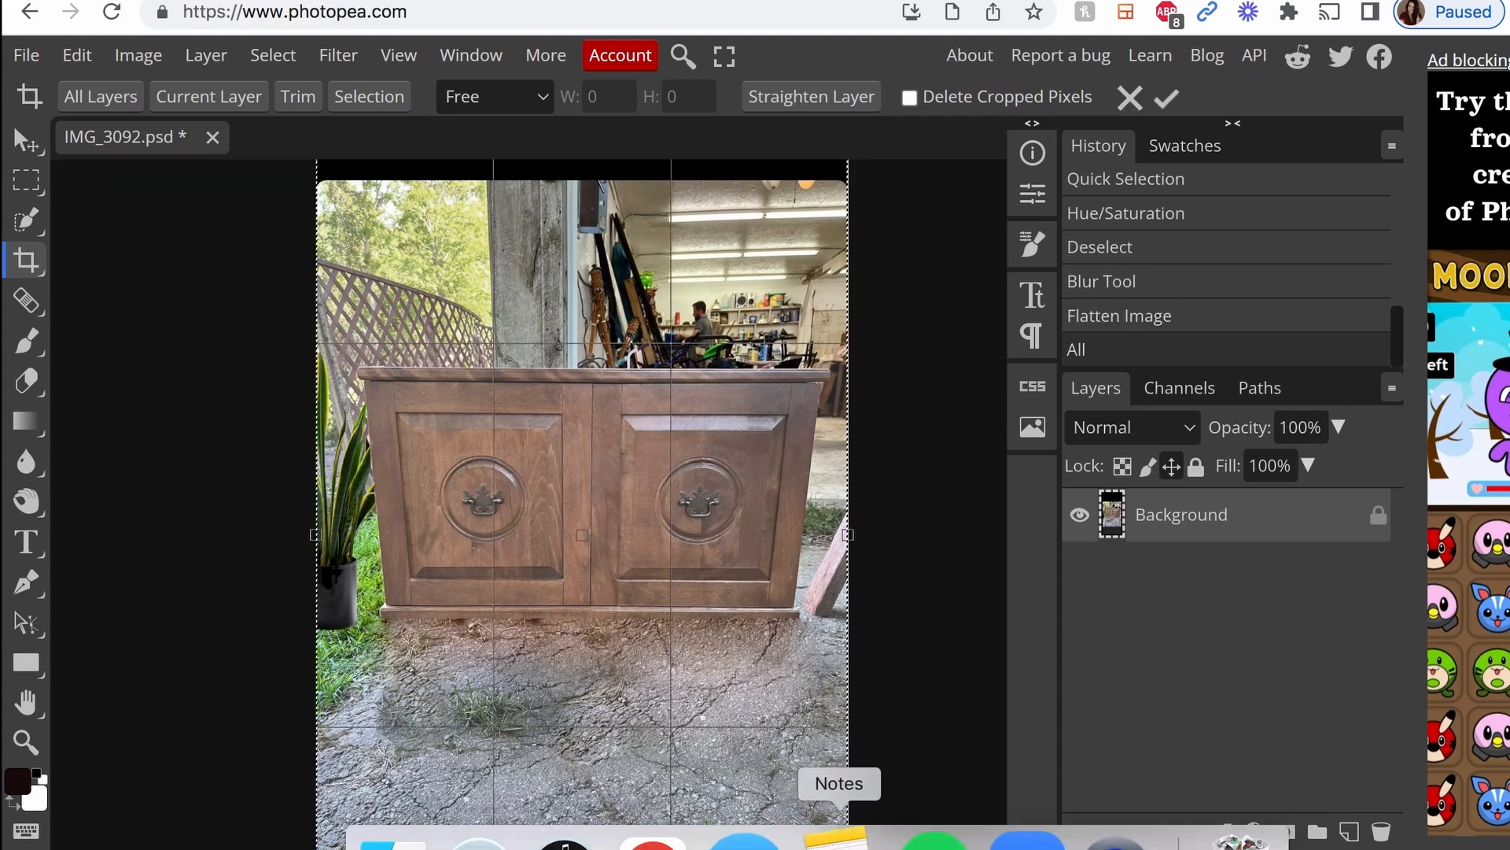
click(26, 55)
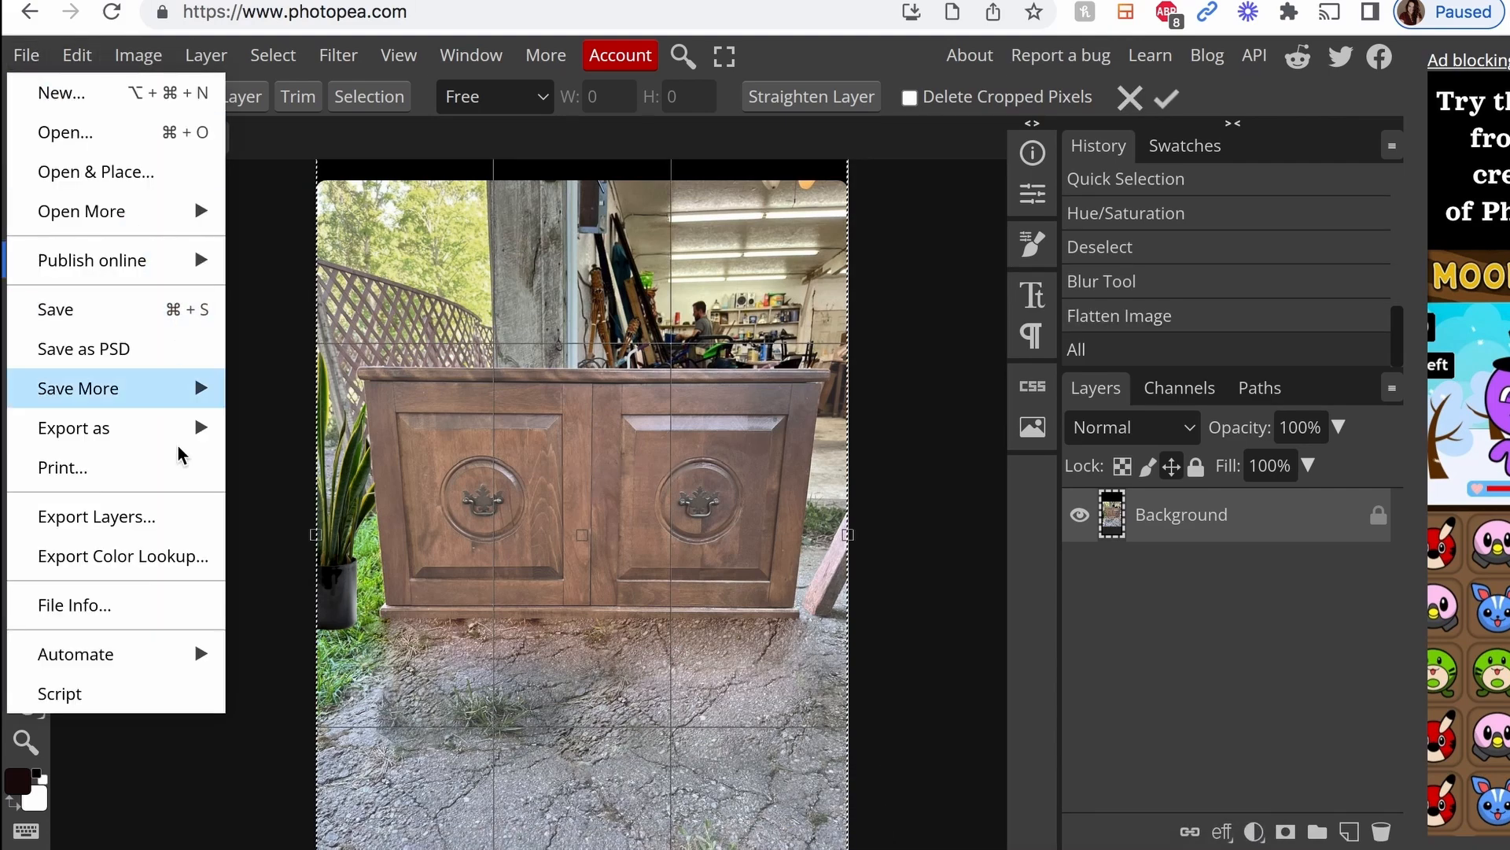